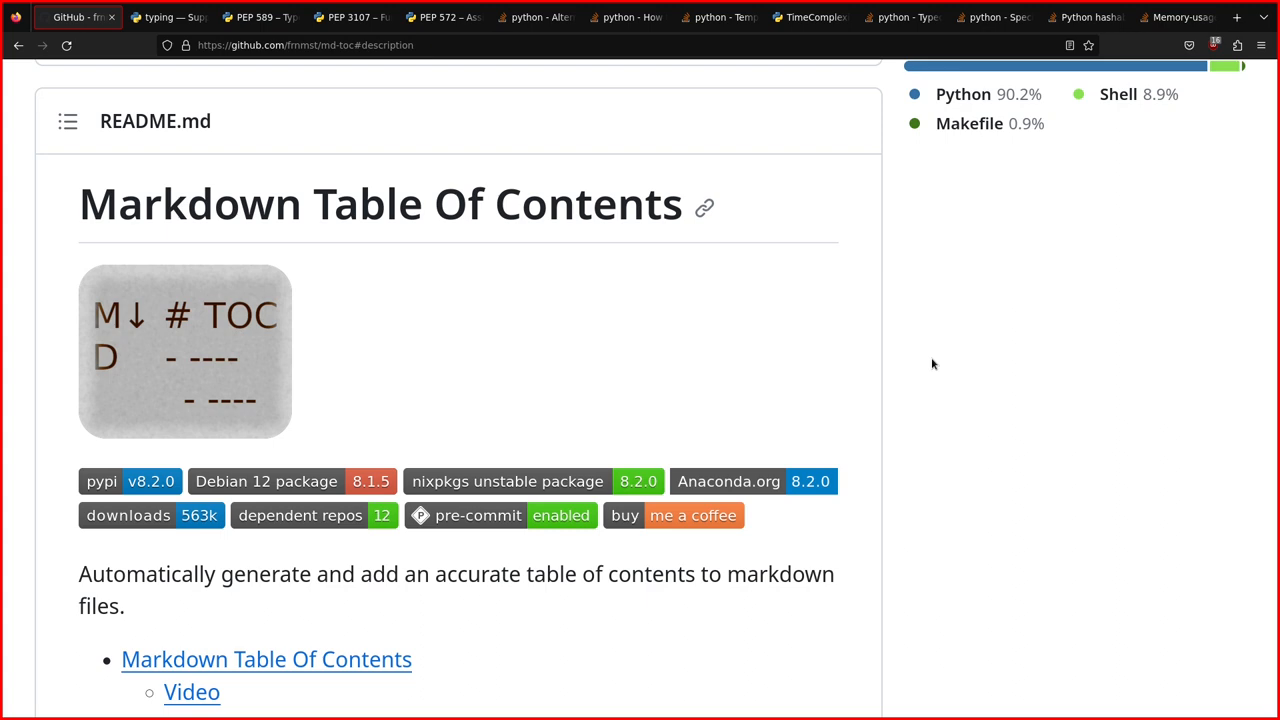
{"action": "mouse_move", "coordinate": [108, 596]}
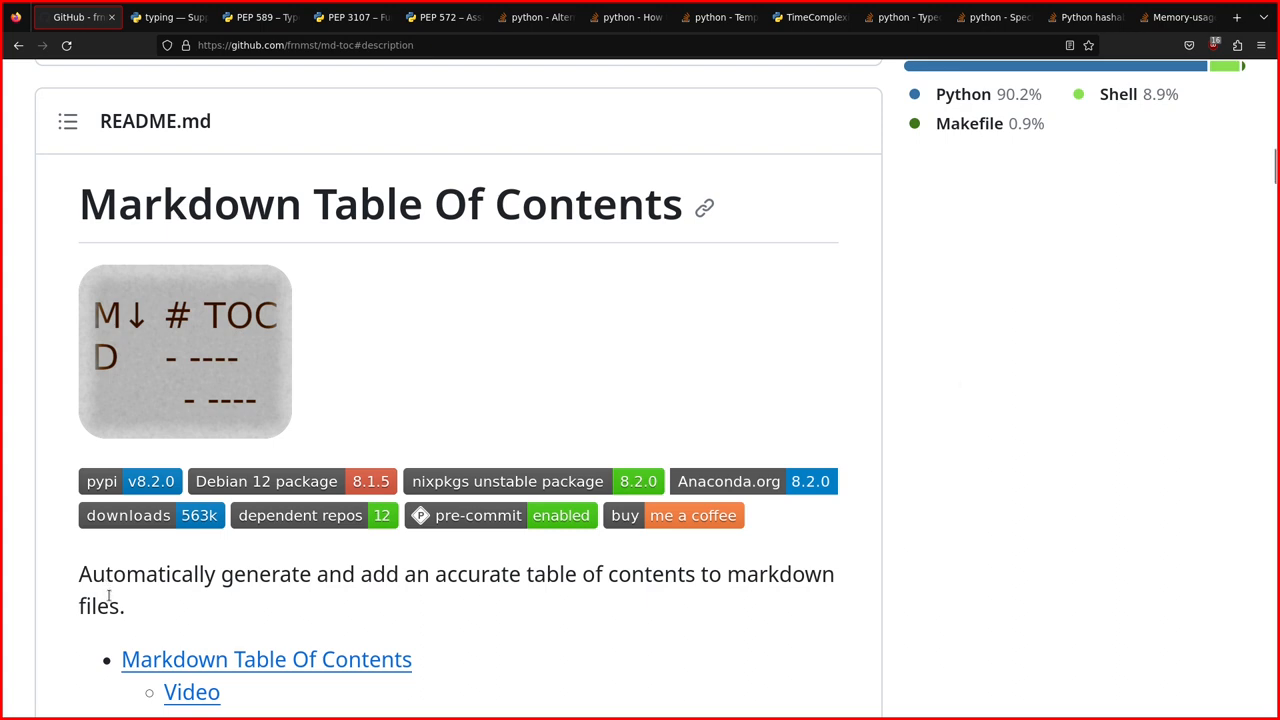
Scroll the md-toc README down to its Table Of Contents link list above the Video section.
{"action": "scroll", "scroll_direction": "down", "scroll_amount": 3}
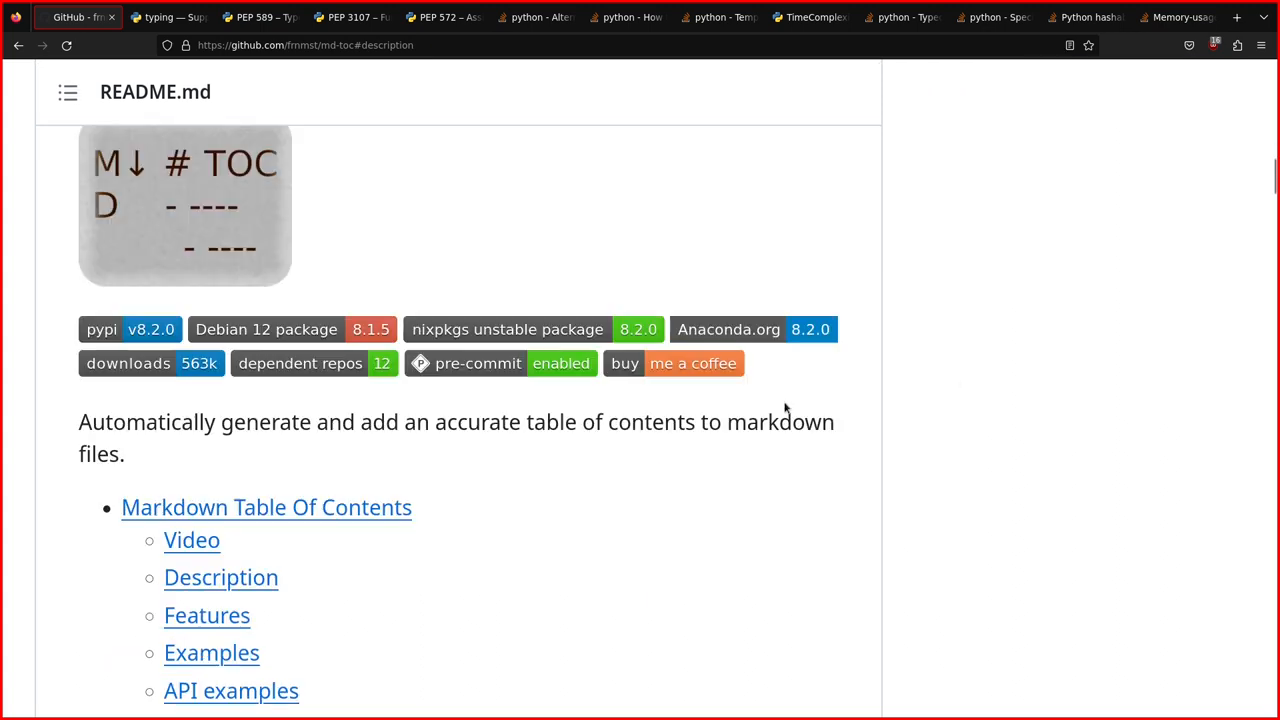
{"action": "scroll", "scroll_direction": "down", "scroll_amount": 3}
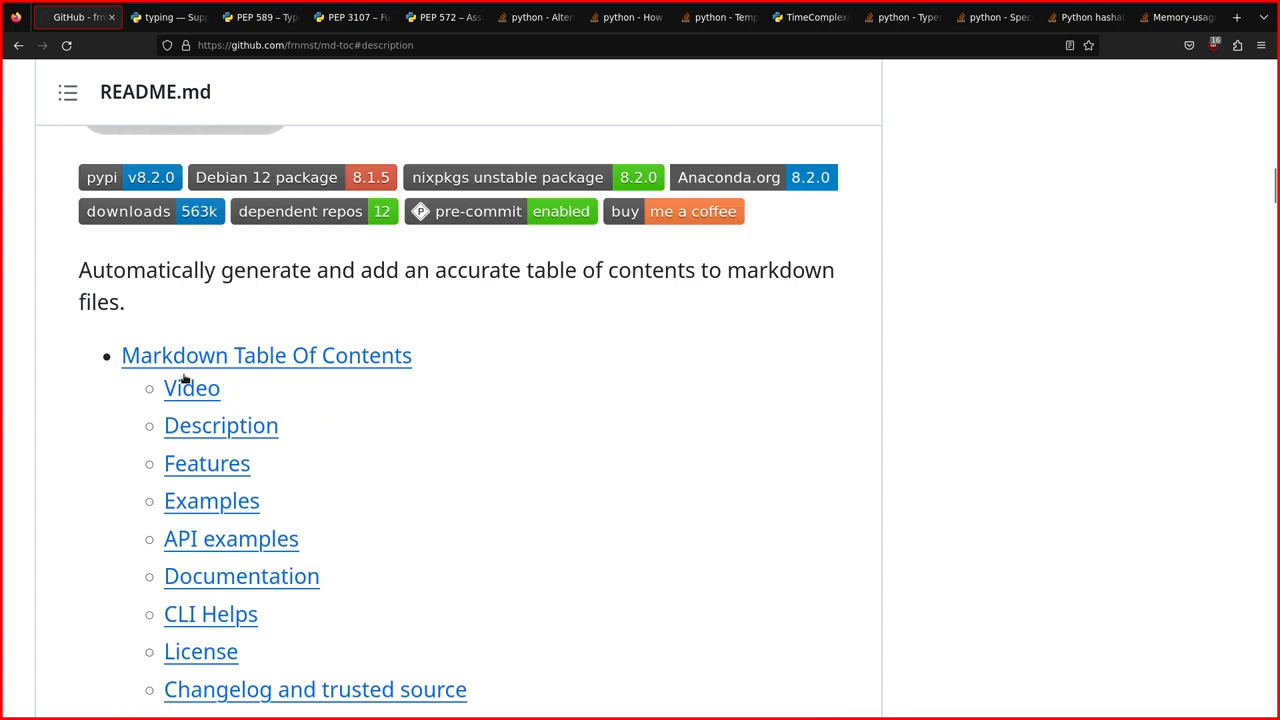
{"action": "mouse_move", "coordinate": [510, 544]}
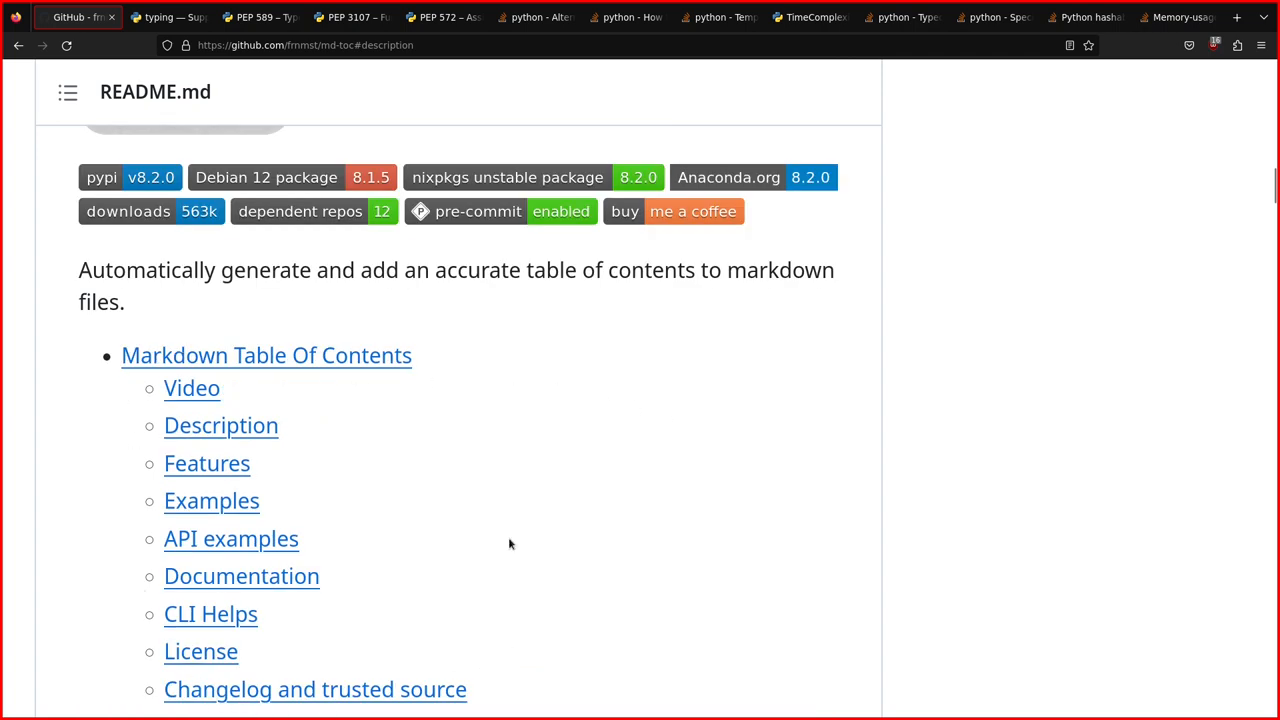
{"action": "mouse_move", "coordinate": [460, 520]}
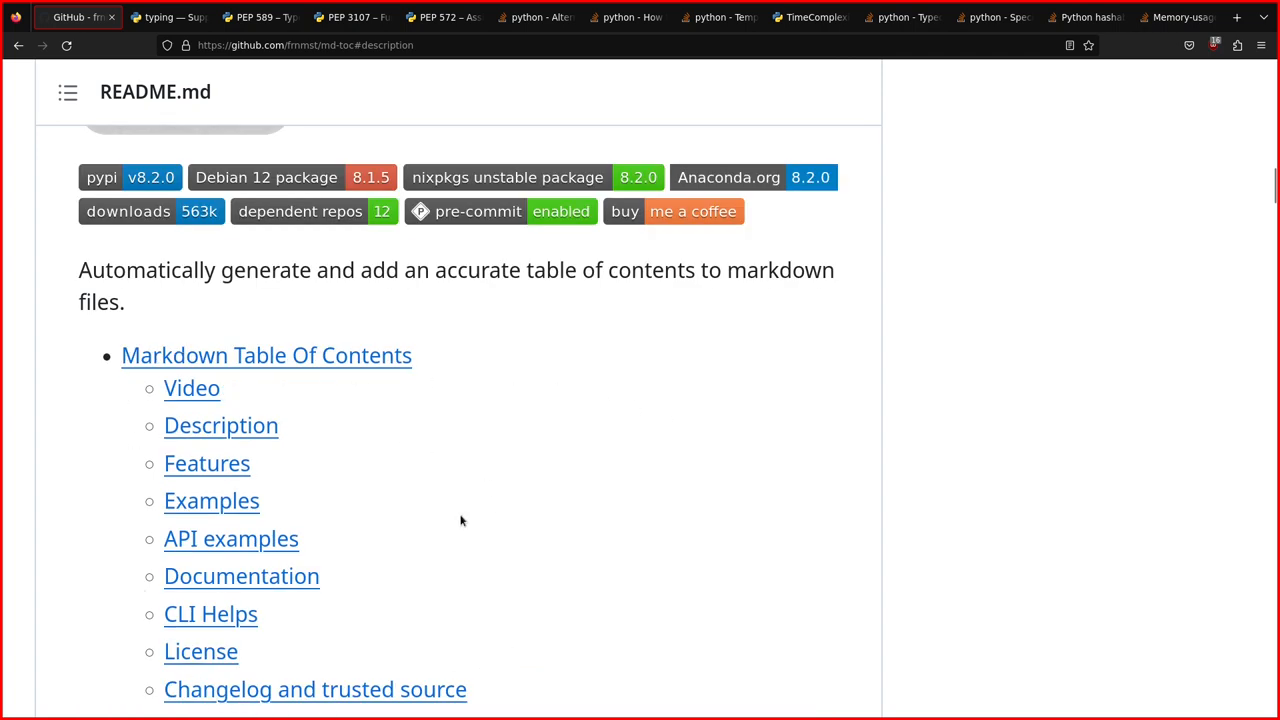
{"action": "mouse_move", "coordinate": [424, 512]}
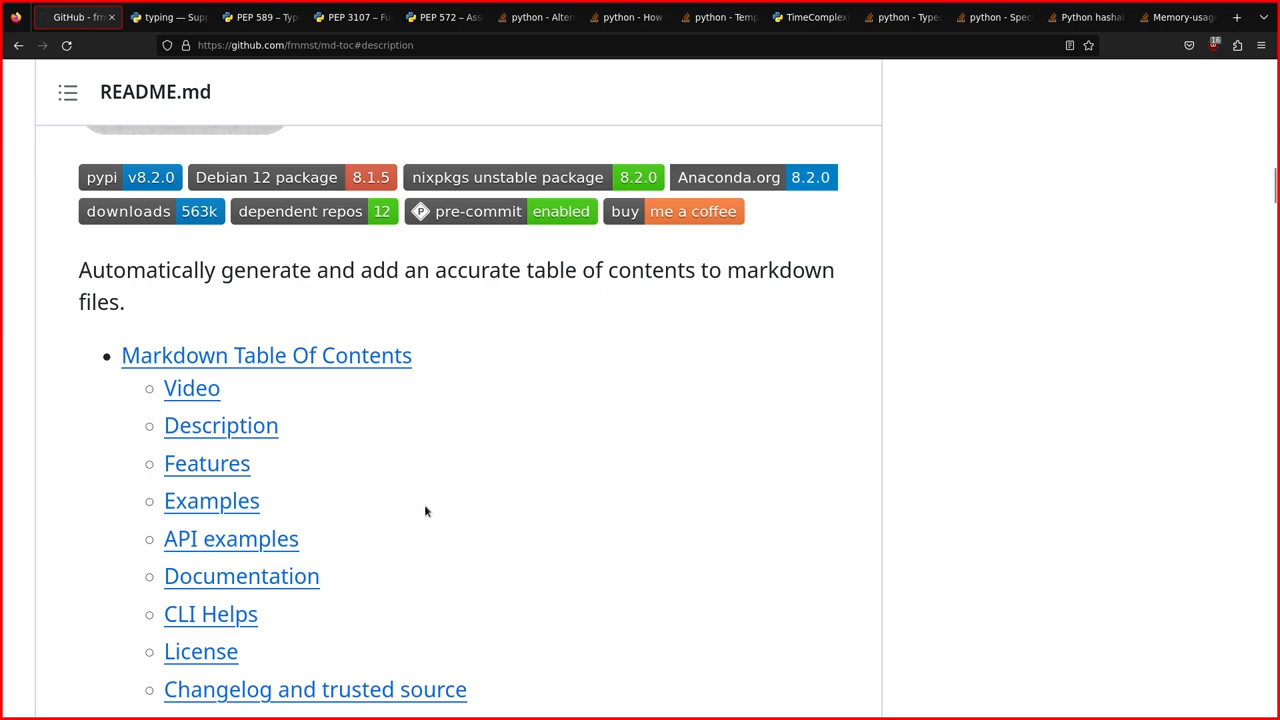
{"action": "left_click", "coordinate": [240, 576]}
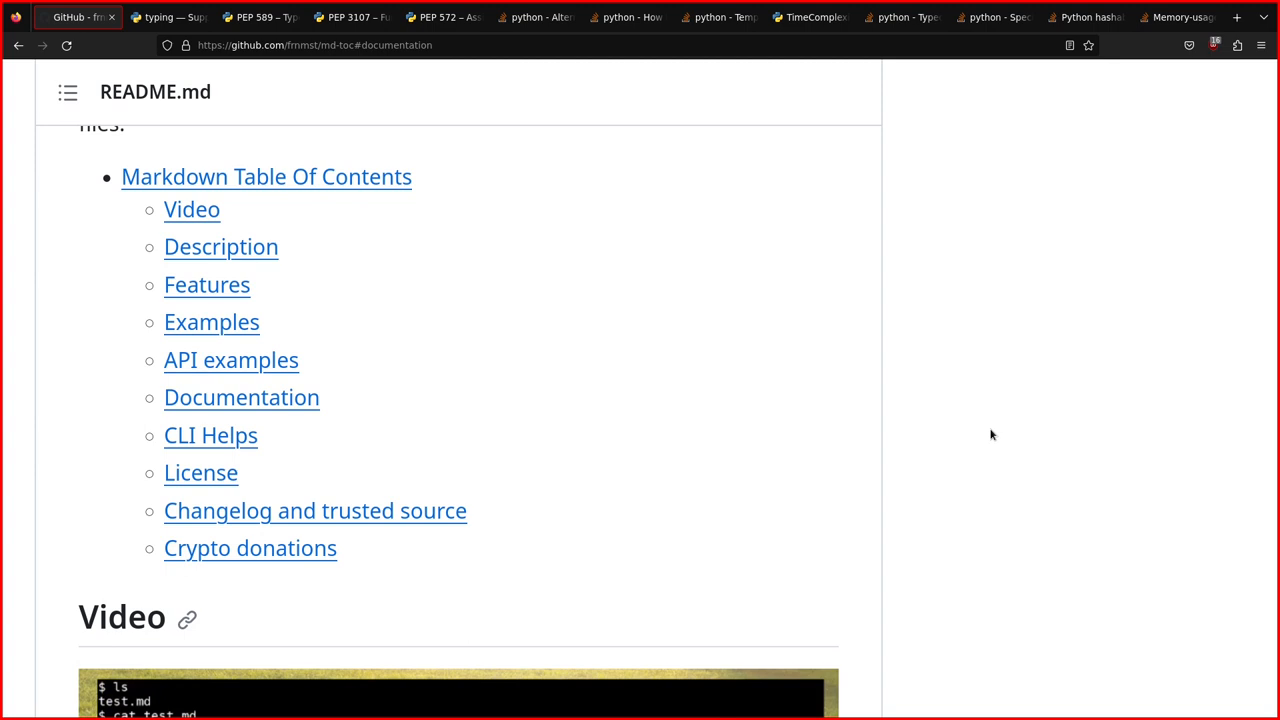
{"action": "mouse_move", "coordinate": [350, 478]}
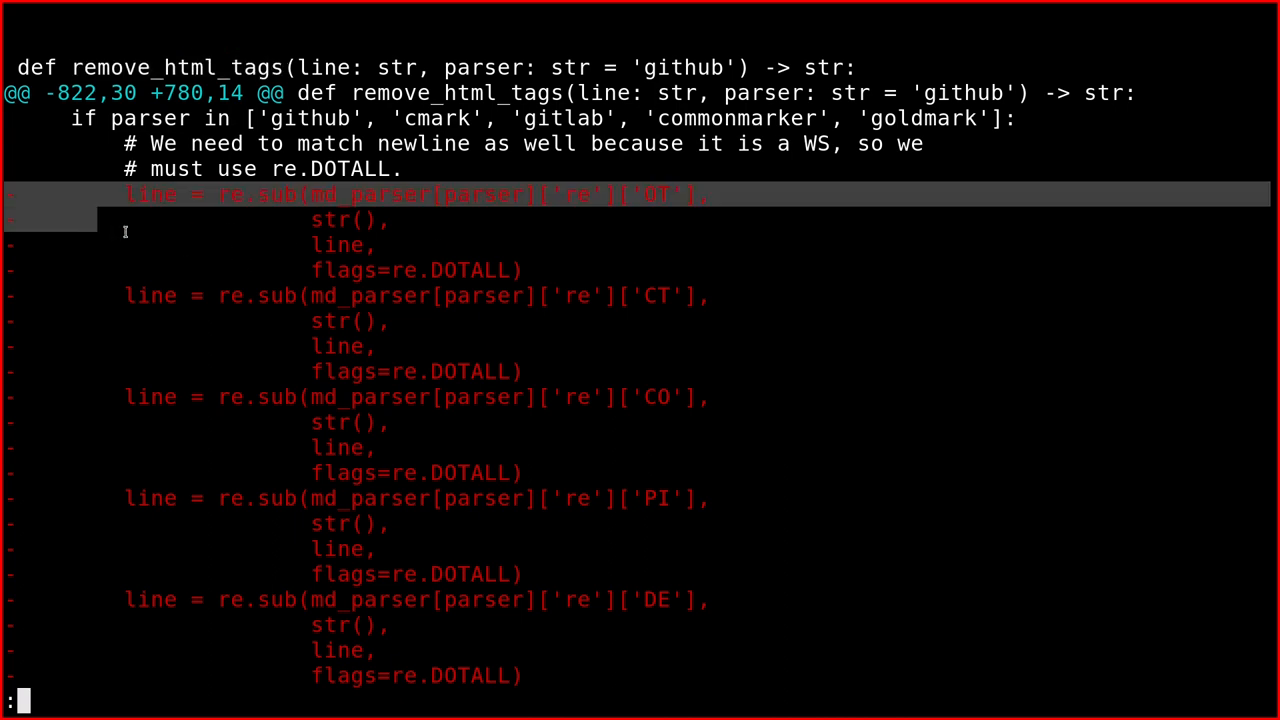
Scroll the remove_html_tags hunk showing six re.sub calls replaced by a regexes list and loop.
{"action": "scroll", "scroll_direction": "down", "scroll_amount": 3}
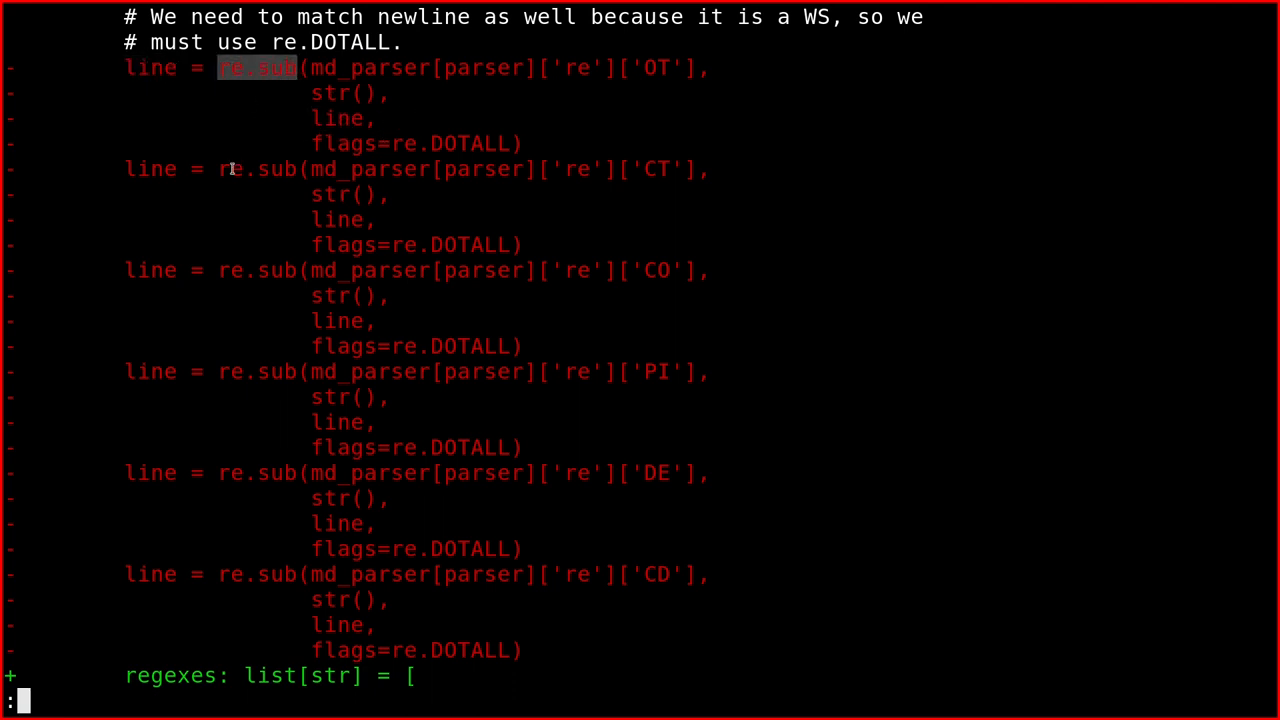
{"action": "scroll", "scroll_direction": "down", "scroll_amount": 3}
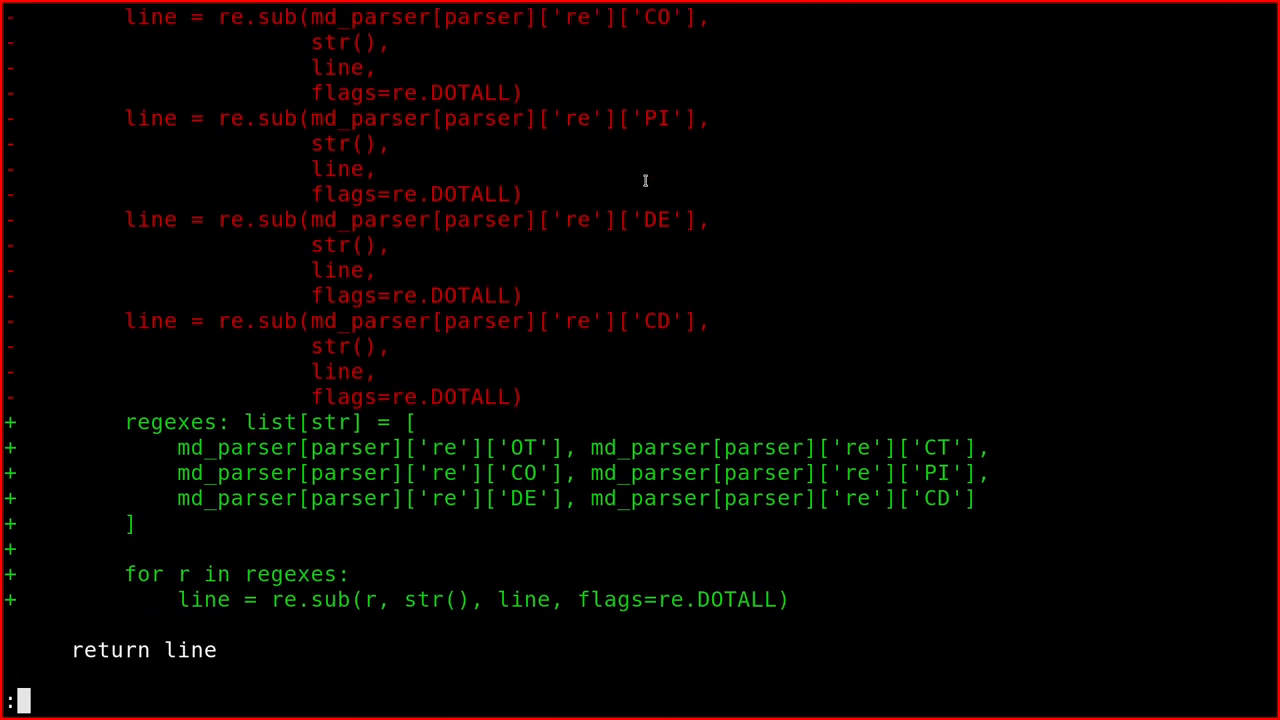
{"action": "mouse_move", "coordinate": [274, 174]}
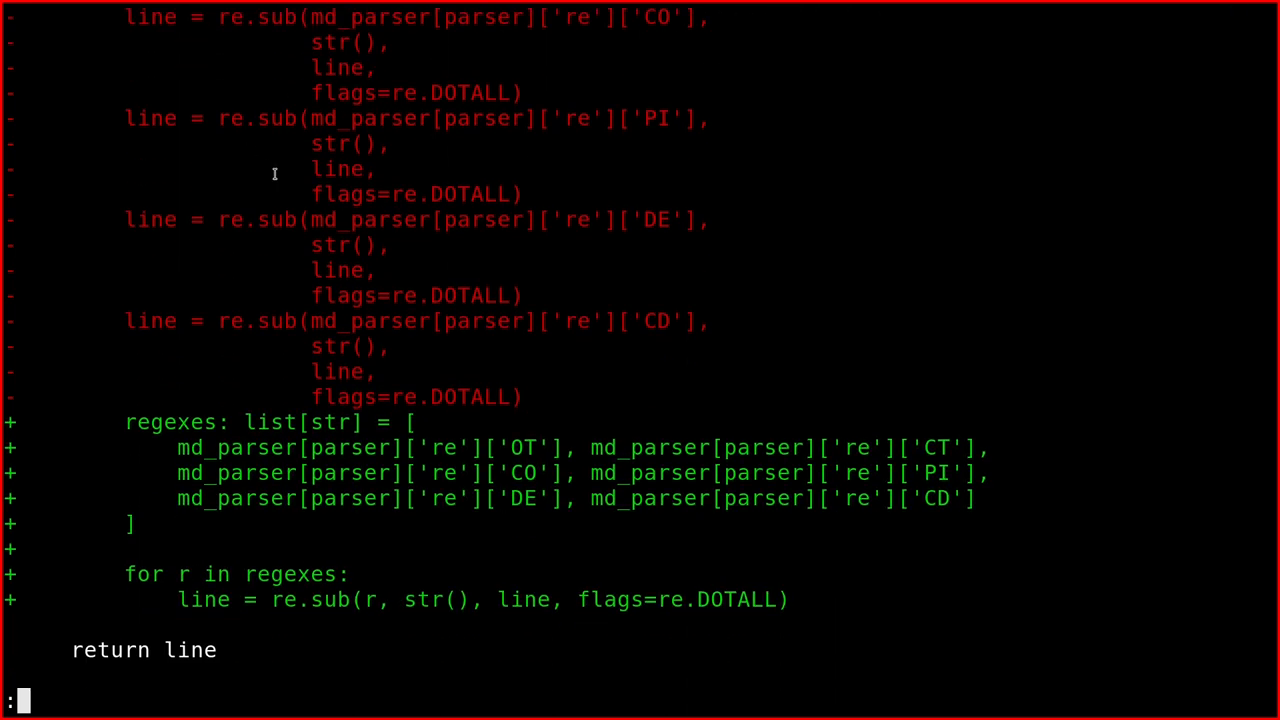
{"action": "mouse_move", "coordinate": [332, 544]}
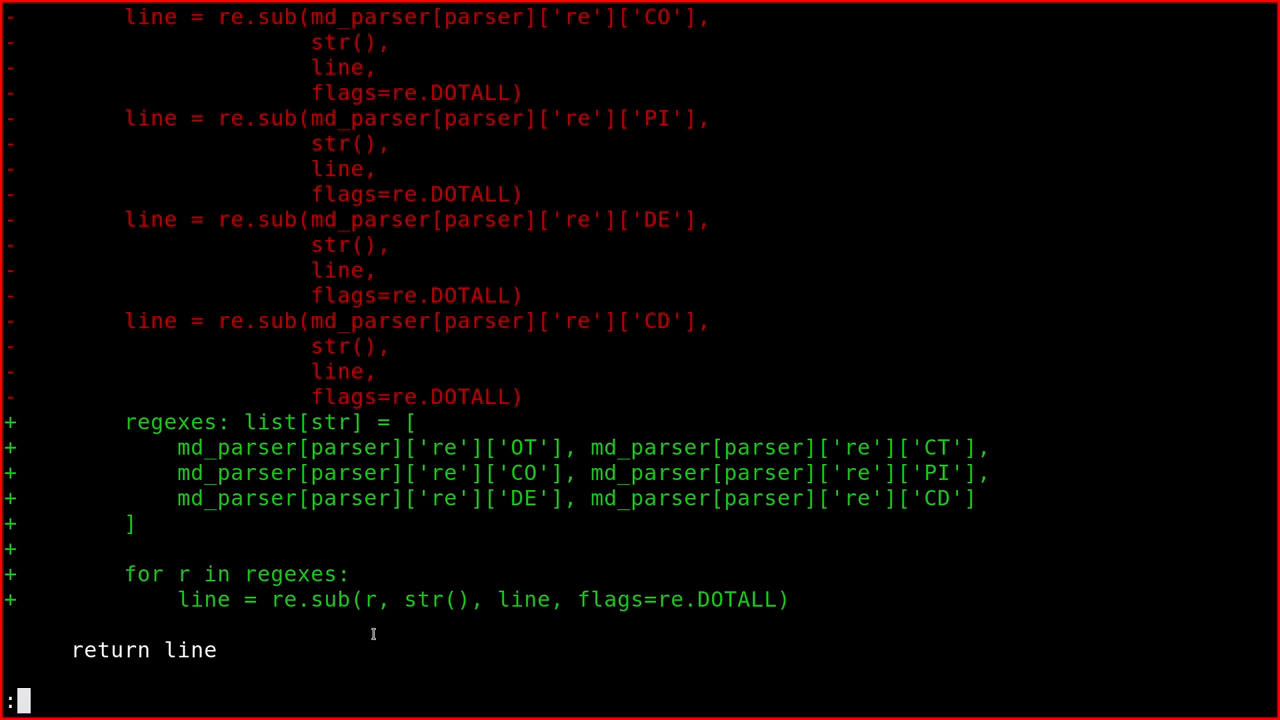
{"action": "mouse_move", "coordinate": [320, 588]}
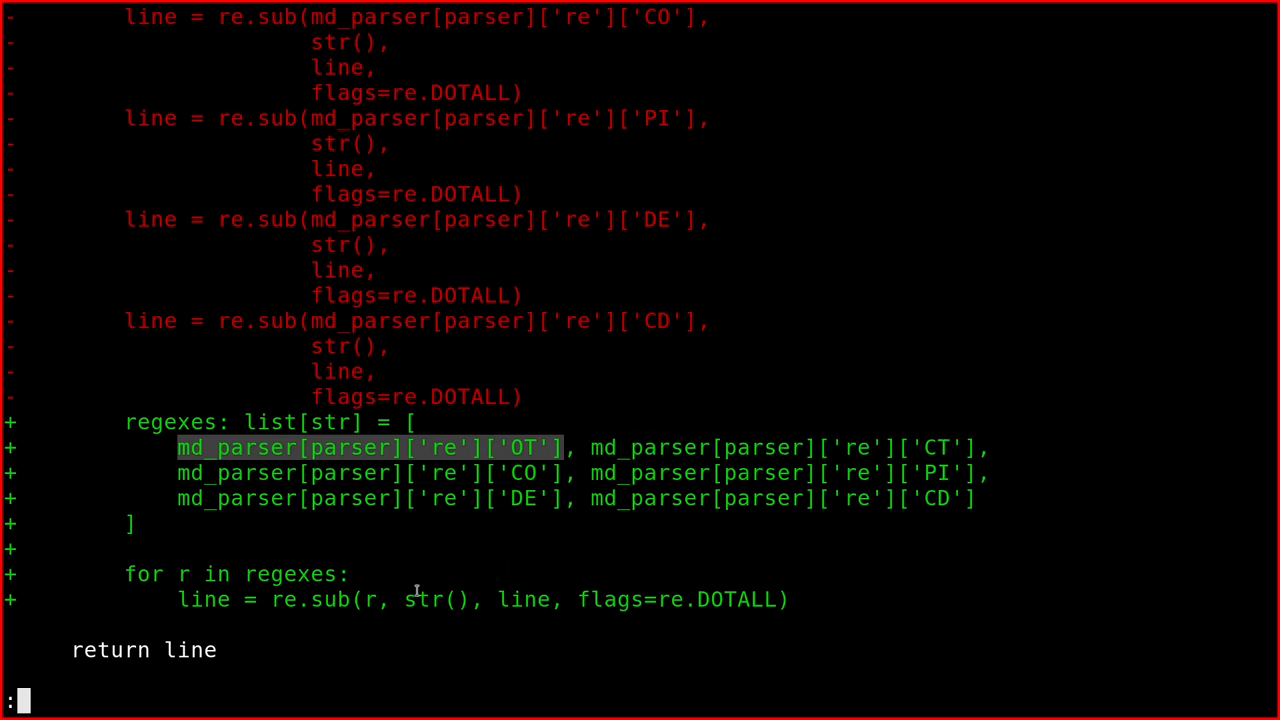
{"action": "mouse_move", "coordinate": [184, 576]}
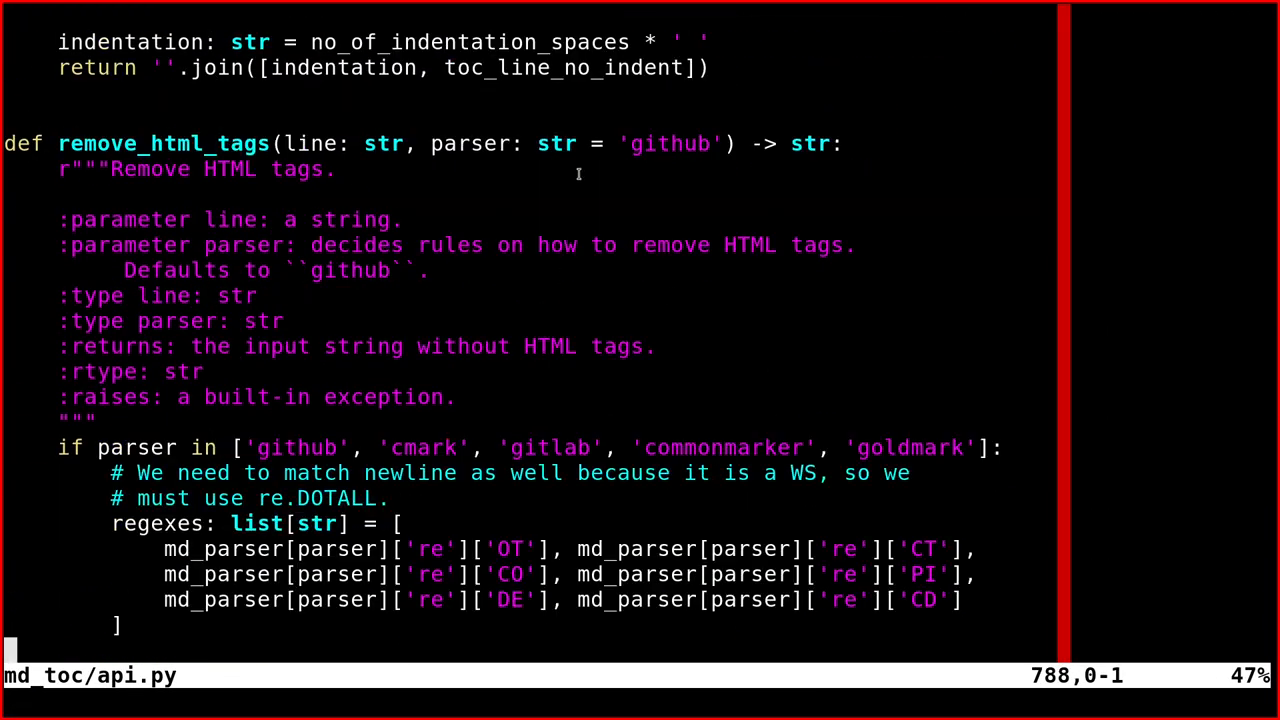
Move down to the refactored remove_html_tags definition in md_toc/api.py.
{"action": "scroll", "scroll_direction": "down", "scroll_amount": 3}
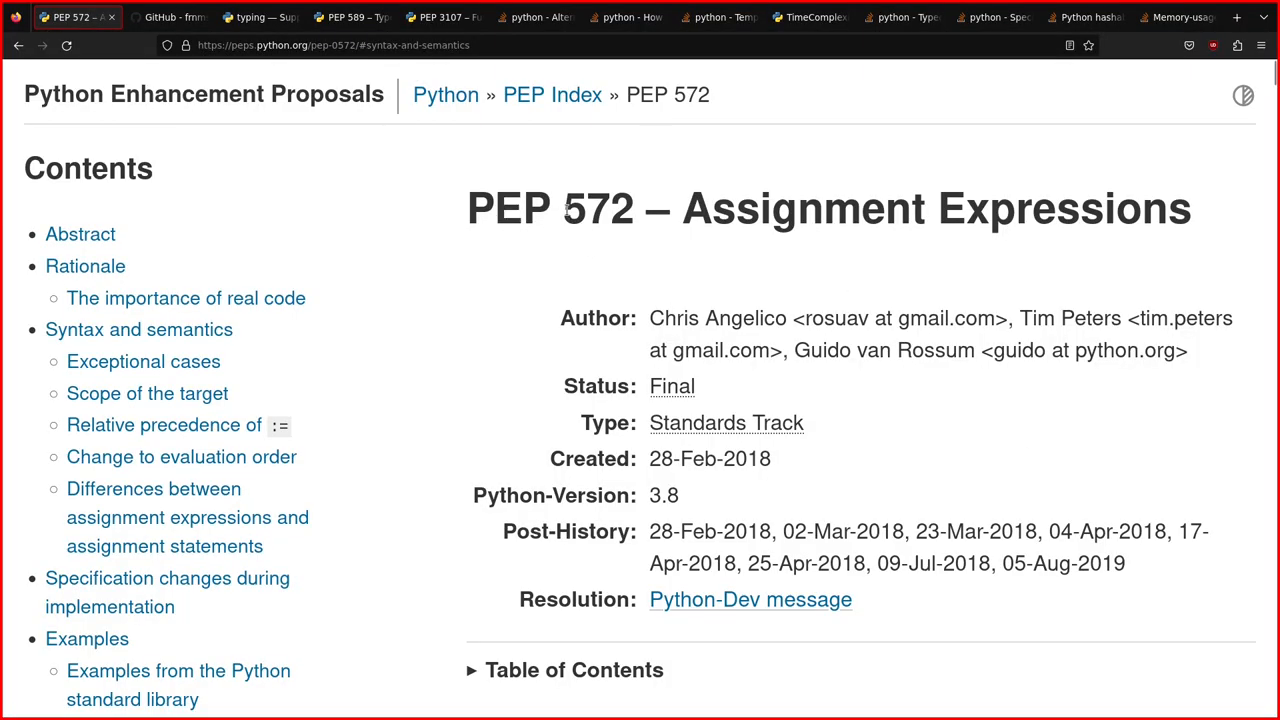
Scroll the PEP 572 Assignment Expressions page.
{"action": "scroll", "scroll_direction": "down", "scroll_amount": 3}
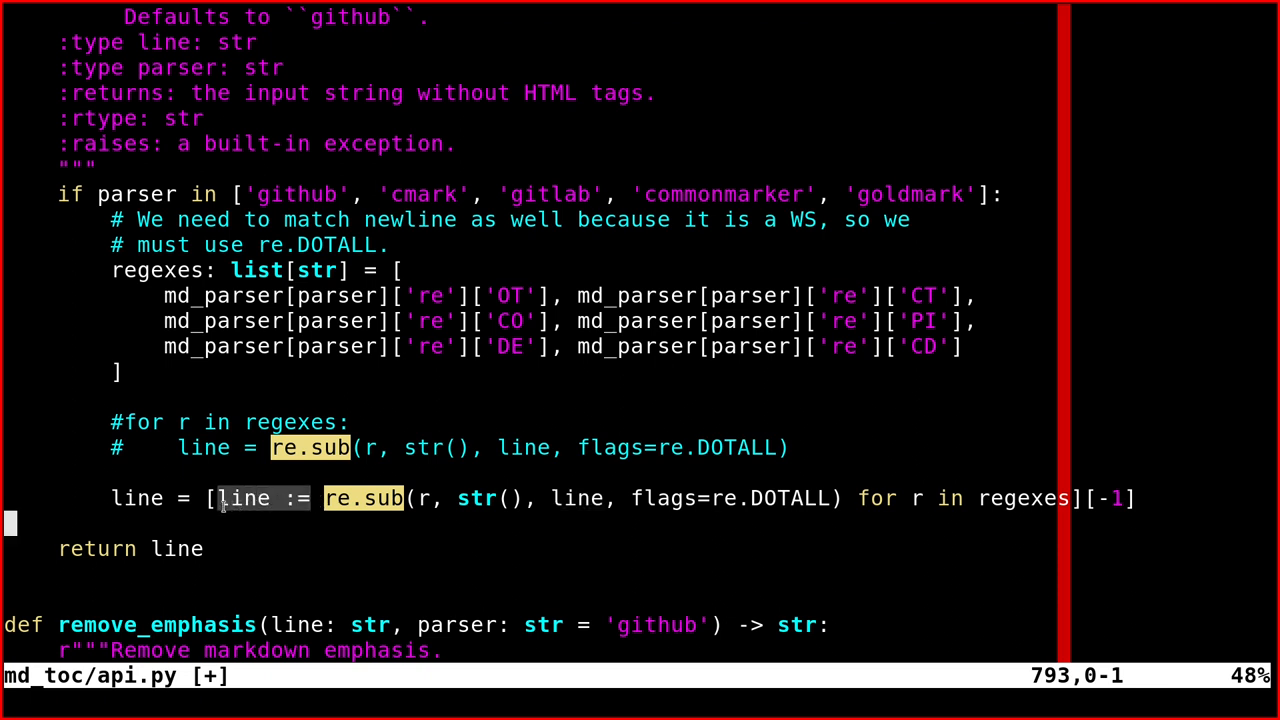
{"action": "mouse_move", "coordinate": [1218, 524]}
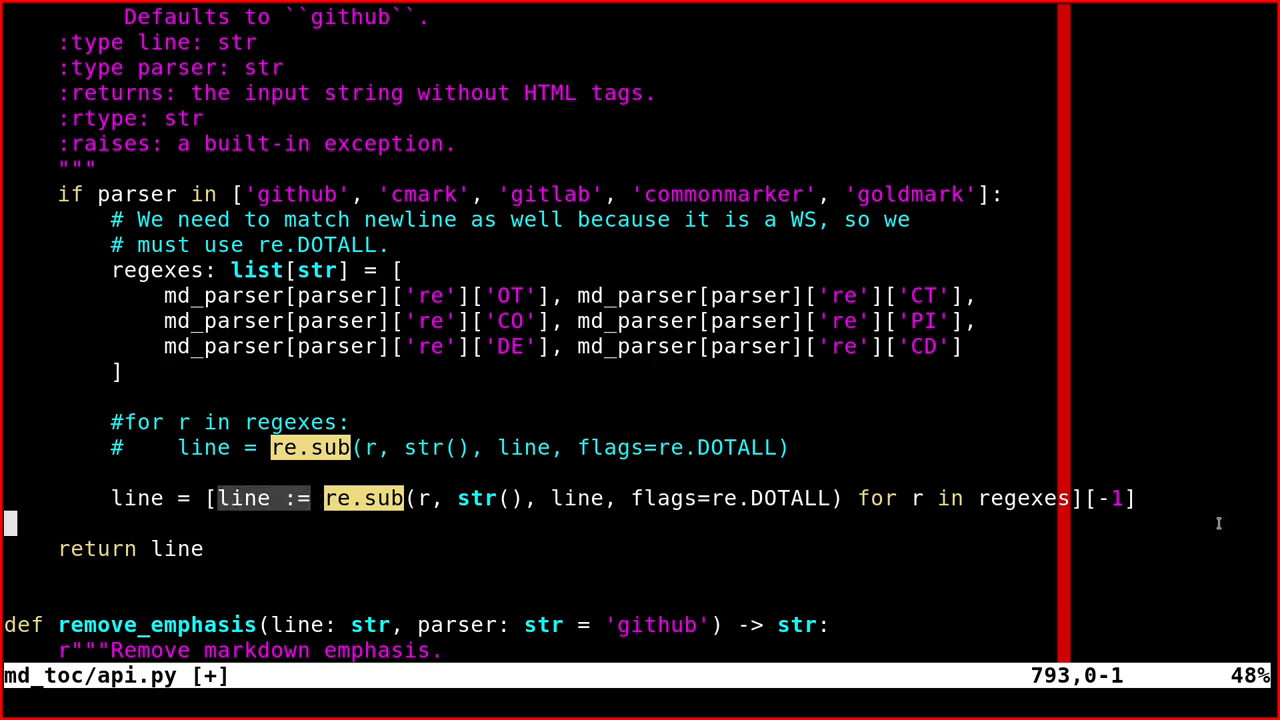
{"action": "mouse_move", "coordinate": [1064, 488]}
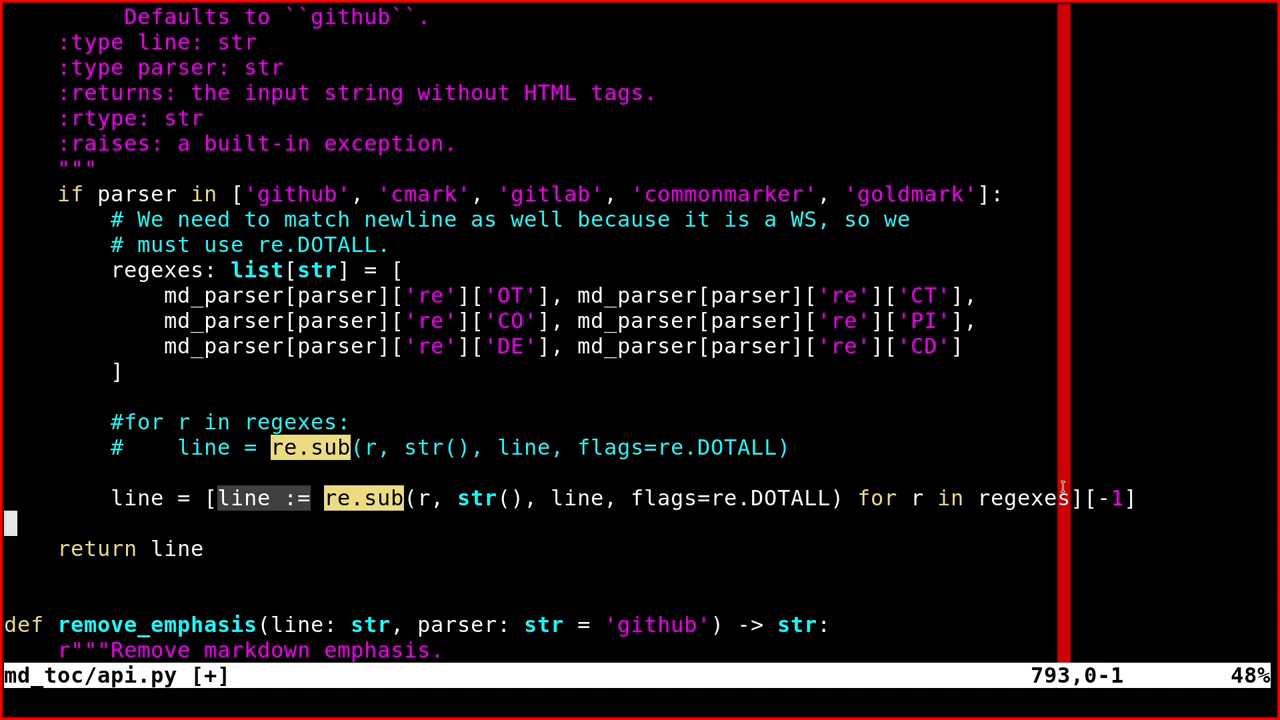
{"action": "mouse_move", "coordinate": [112, 496]}
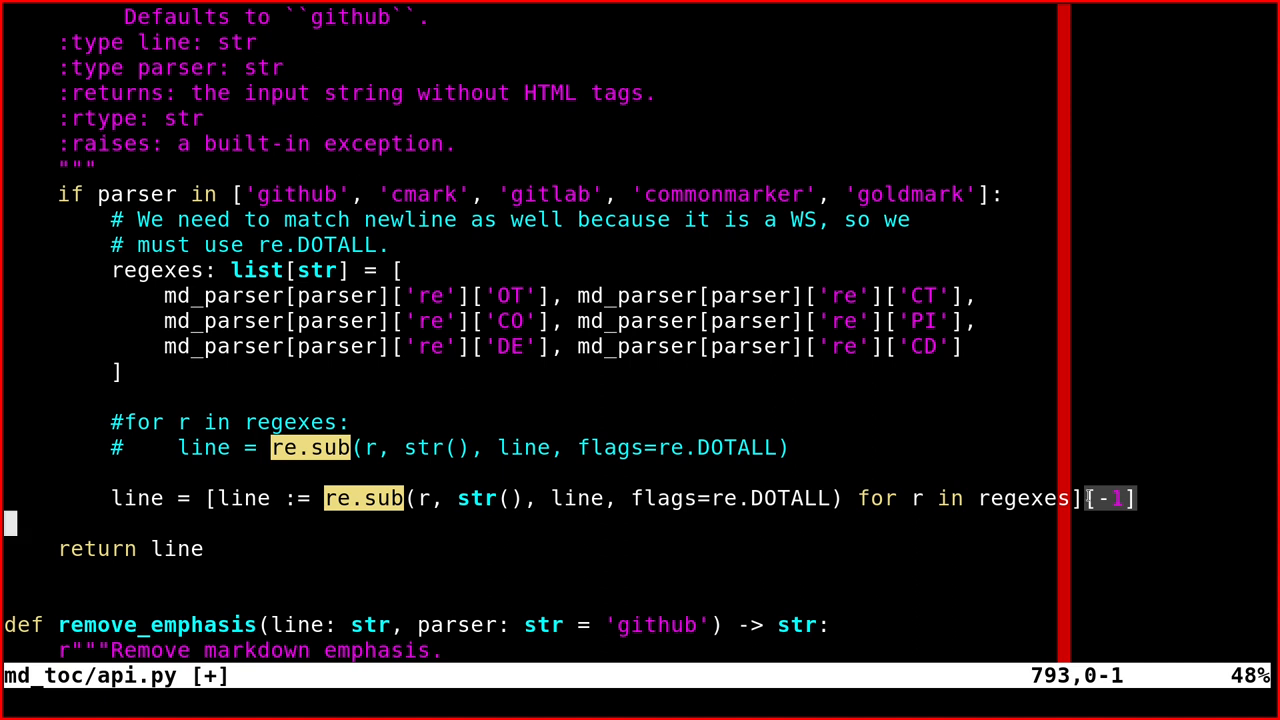
{"action": "mouse_move", "coordinate": [196, 498]}
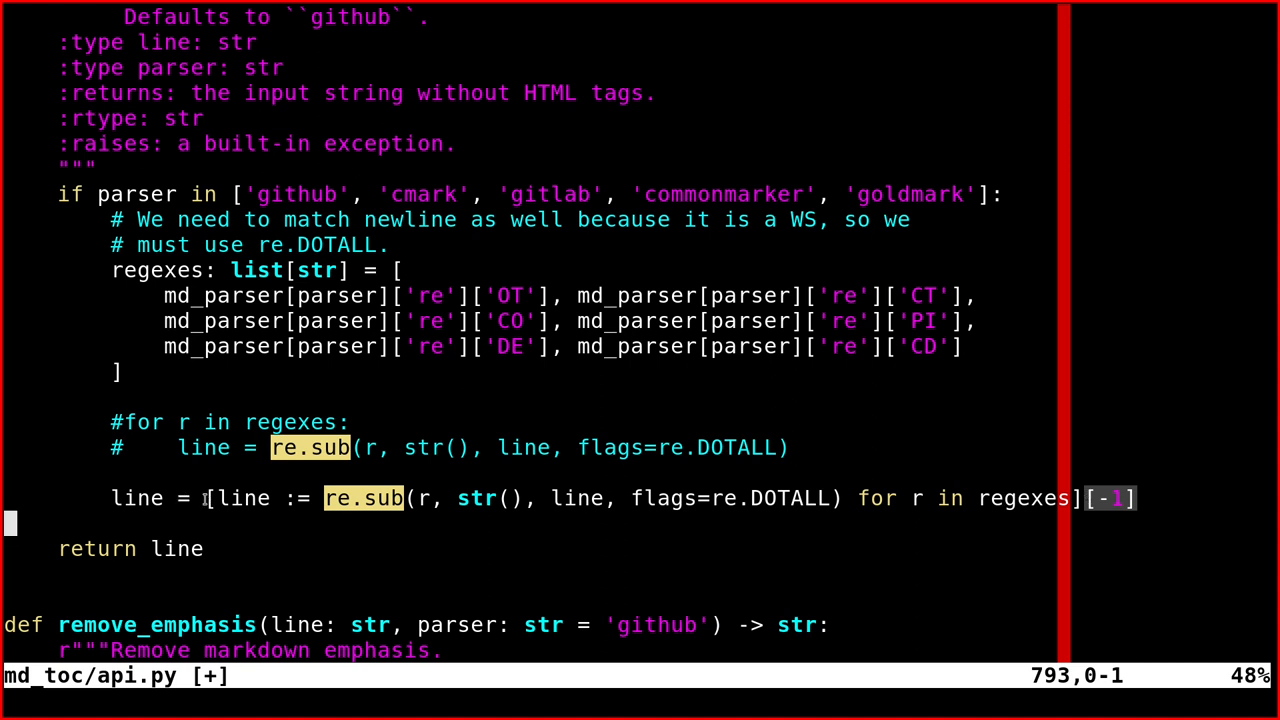
{"action": "mouse_move", "coordinate": [588, 418]}
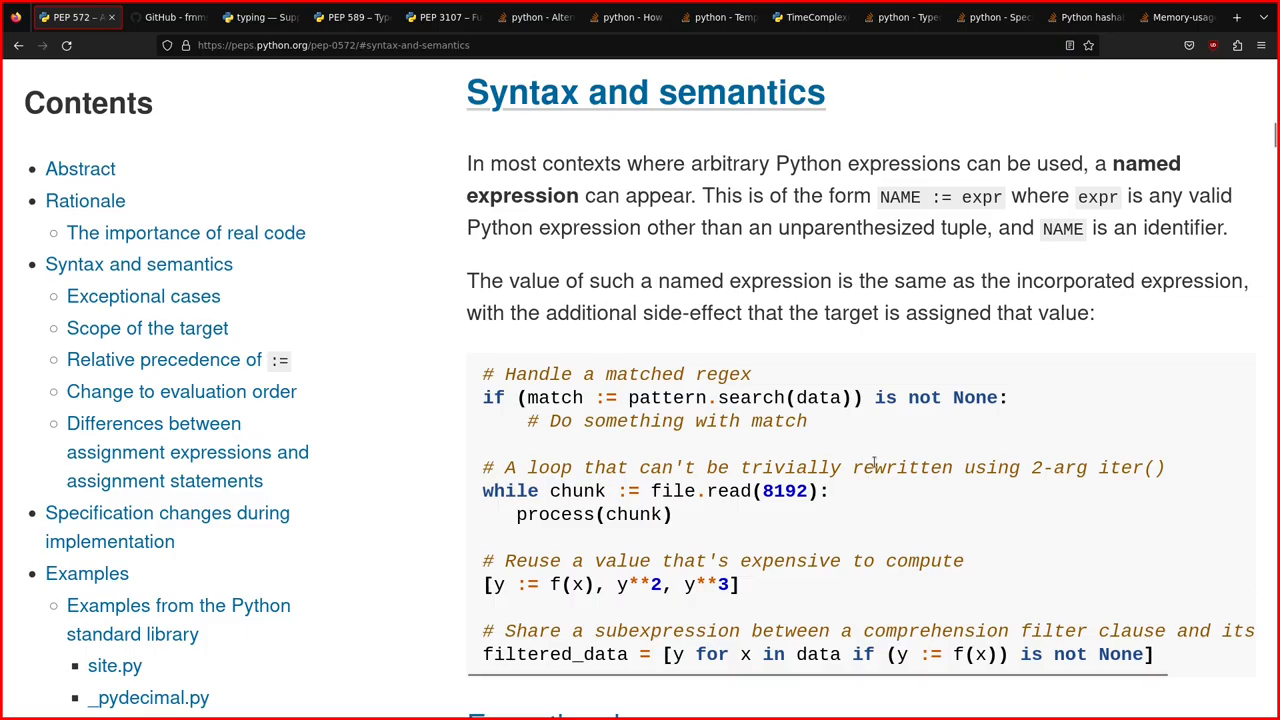
{"action": "mouse_move", "coordinate": [570, 420]}
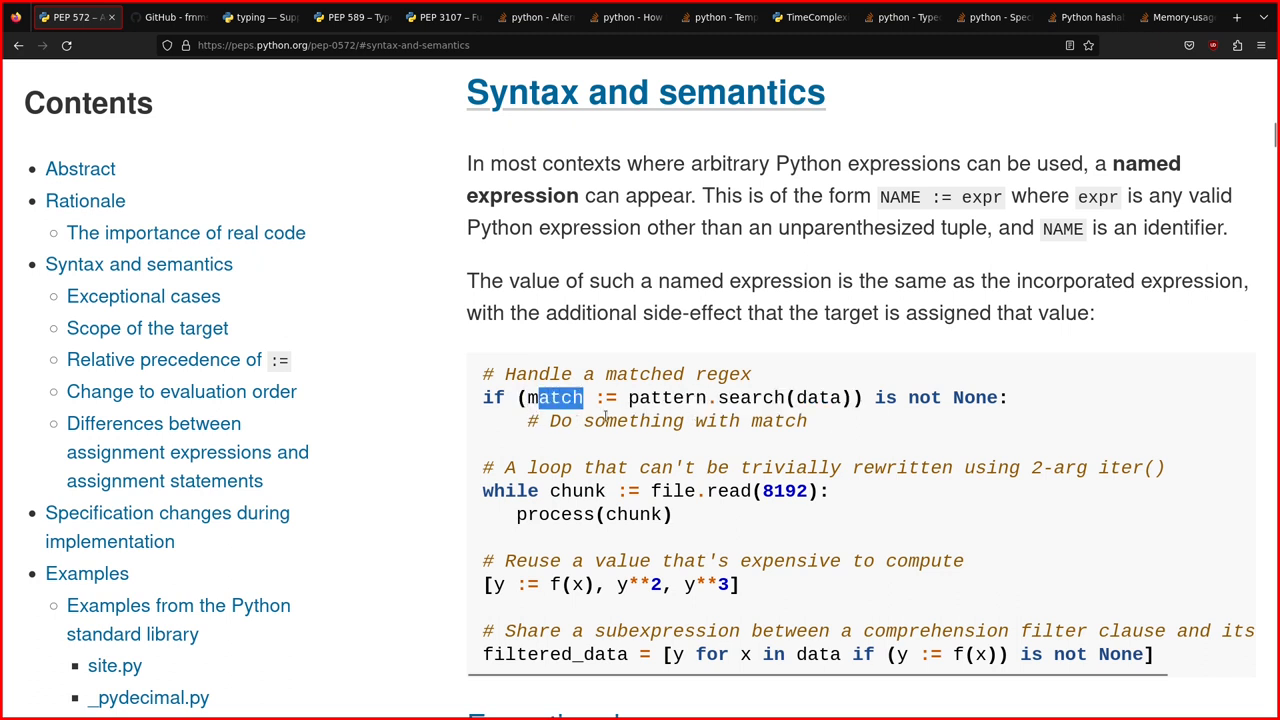
Show PEP 572's Syntax and semantics section with its walrus-operator named-expression examples.
{"action": "left_click", "coordinate": [810, 420]}
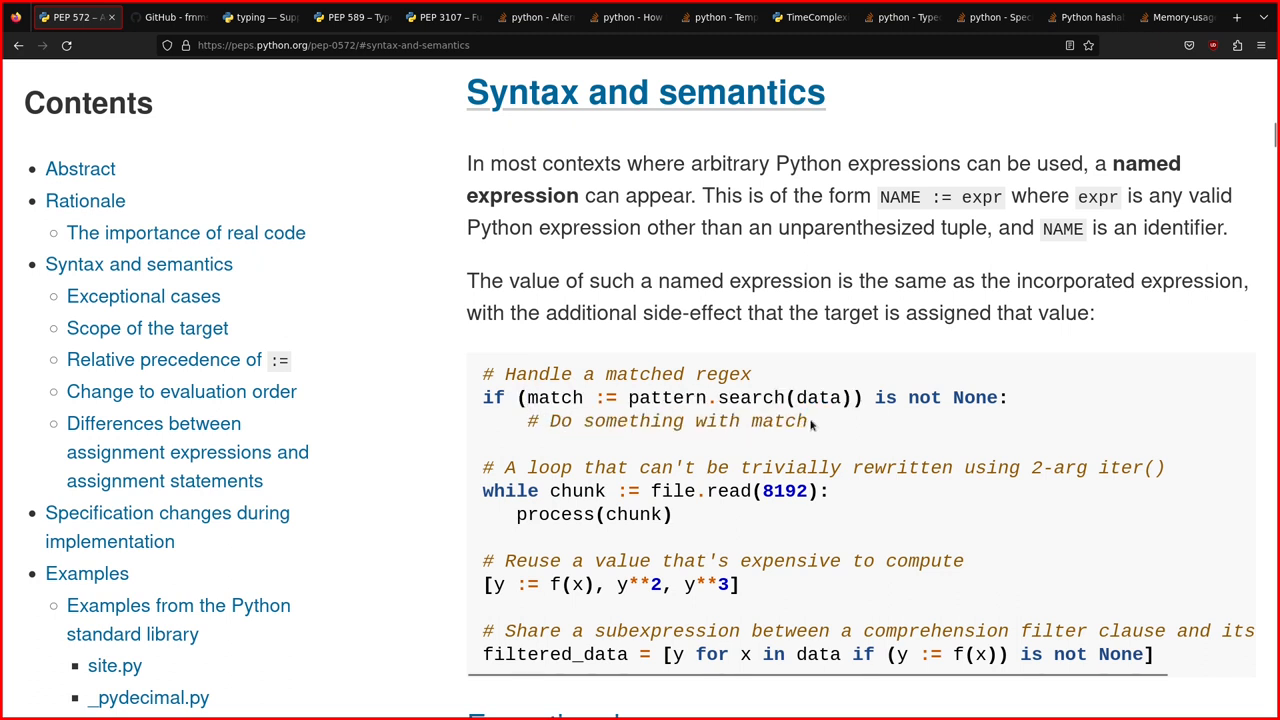
{"action": "mouse_move", "coordinate": [636, 380]}
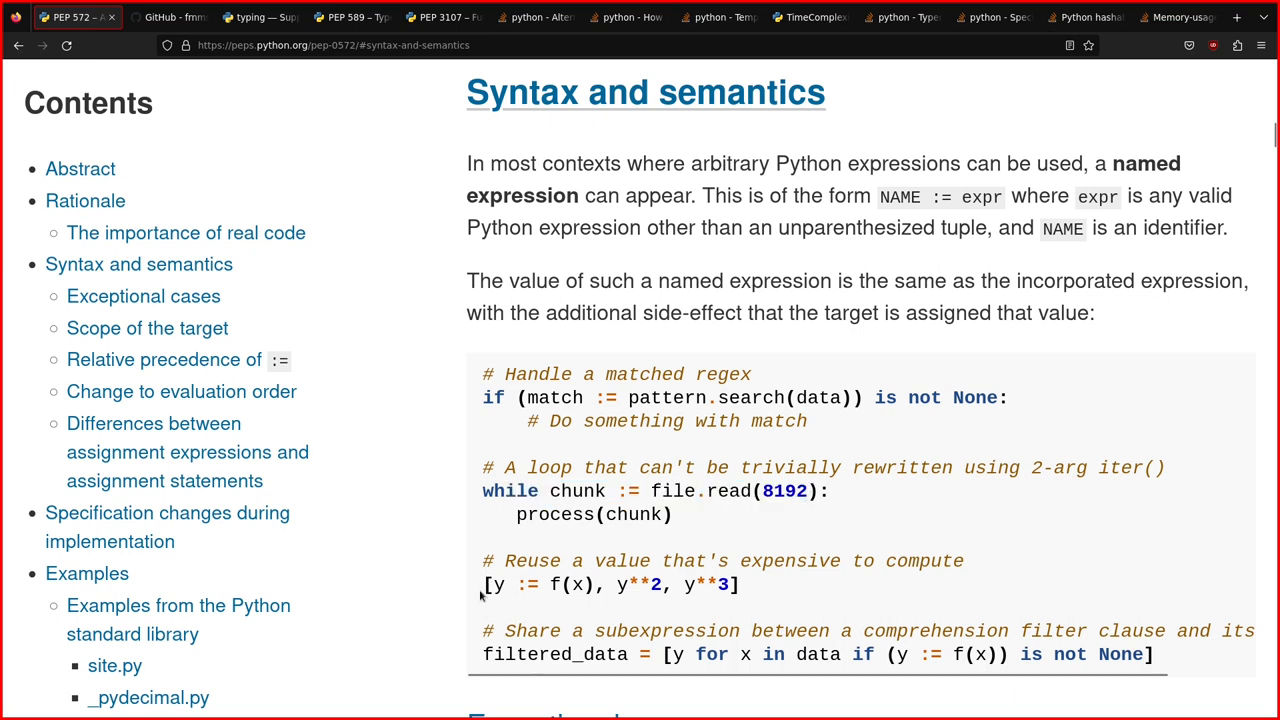
{"action": "scroll", "scroll_direction": "down", "scroll_amount": 3}
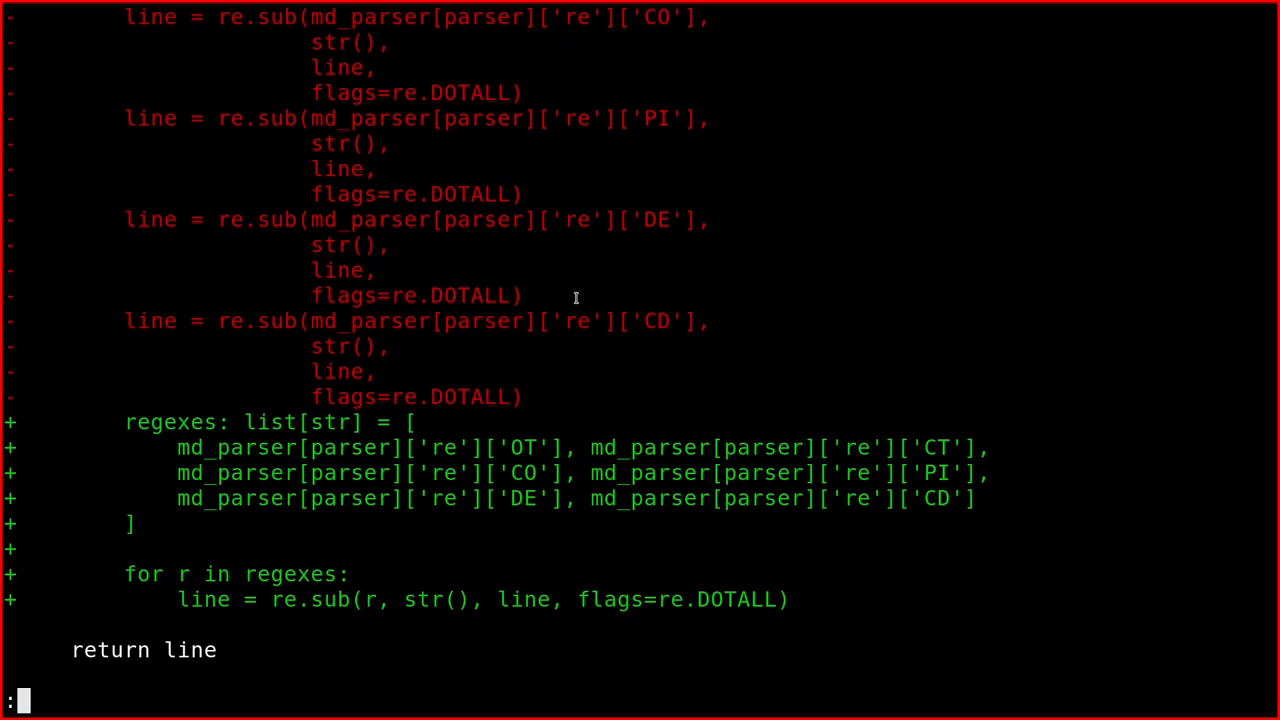
Reach the write_strings_on_files_between_markers hunk and highlight its list[str] parameter type.
{"action": "scroll", "scroll_direction": "down", "scroll_amount": 3}
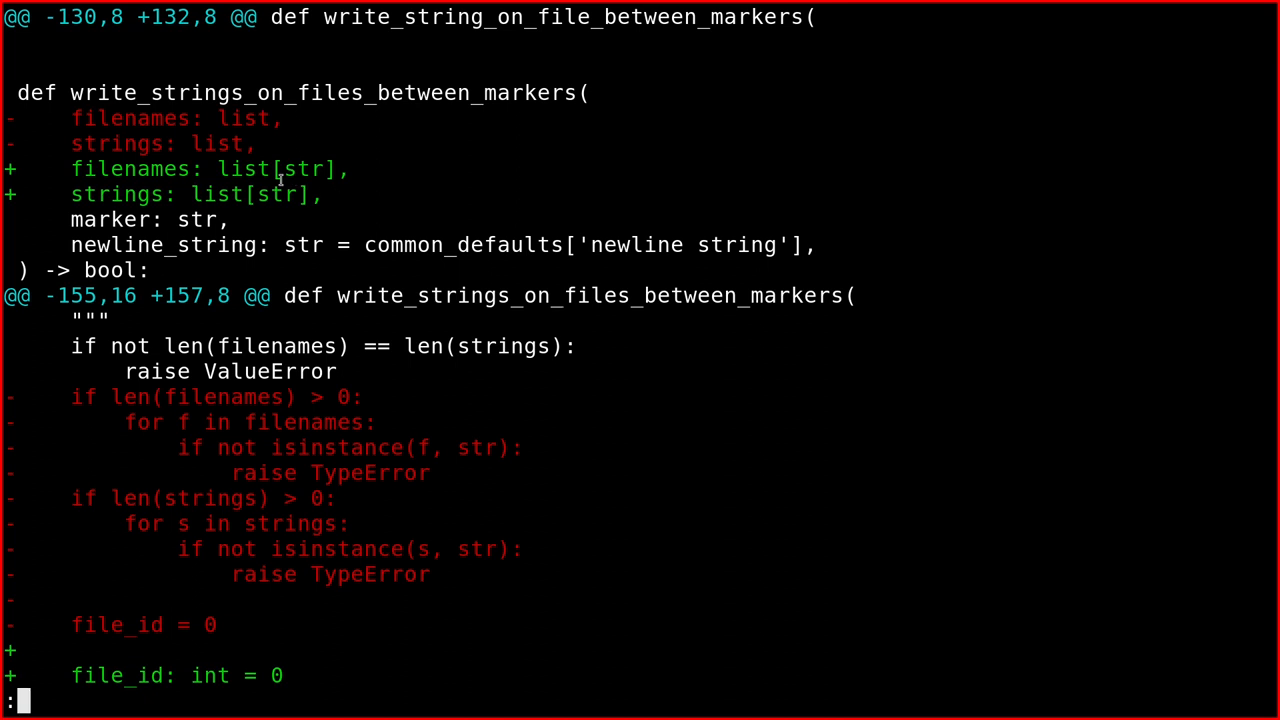
{"action": "mouse_move", "coordinate": [256, 144]}
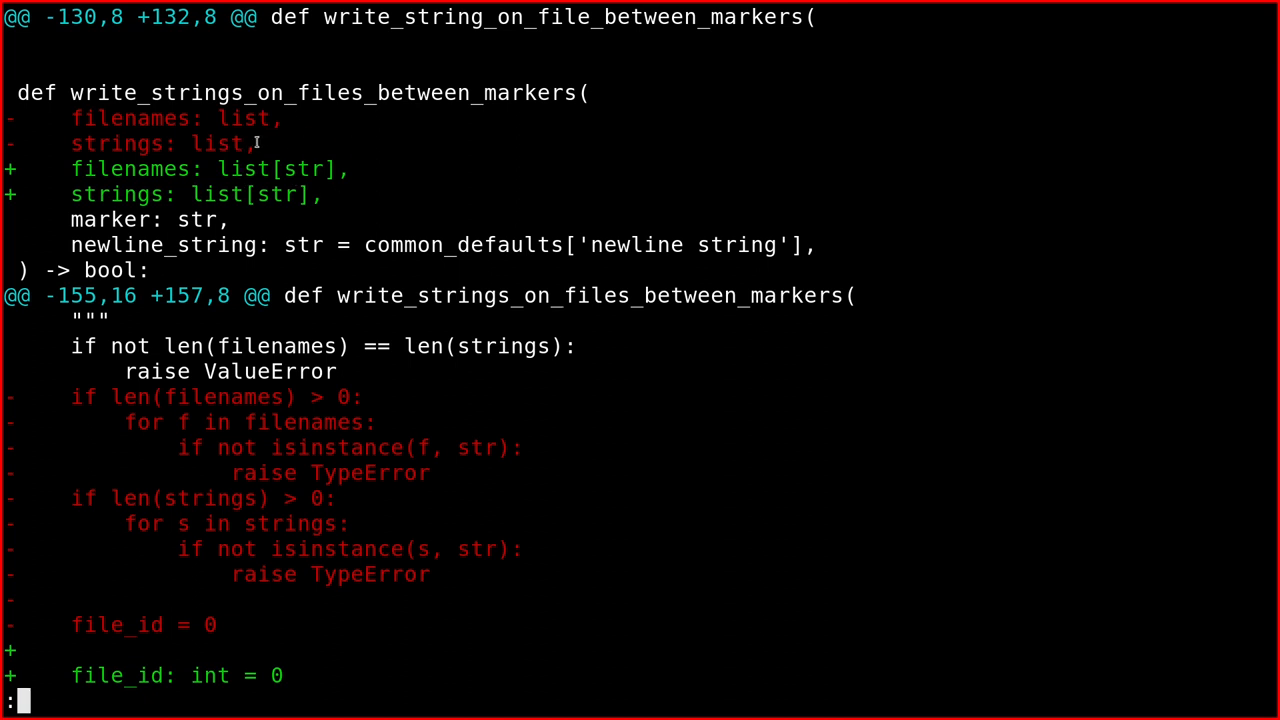
{"action": "mouse_move", "coordinate": [278, 144]}
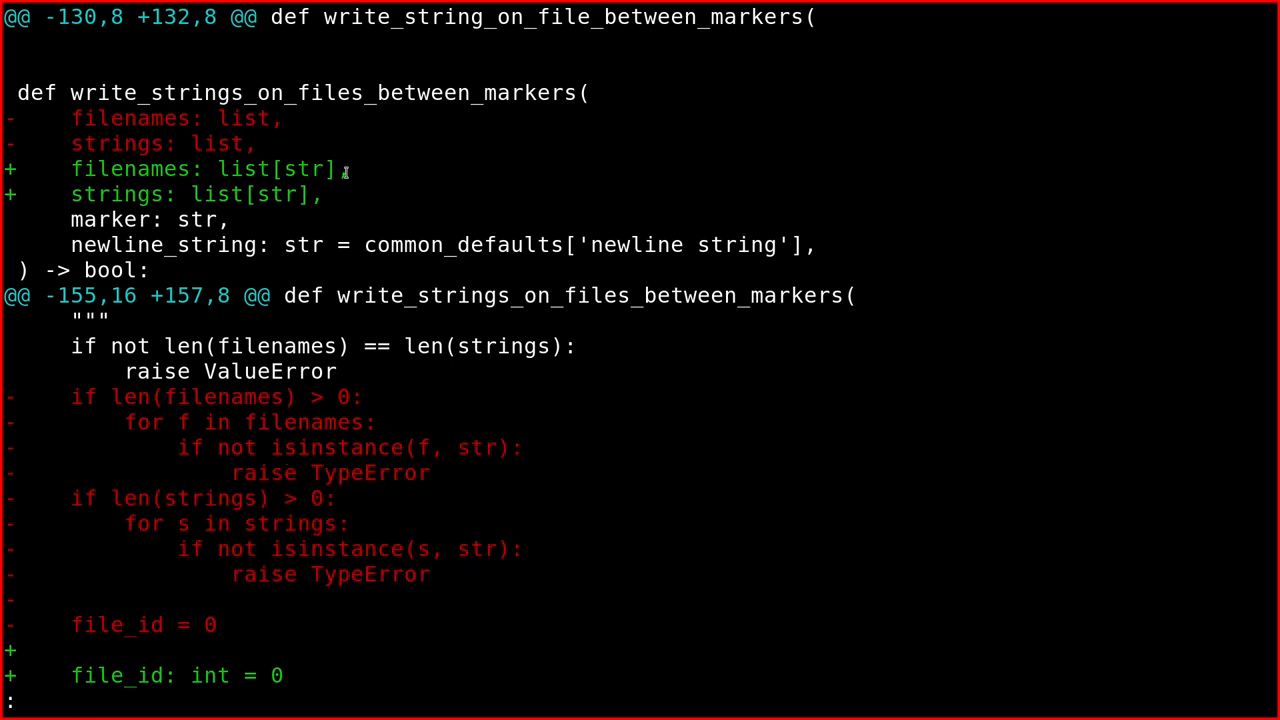
{"action": "double_click", "coordinate": [278, 168]}
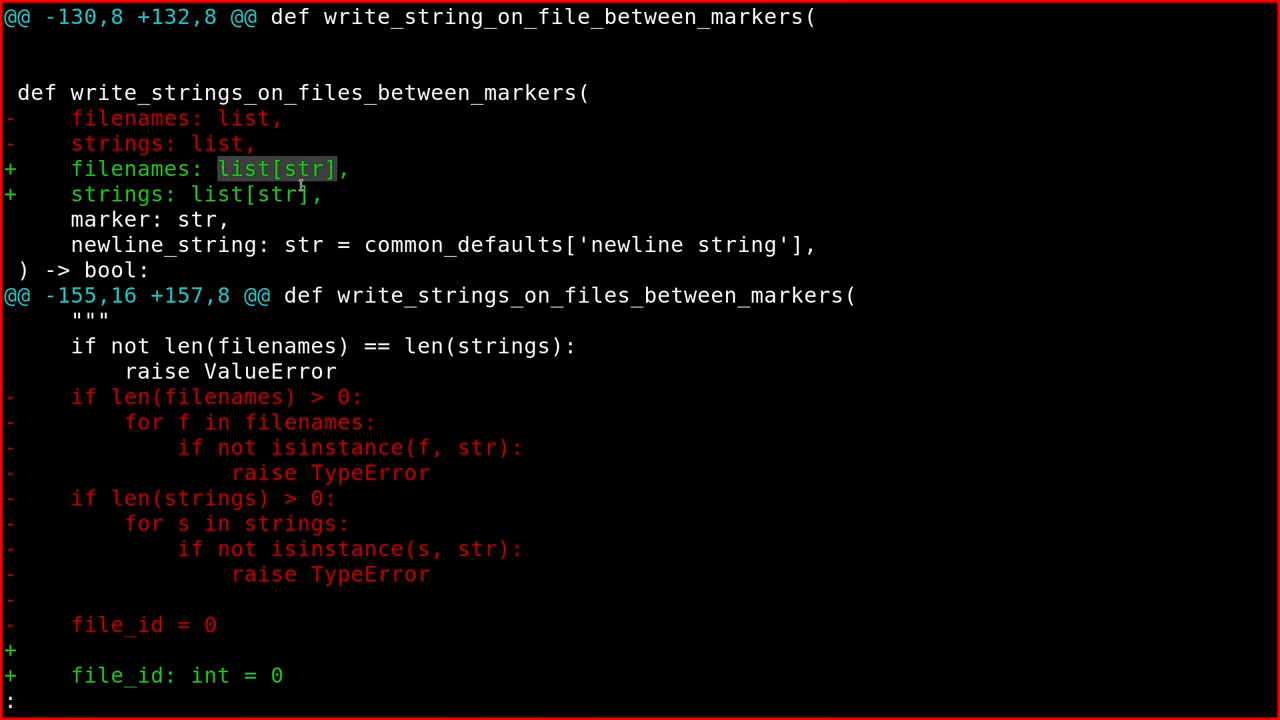
{"action": "mouse_move", "coordinate": [412, 570]}
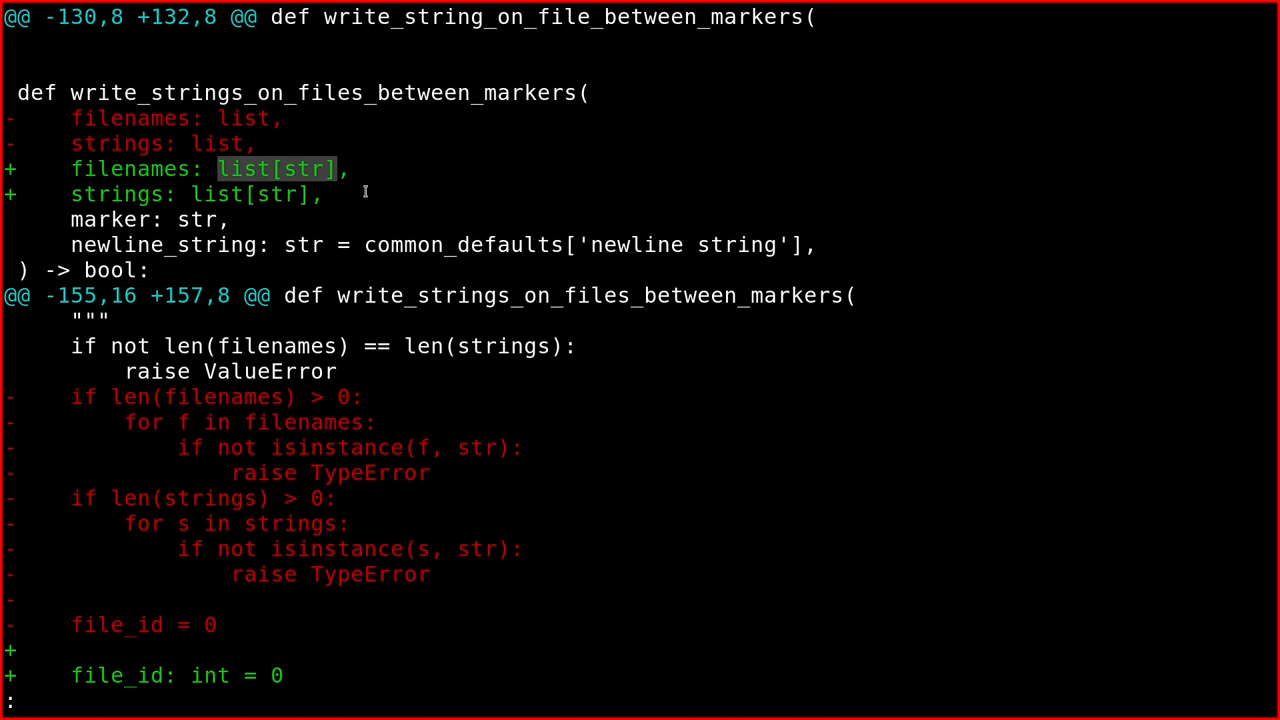
{"action": "mouse_move", "coordinate": [486, 212]}
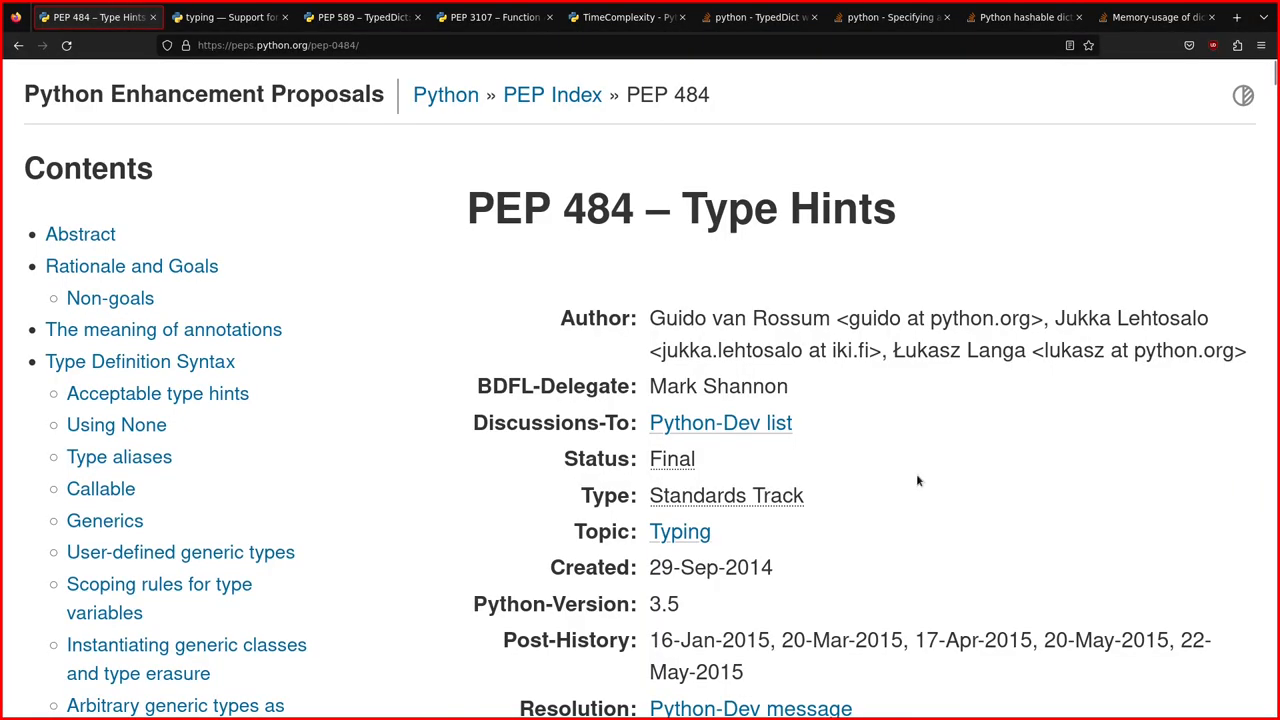
{"action": "mouse_move", "coordinate": [756, 244]}
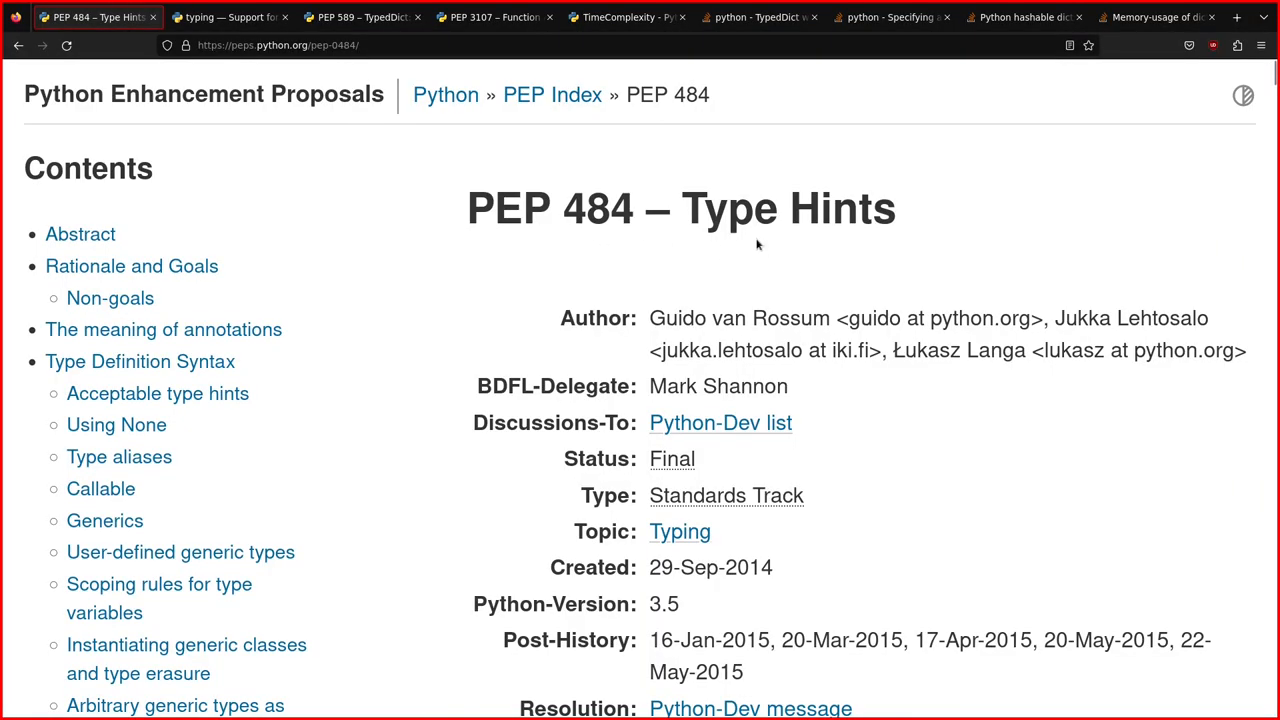
Read PEP 484's abstract and greeting example, highlighting a word in the greeting function.
{"action": "scroll", "scroll_direction": "down", "scroll_amount": 3}
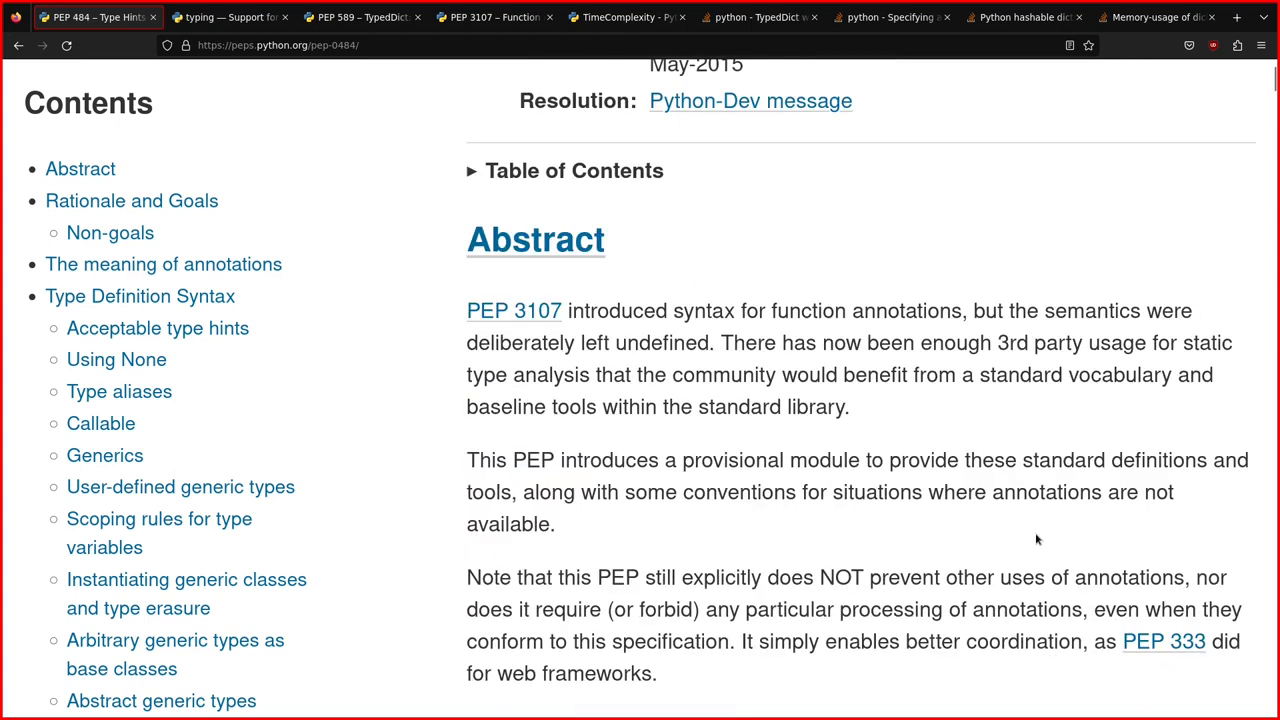
{"action": "scroll", "scroll_direction": "down", "scroll_amount": 3}
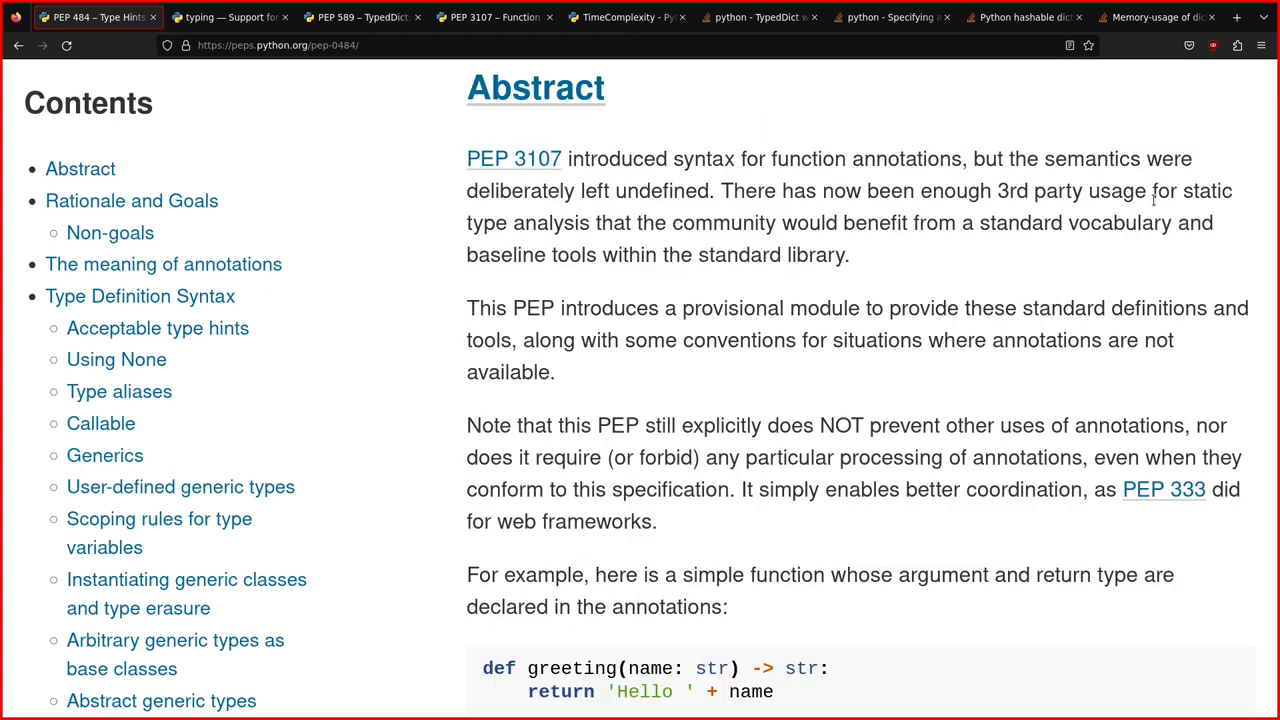
{"action": "mouse_move", "coordinate": [1204, 252]}
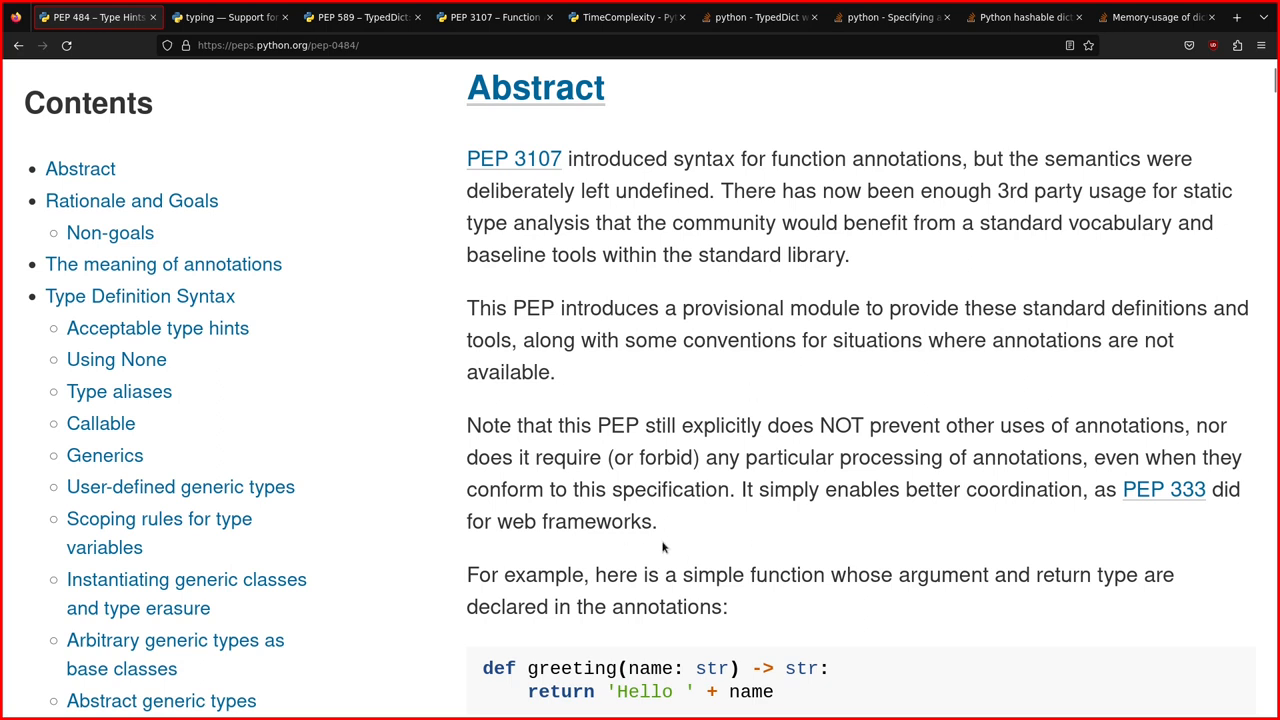
{"action": "scroll", "scroll_direction": "down", "scroll_amount": 3}
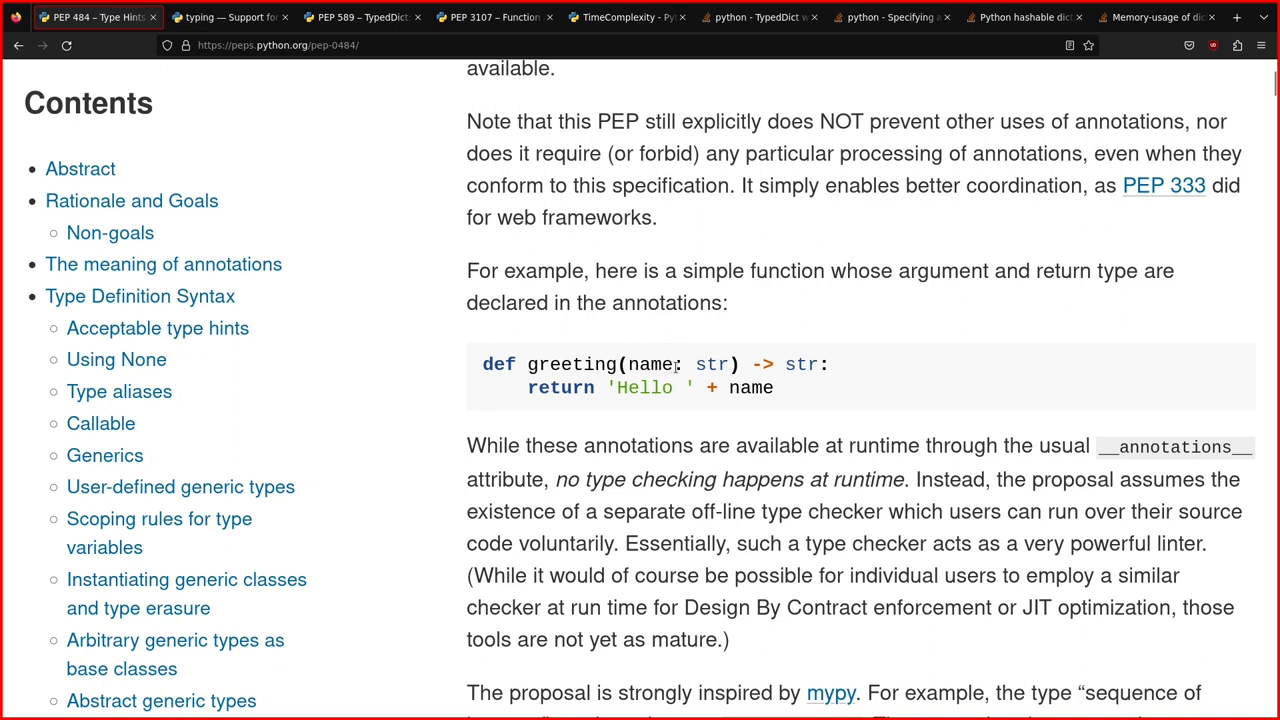
{"action": "double_click", "coordinate": [712, 364]}
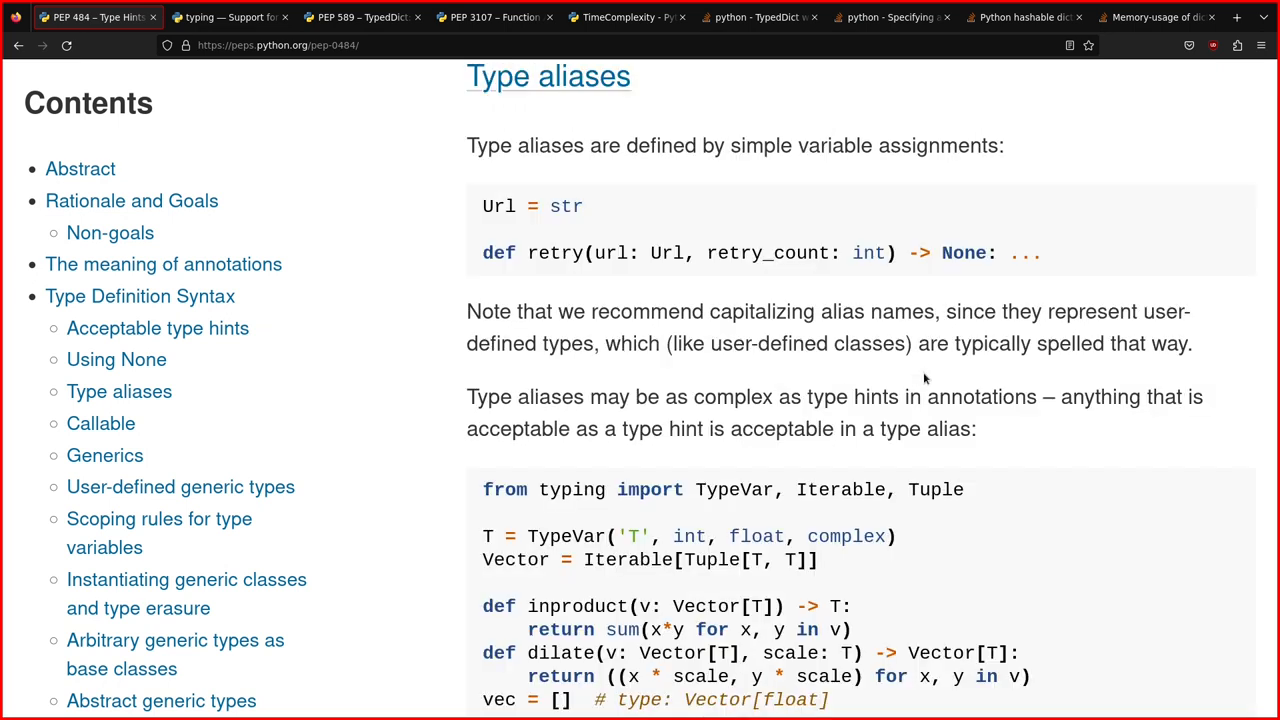
Continue through PEP 484's Type aliases down to the Callable section.
{"action": "scroll", "scroll_direction": "down", "scroll_amount": 3}
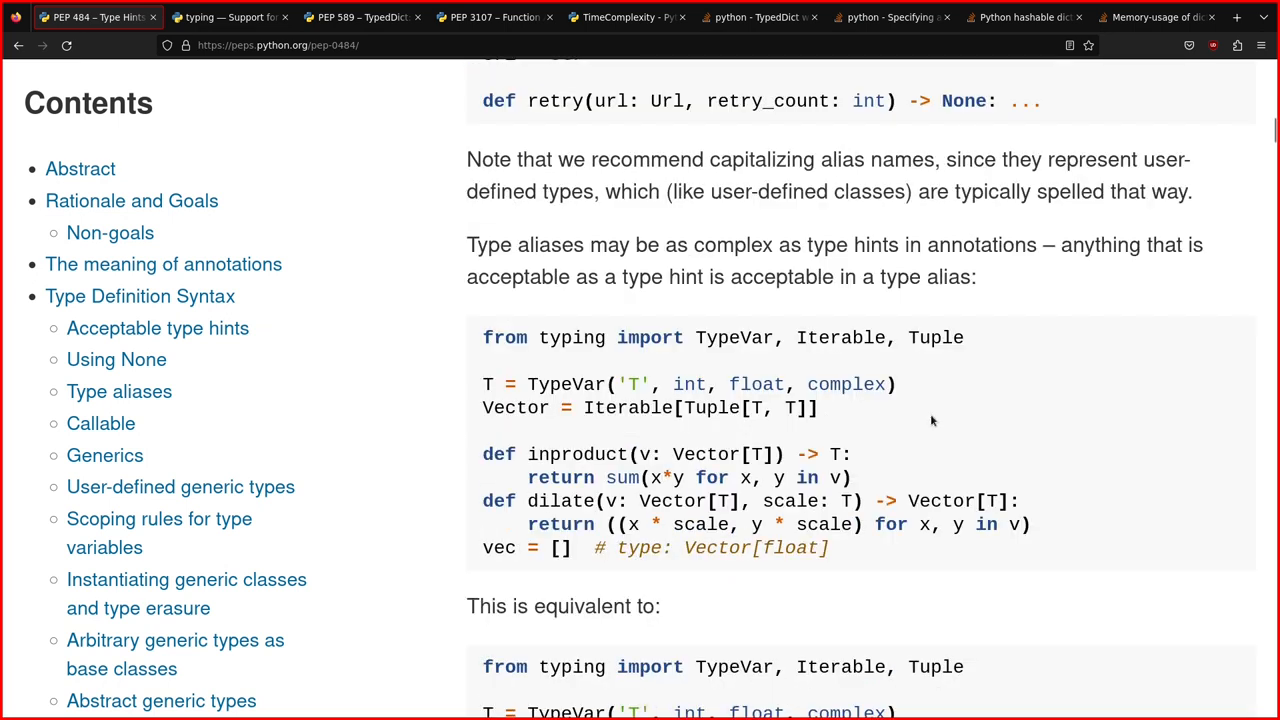
{"action": "mouse_move", "coordinate": [796, 424]}
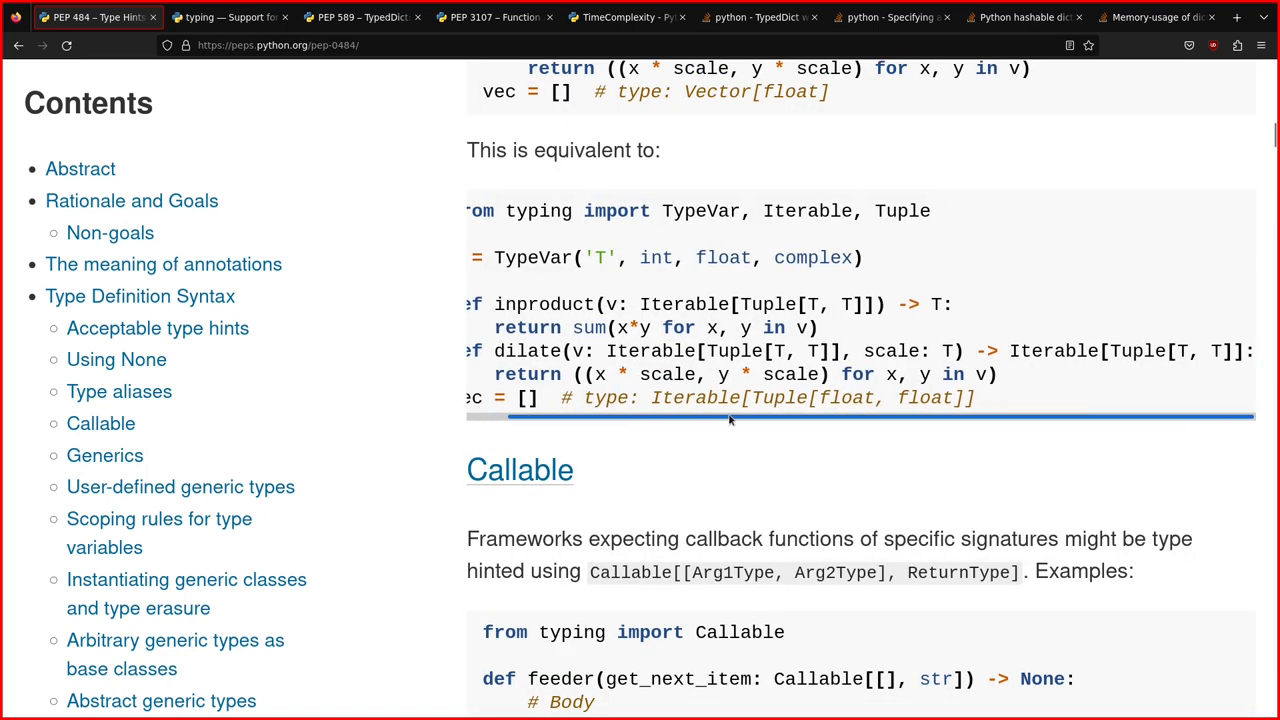
{"action": "scroll", "scroll_direction": "down", "scroll_amount": 3}
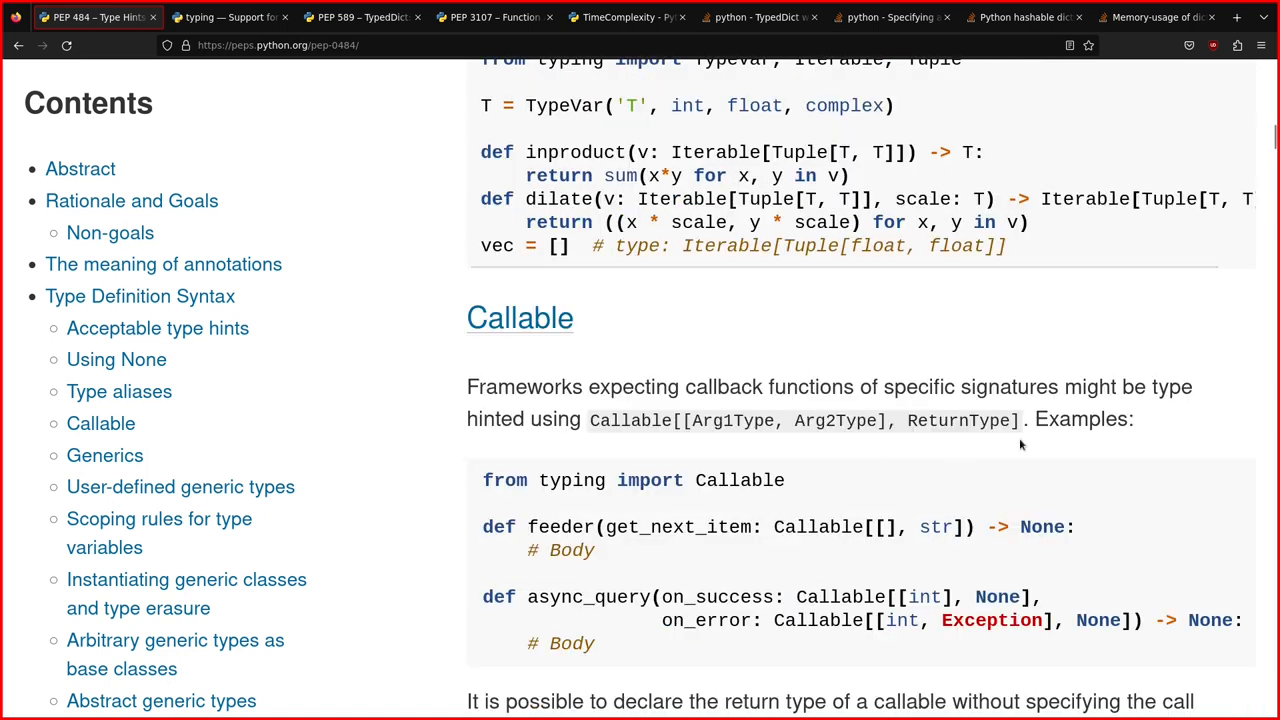
{"action": "scroll", "scroll_direction": "down", "scroll_amount": 3}
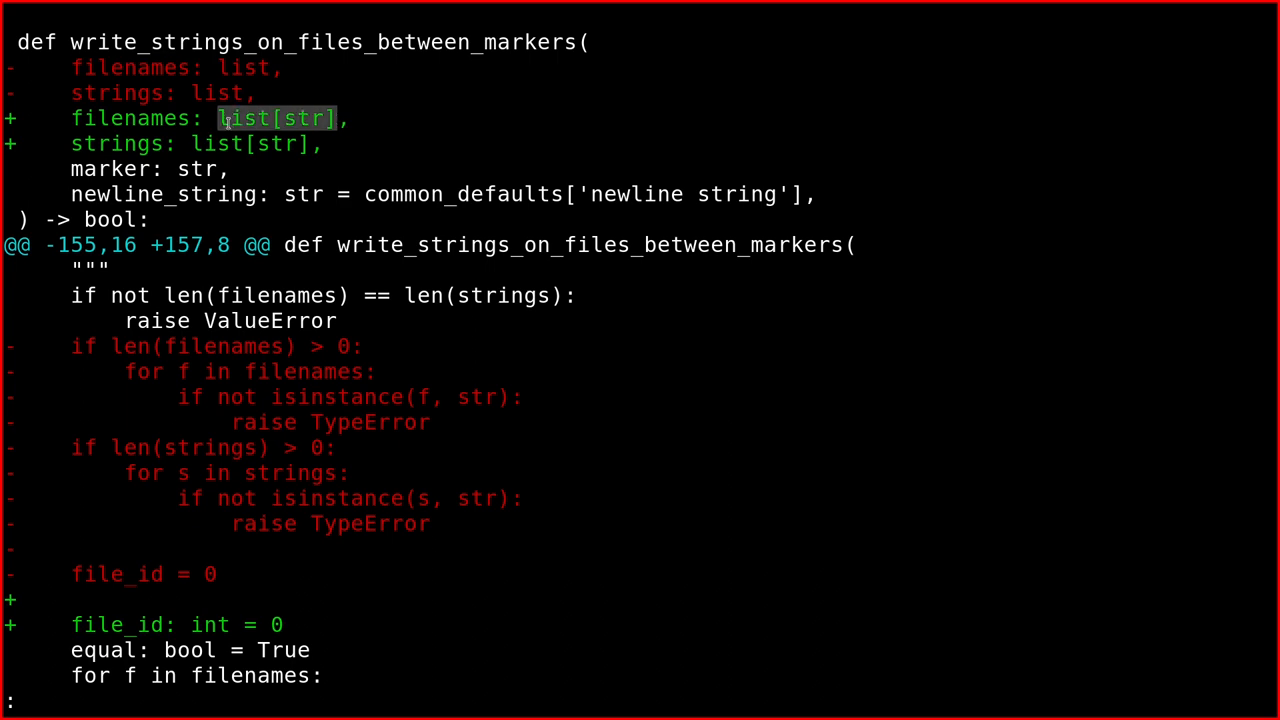
Scroll to the build_toc hunk with counters typed as types.HeaderTypeCounter and types.HeaderDuplicateCounter.
{"action": "scroll", "scroll_direction": "down", "scroll_amount": 3}
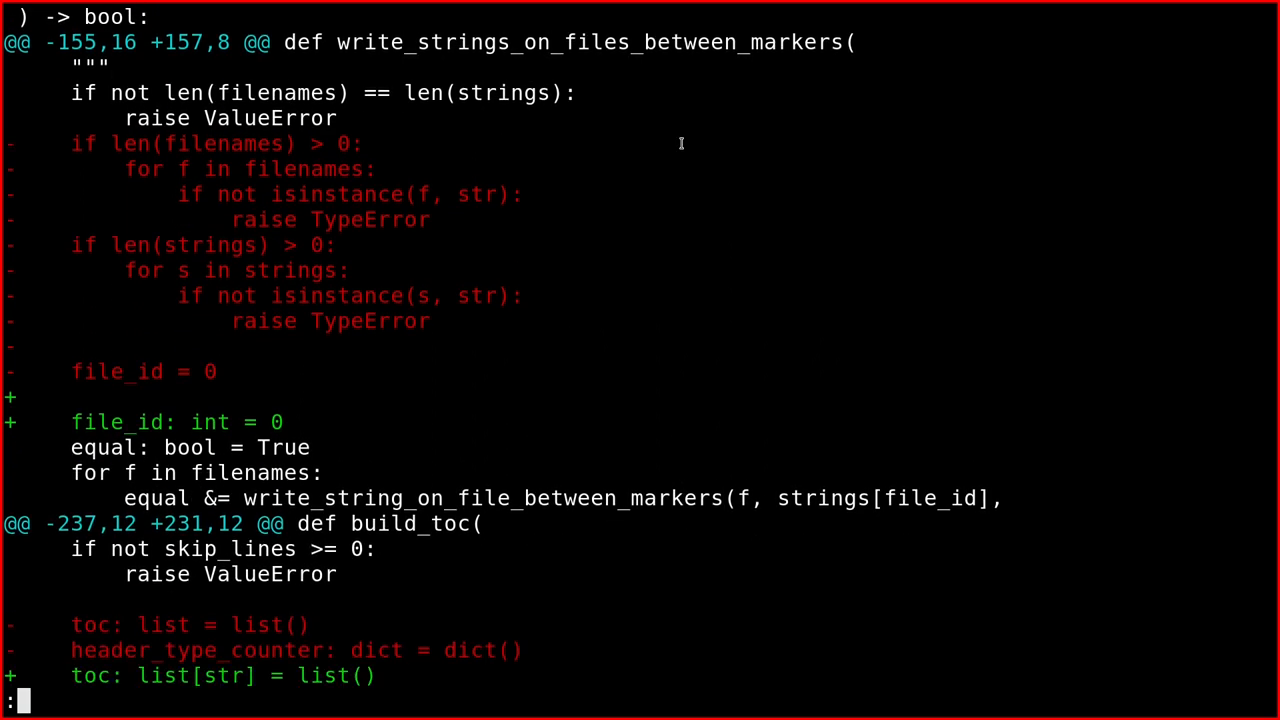
{"action": "scroll", "scroll_direction": "down", "scroll_amount": 3}
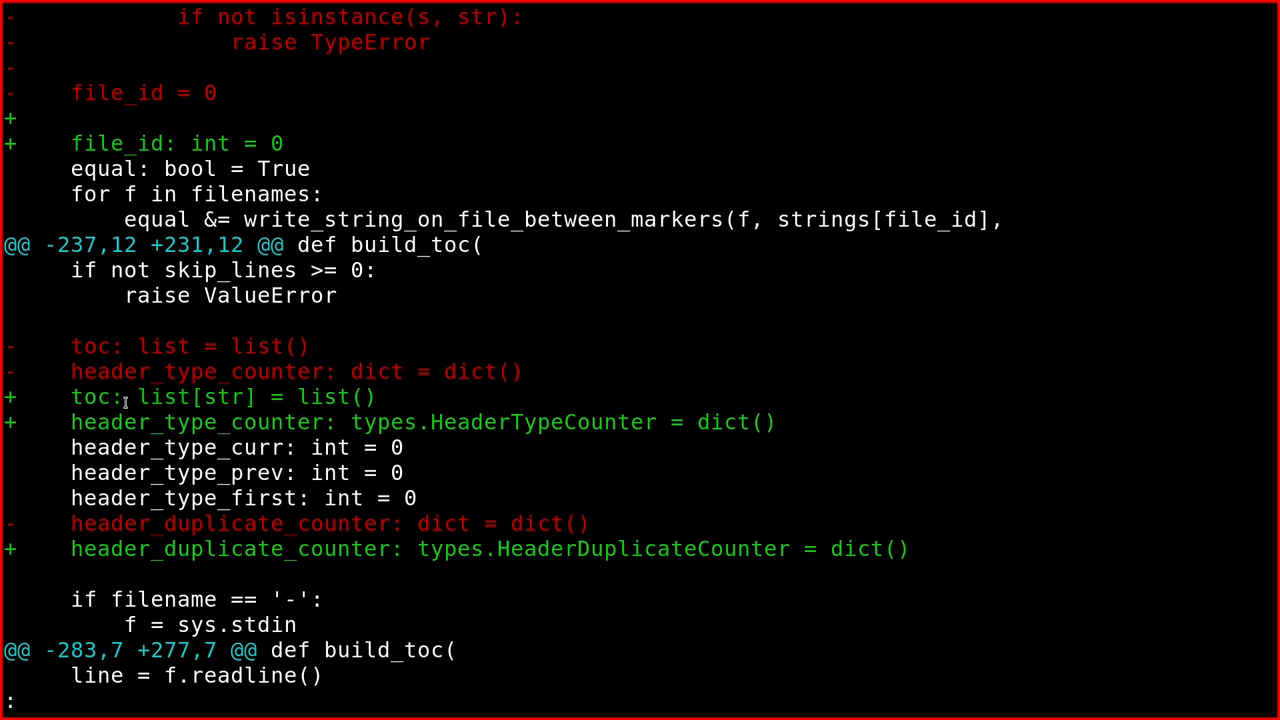
{"action": "scroll", "scroll_direction": "down", "scroll_amount": 3}
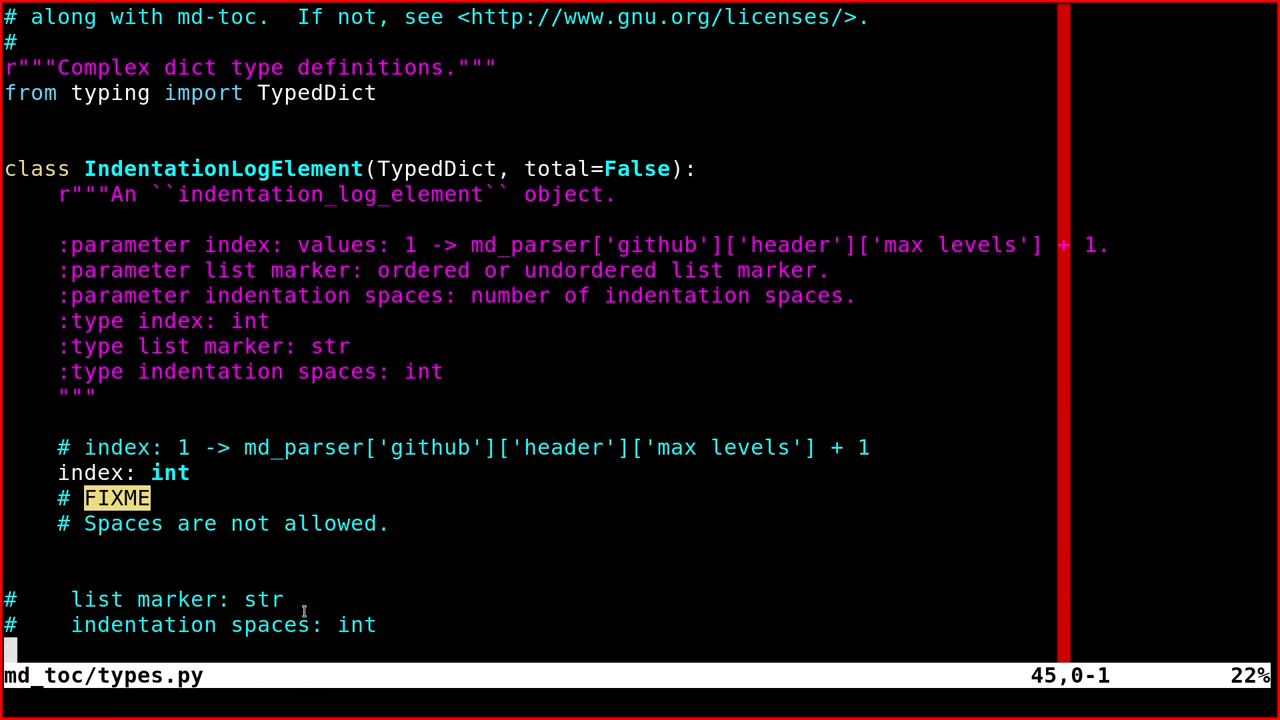
{"action": "mouse_move", "coordinate": [660, 460]}
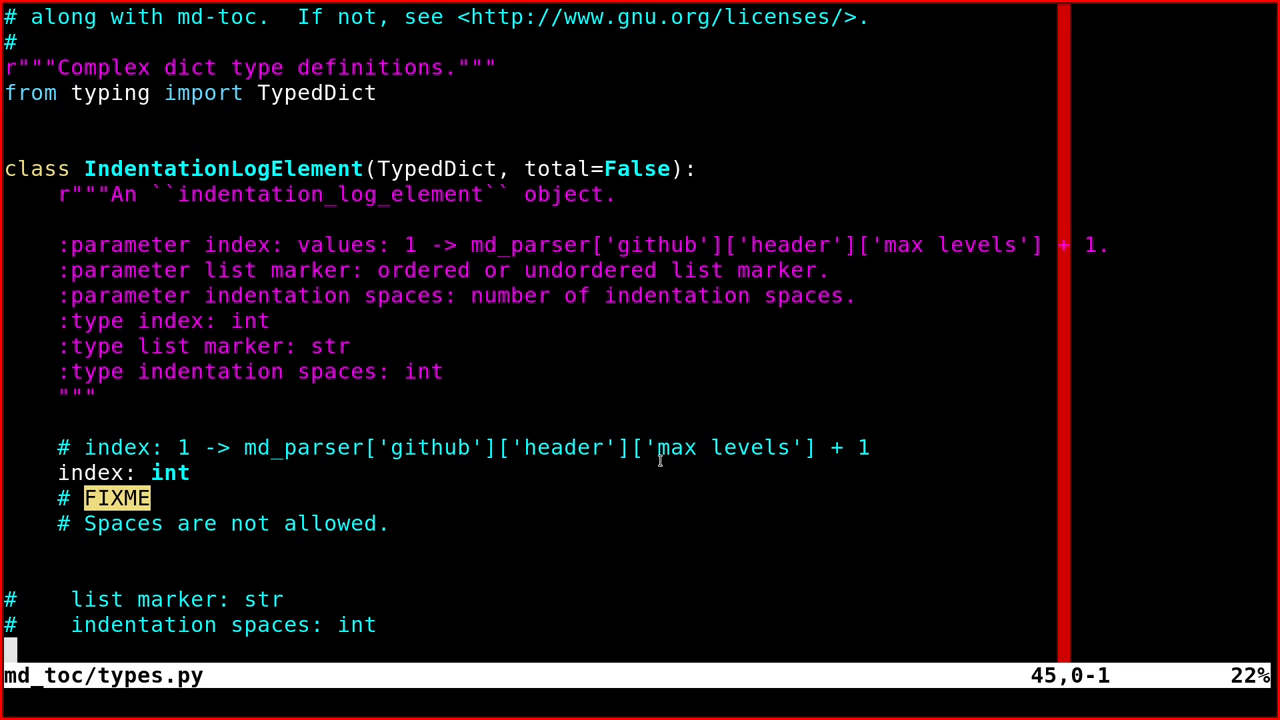
{"action": "mouse_move", "coordinate": [788, 440]}
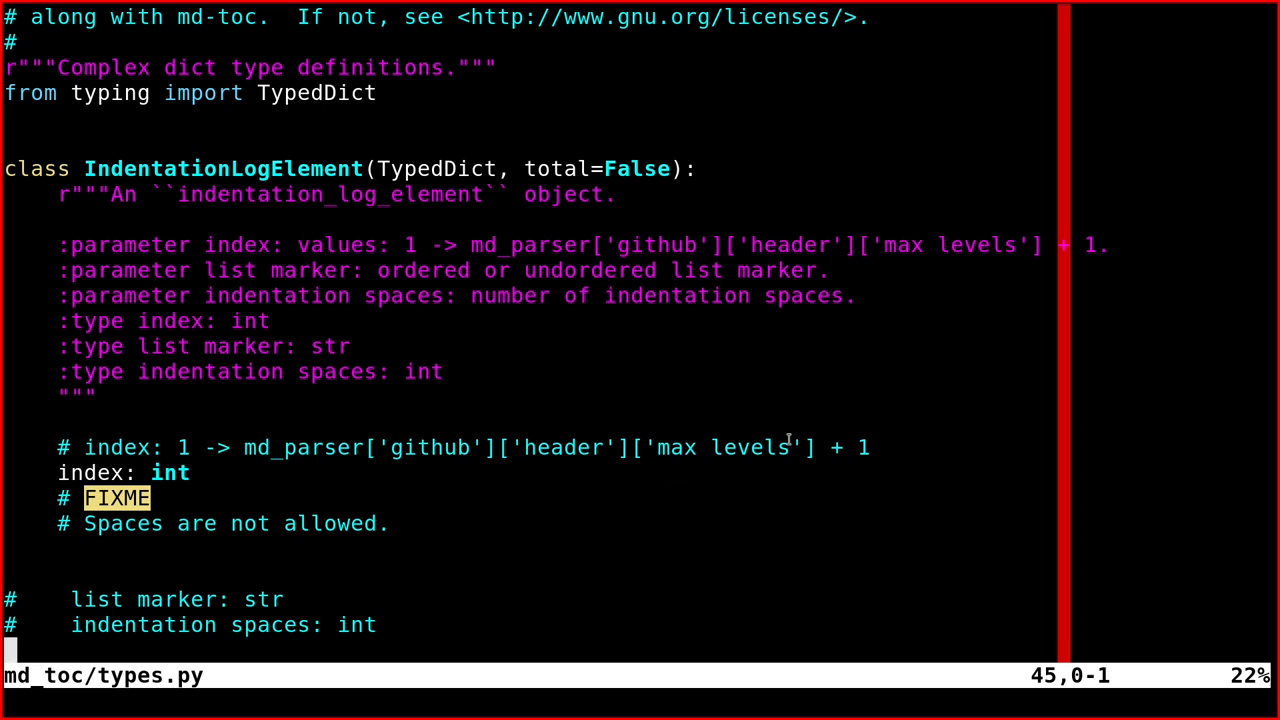
Scroll through the IndentationLogElement, Header, HeaderTypeCounter and HeaderDuplicateCounter TypedDicts in md_toc/types.py.
{"action": "scroll", "scroll_direction": "down", "scroll_amount": 3}
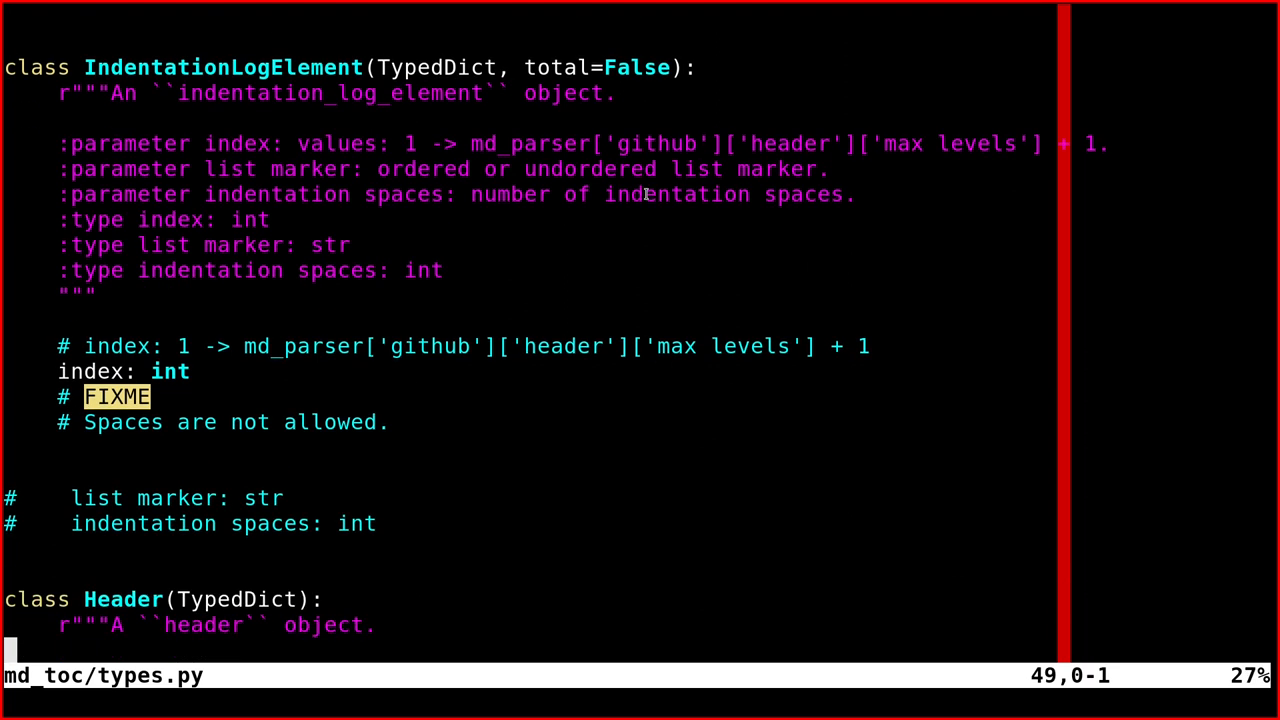
{"action": "scroll", "scroll_direction": "down", "scroll_amount": 3}
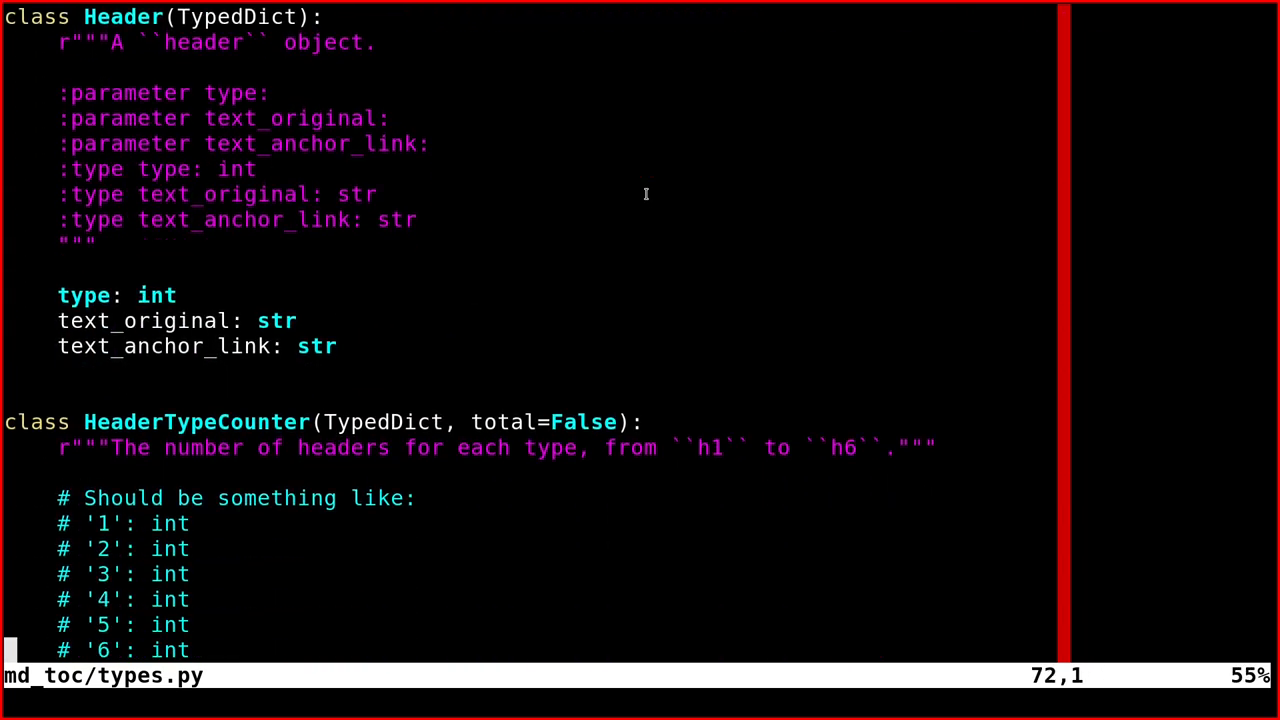
{"action": "scroll", "scroll_direction": "down", "scroll_amount": 3}
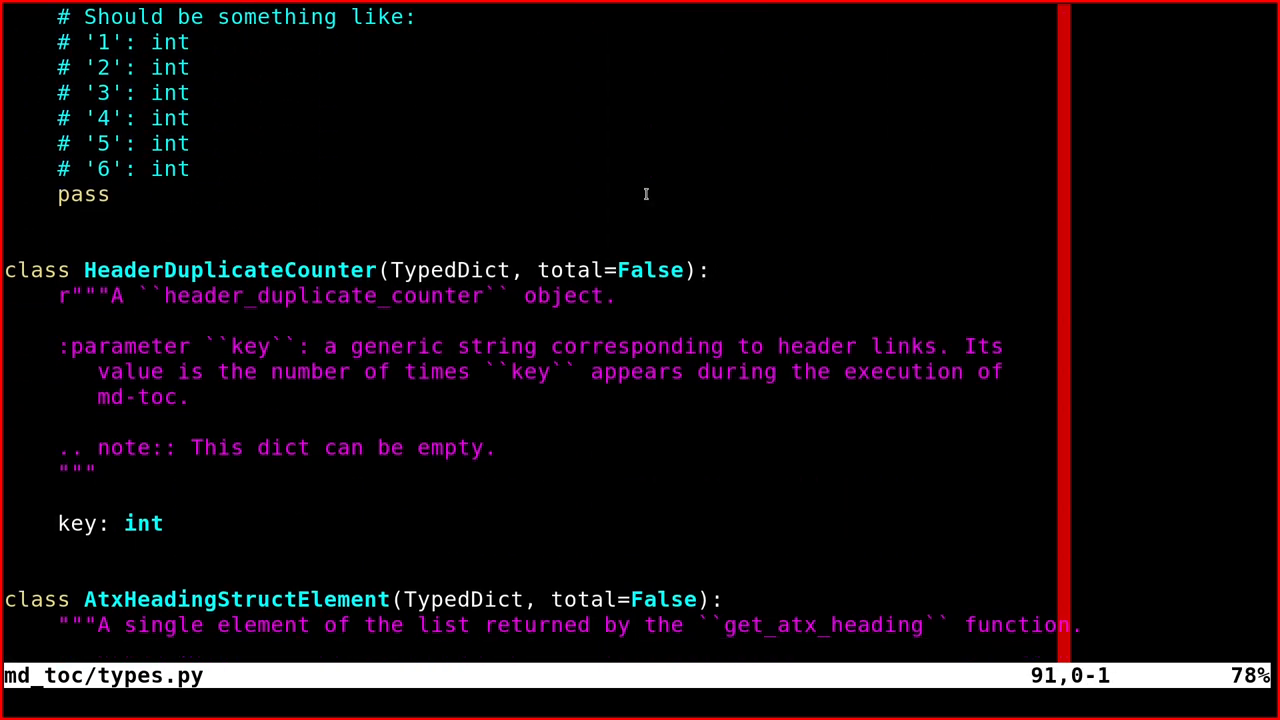
{"action": "scroll", "scroll_direction": "down", "scroll_amount": 3}
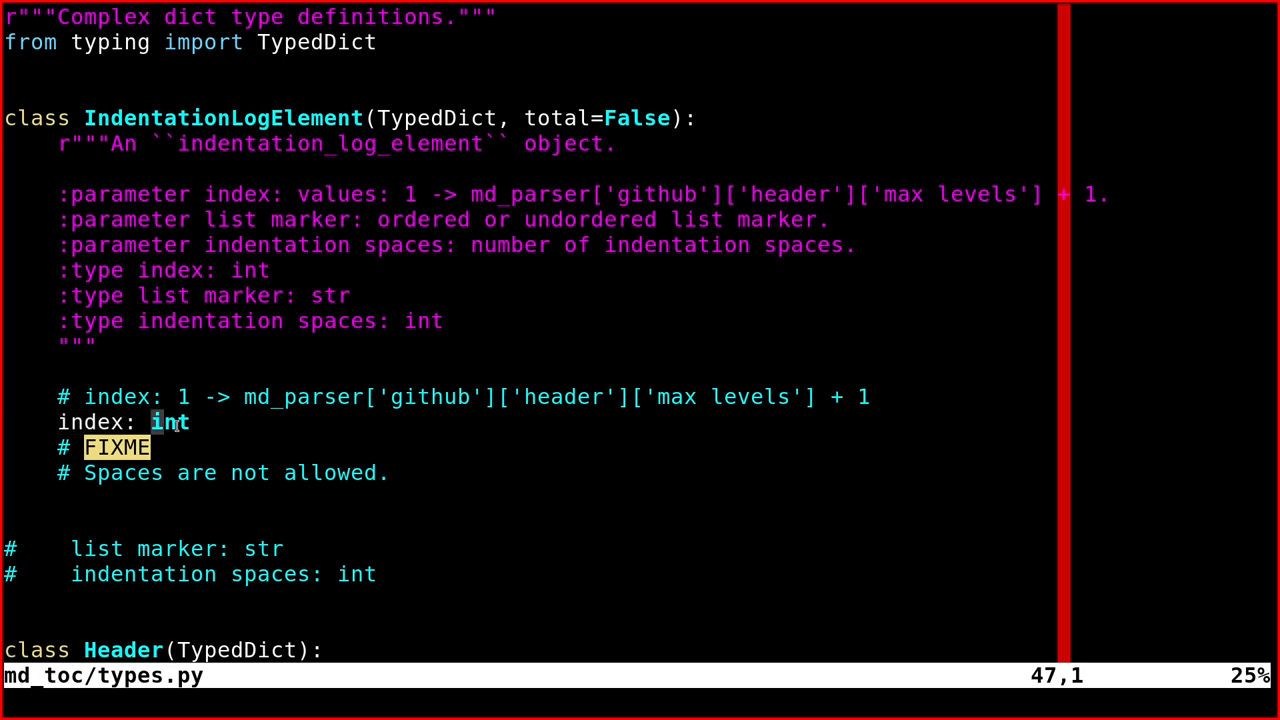
{"action": "scroll", "scroll_direction": "down", "scroll_amount": 3}
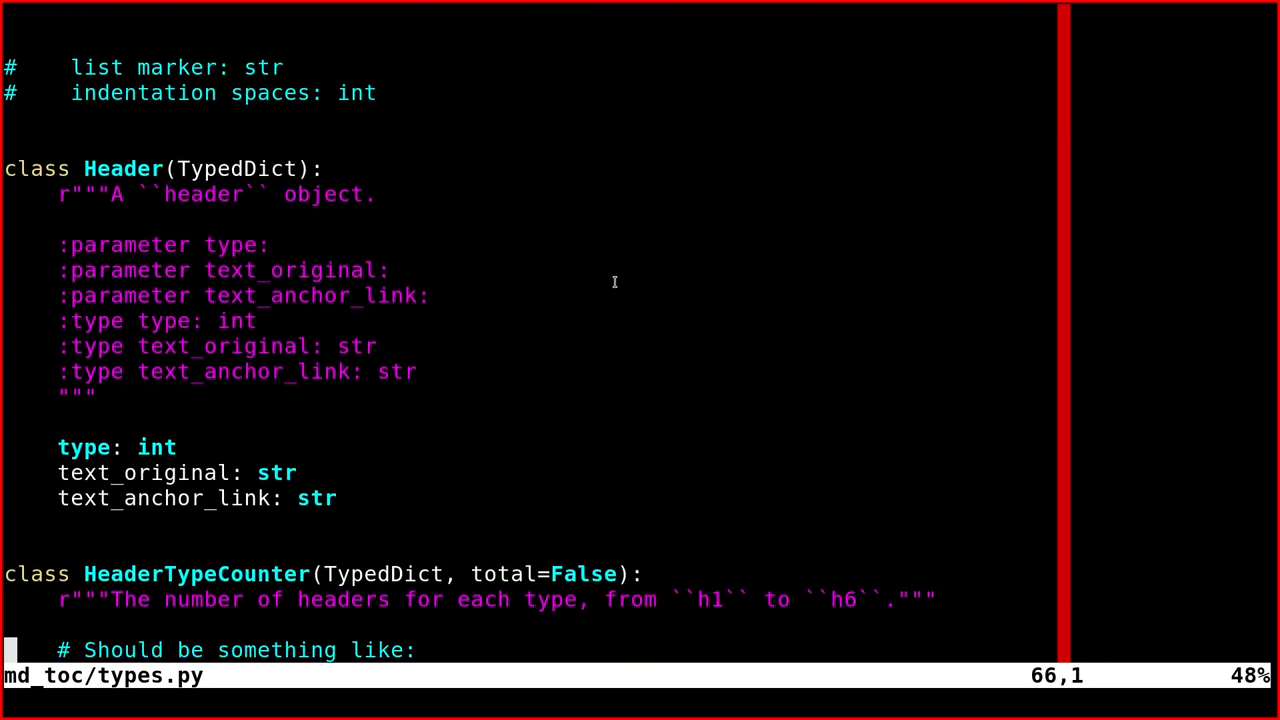
{"action": "mouse_move", "coordinate": [230, 488]}
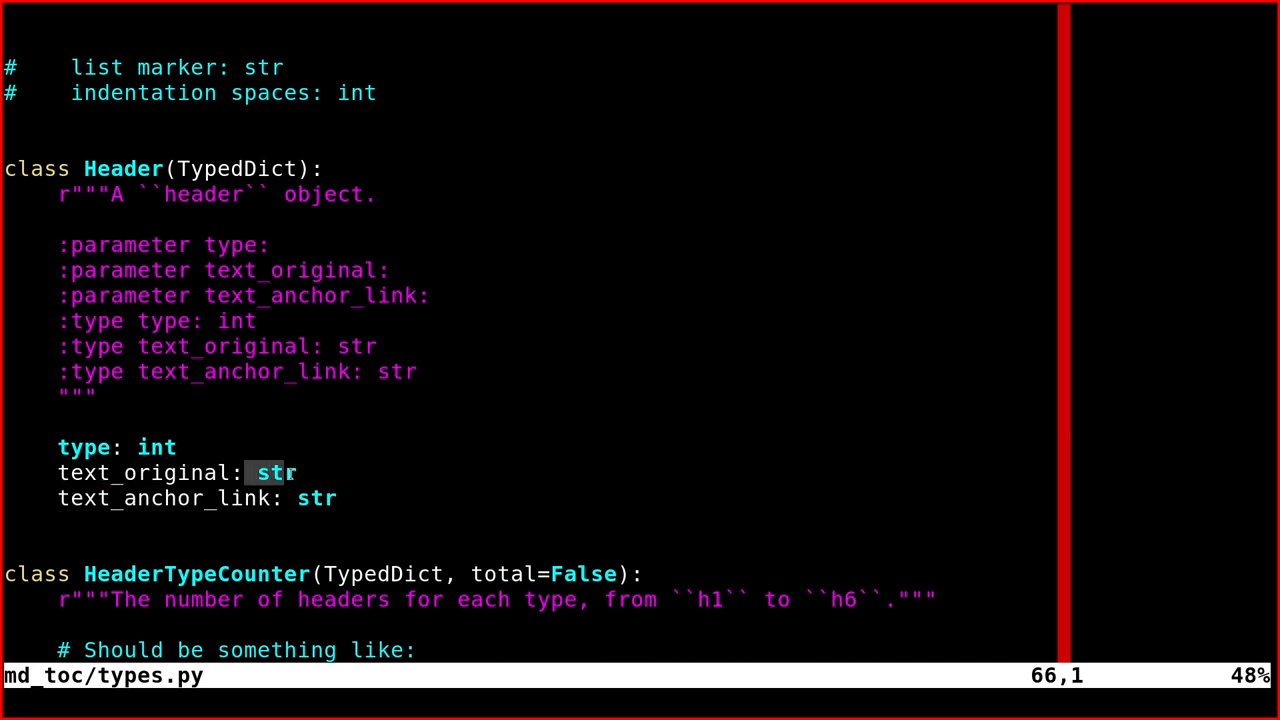
{"action": "mouse_move", "coordinate": [546, 500]}
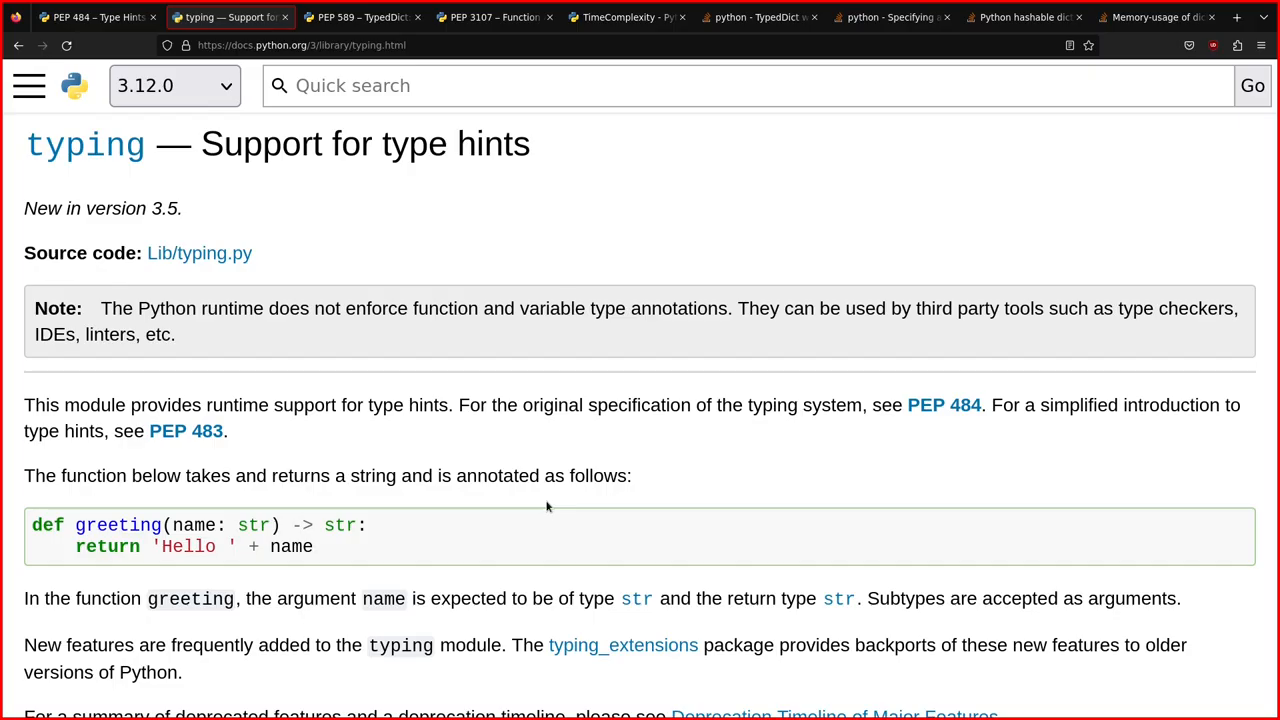
{"action": "mouse_move", "coordinate": [544, 508]}
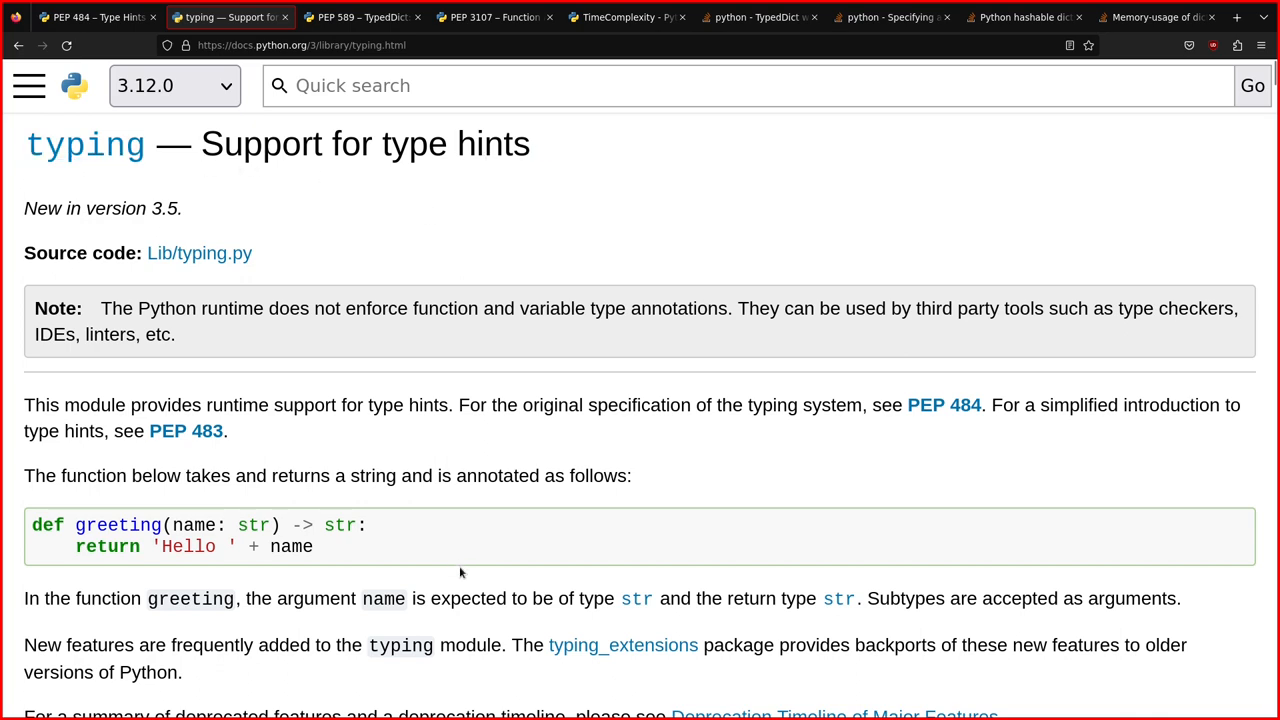
Compare PEP 484 with the typing docs' Type aliases, highlighting float in the Vector alias example.
{"action": "scroll", "scroll_direction": "down", "scroll_amount": 3}
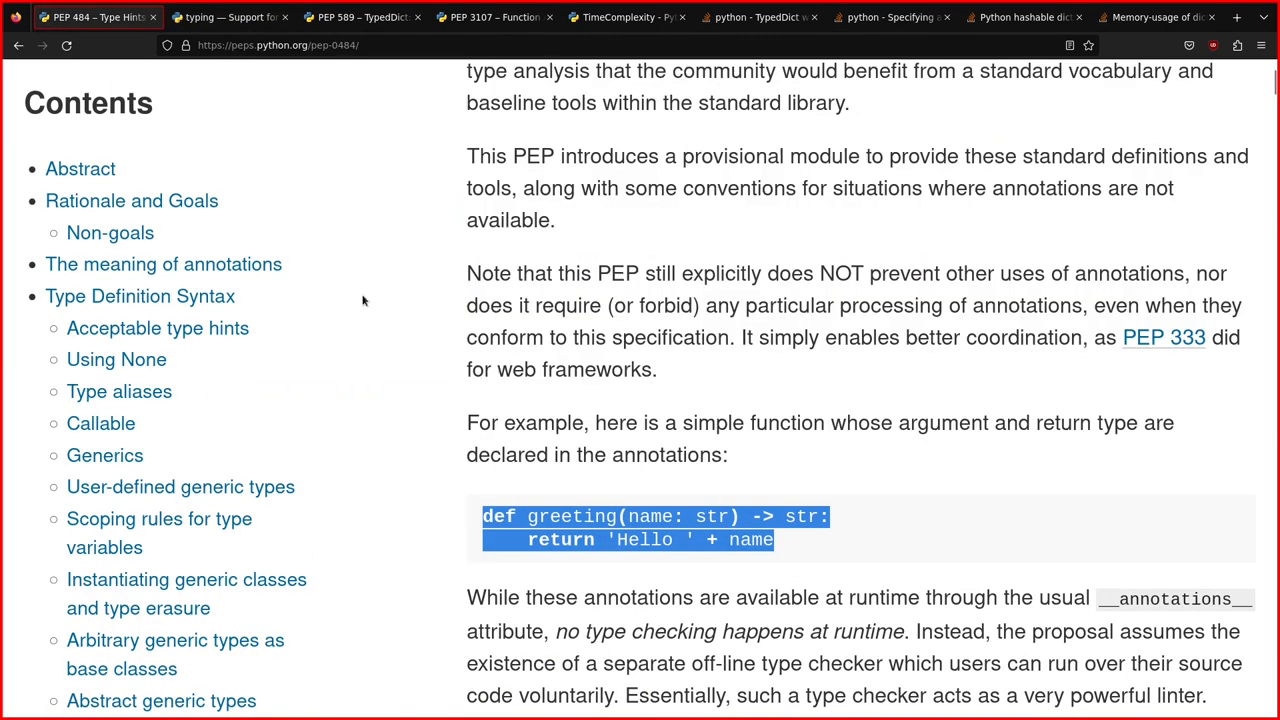
{"action": "left_click", "coordinate": [228, 16]}
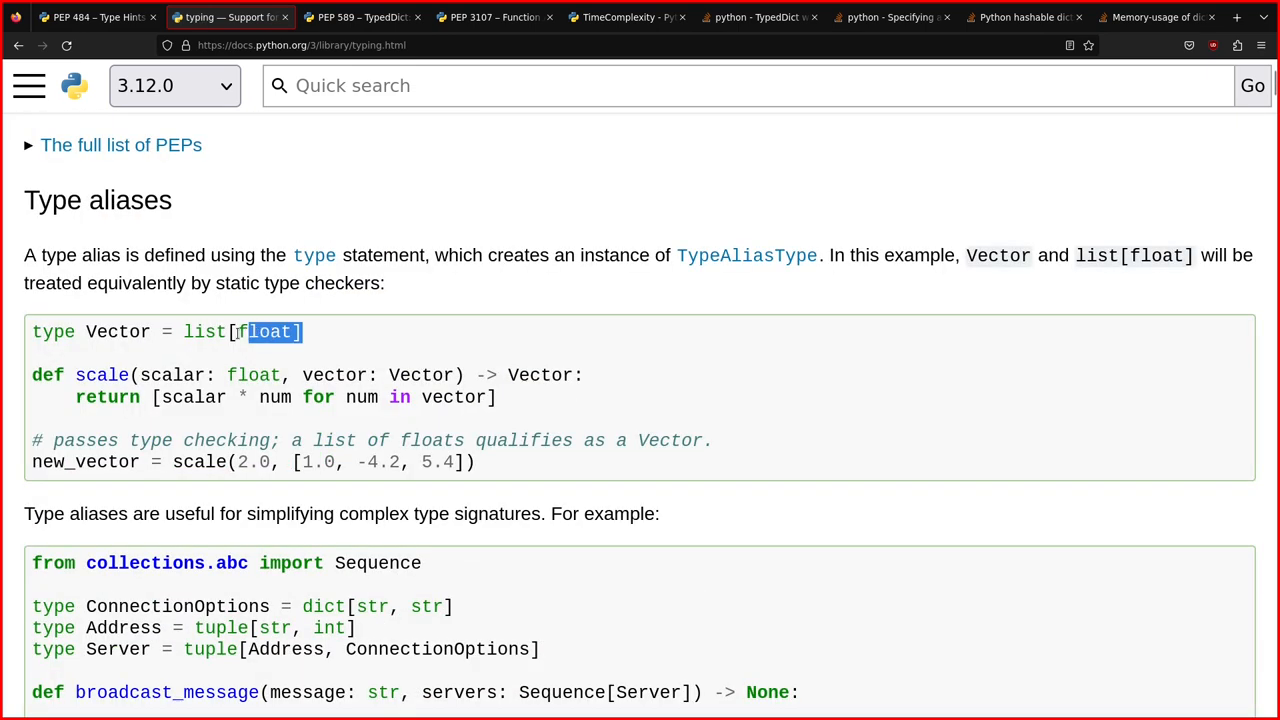
{"action": "double_click", "coordinate": [242, 332]}
{"action": "type", "text": "typedd"}
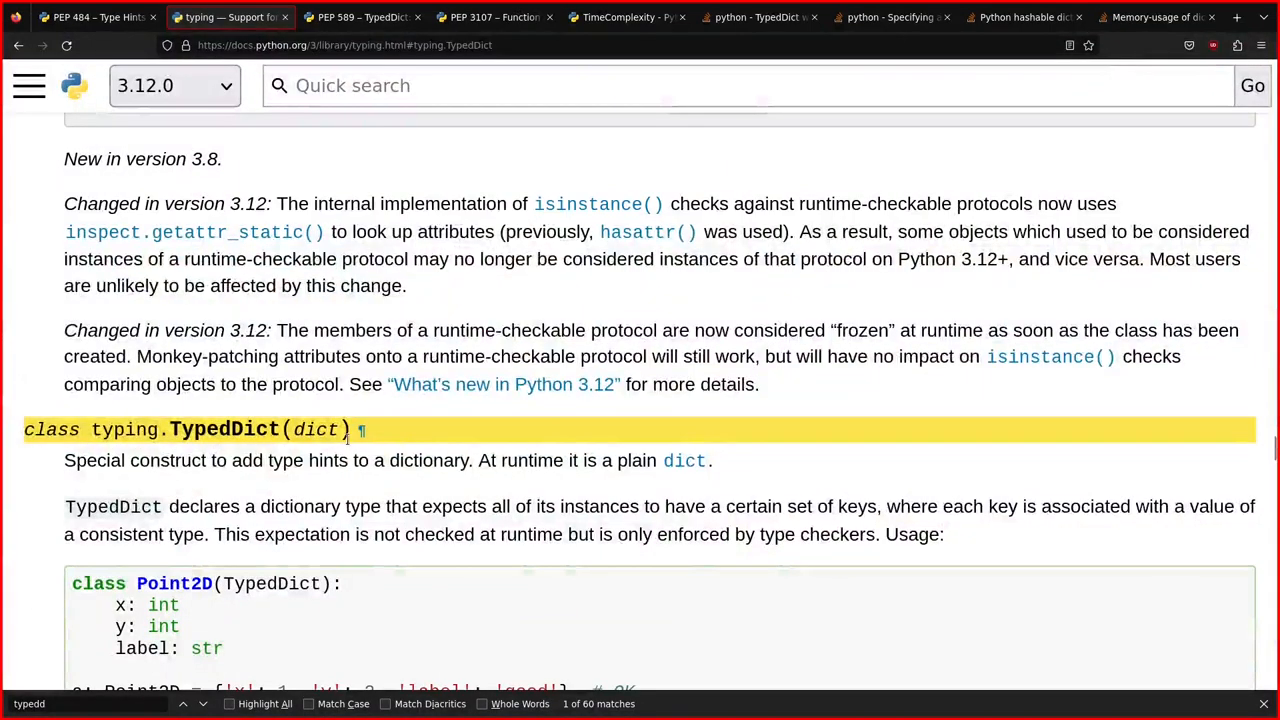
{"action": "scroll", "scroll_direction": "down", "scroll_amount": 3}
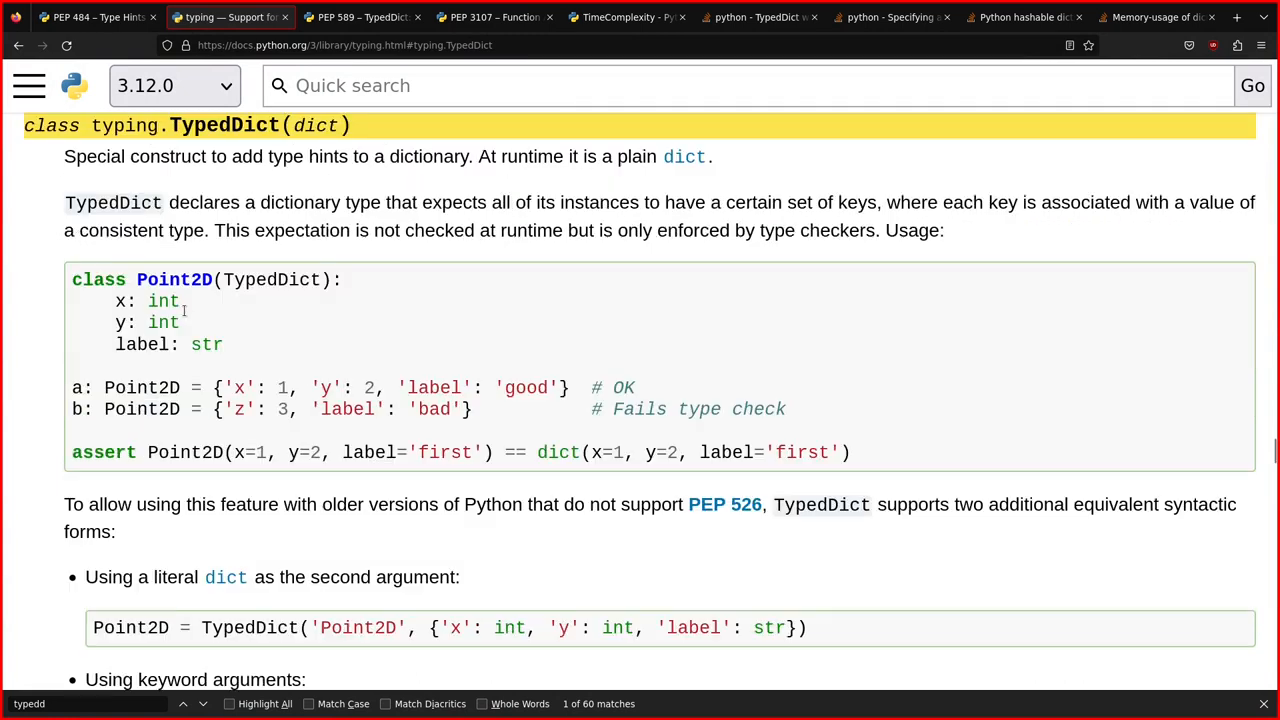
{"action": "left_click_drag", "start_coordinate": [64, 156], "coordinate": [196, 156]}
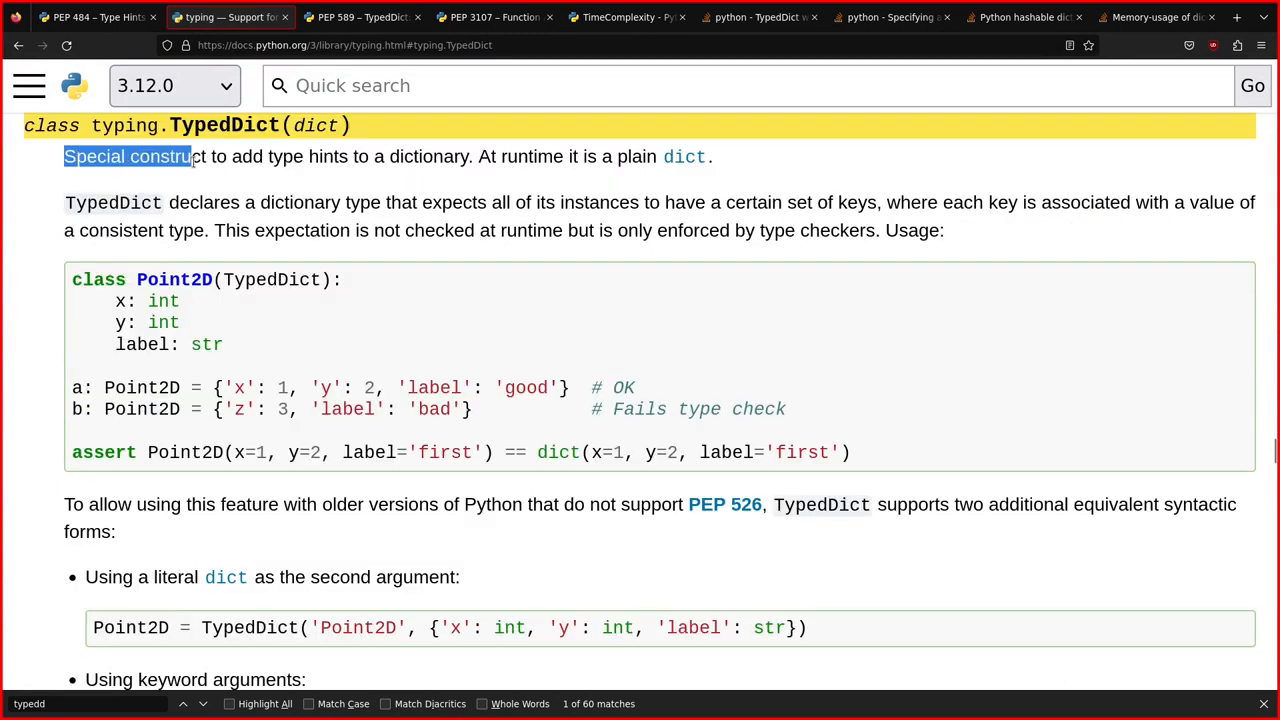
{"action": "left_click_drag", "start_coordinate": [190, 156], "coordinate": [444, 156]}
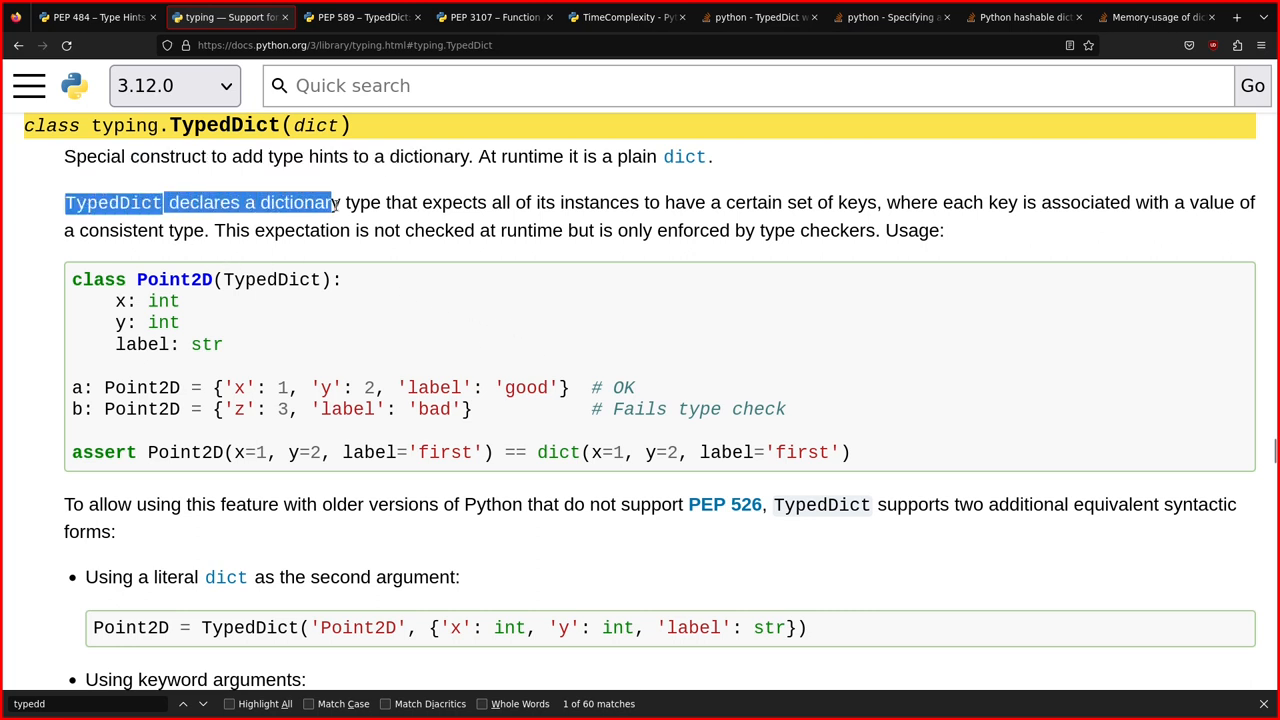
{"action": "left_click_drag", "start_coordinate": [336, 202], "coordinate": [578, 202]}
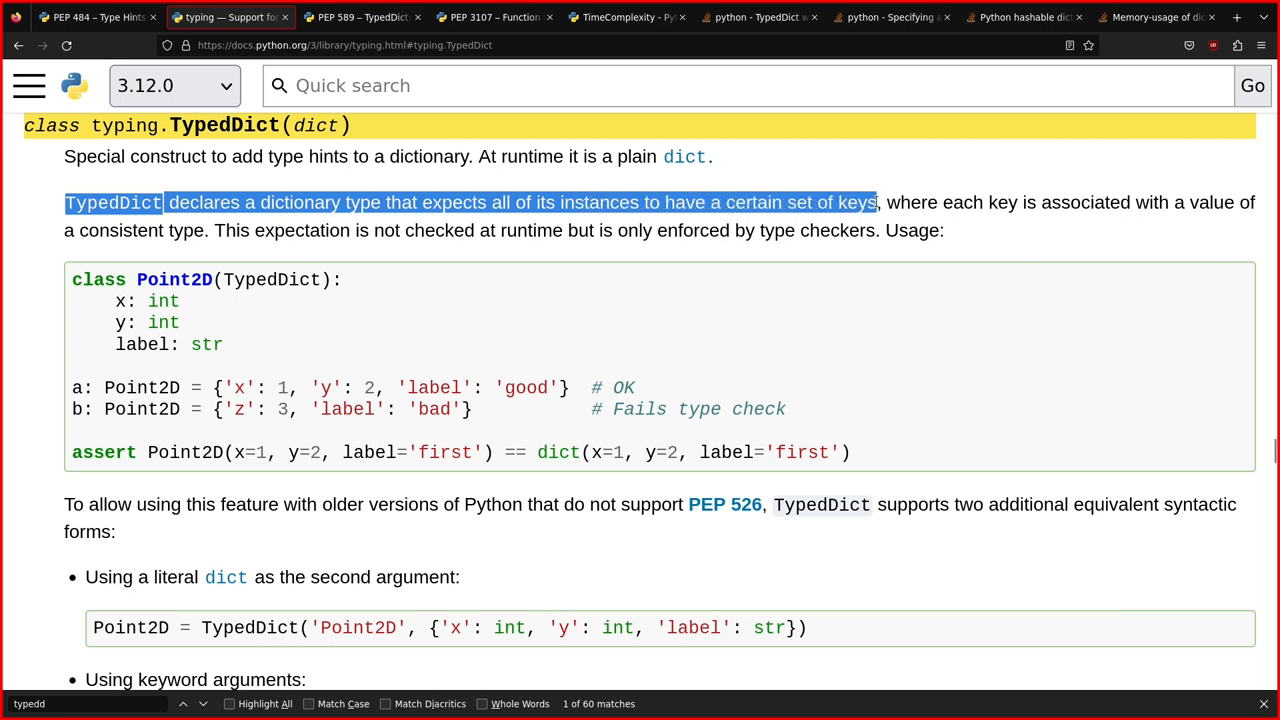
{"action": "mouse_move", "coordinate": [806, 224]}
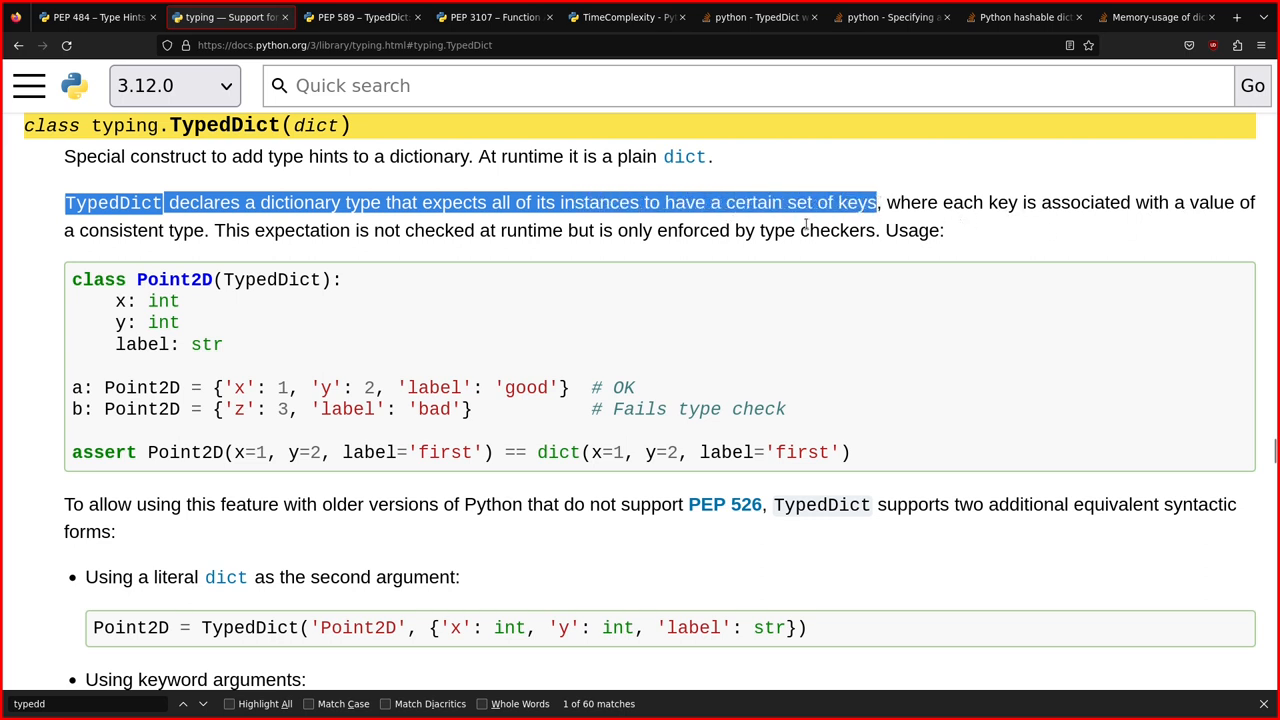
{"action": "mouse_move", "coordinate": [168, 236]}
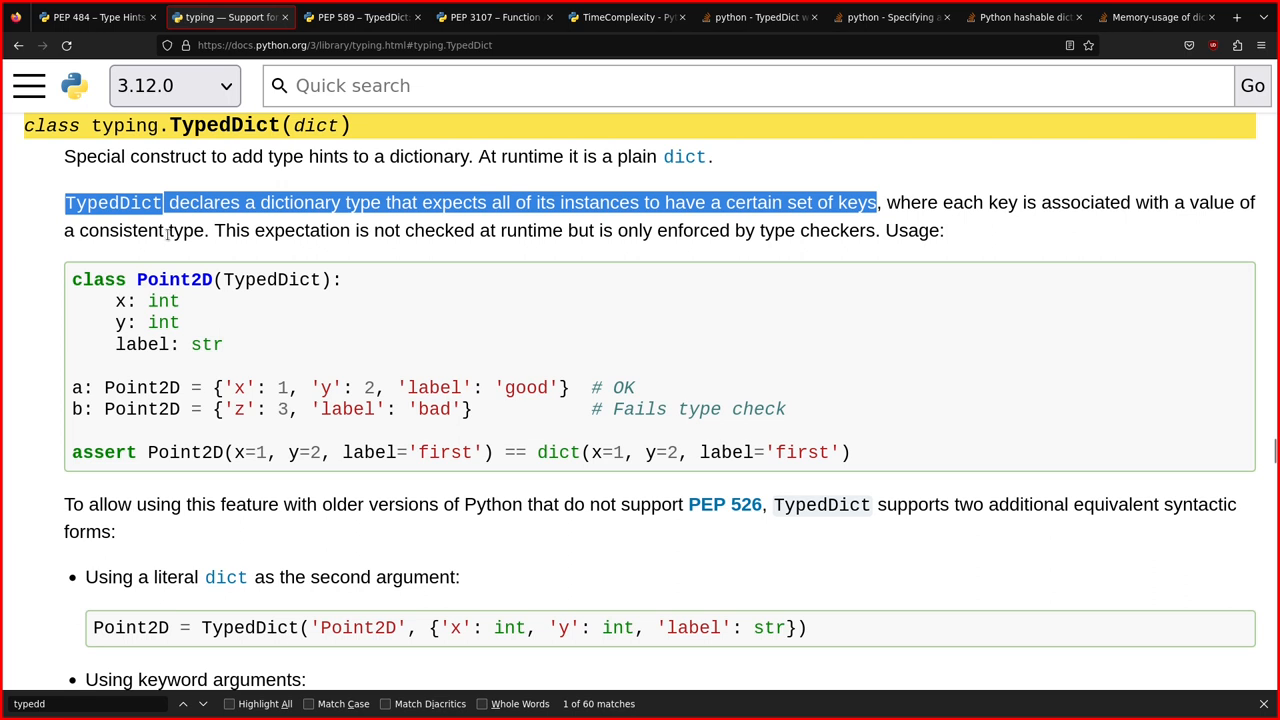
{"action": "left_click_drag", "start_coordinate": [216, 230], "coordinate": [876, 230]}
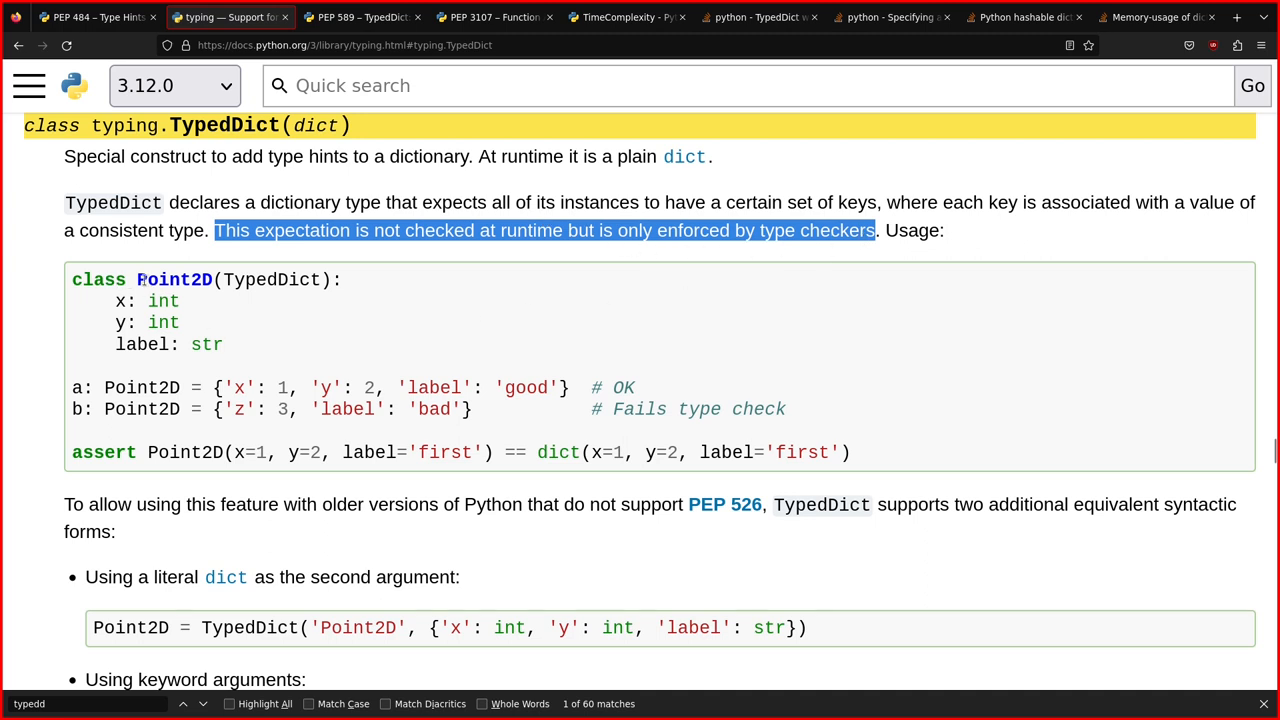
{"action": "double_click", "coordinate": [174, 280]}
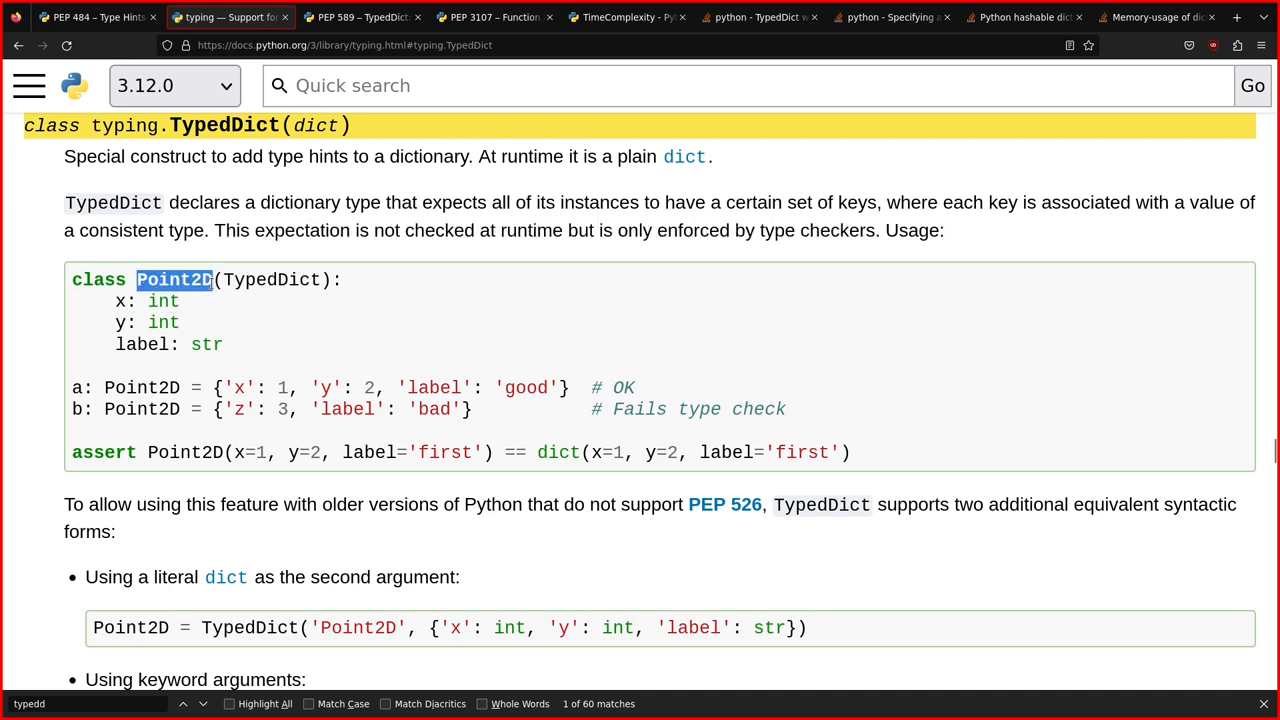
{"action": "mouse_move", "coordinate": [210, 320]}
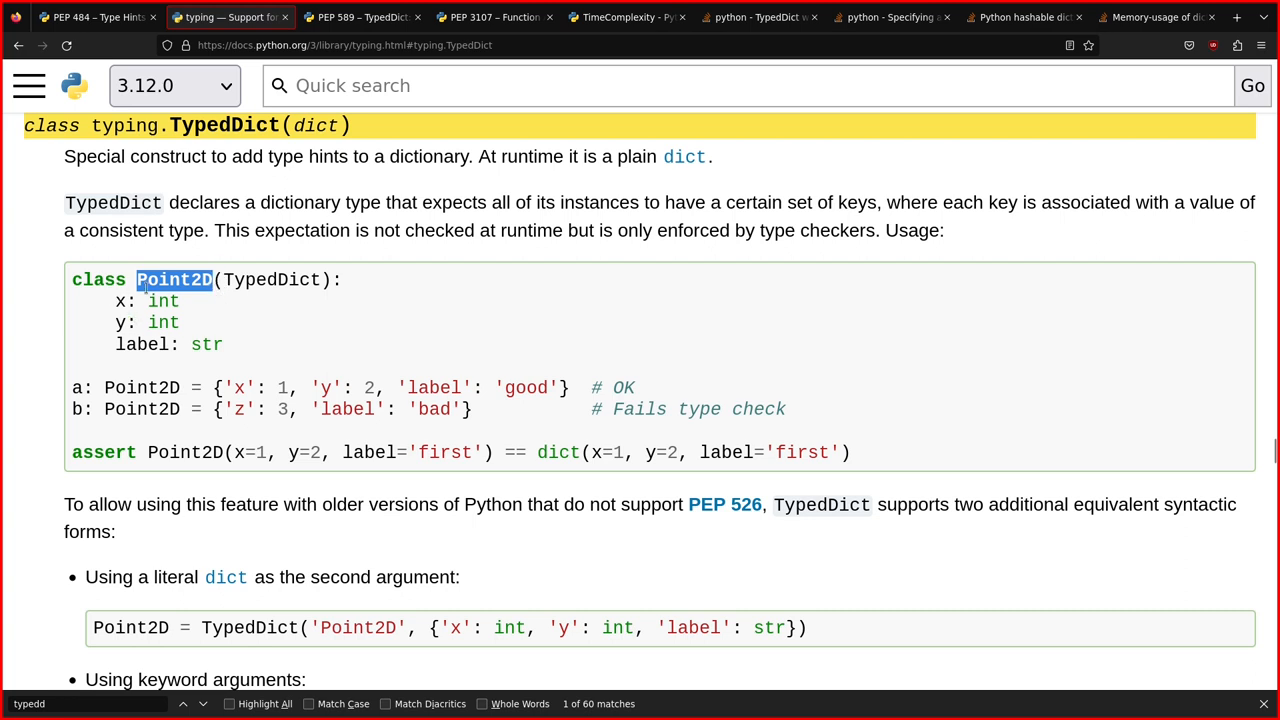
{"action": "mouse_move", "coordinate": [196, 324]}
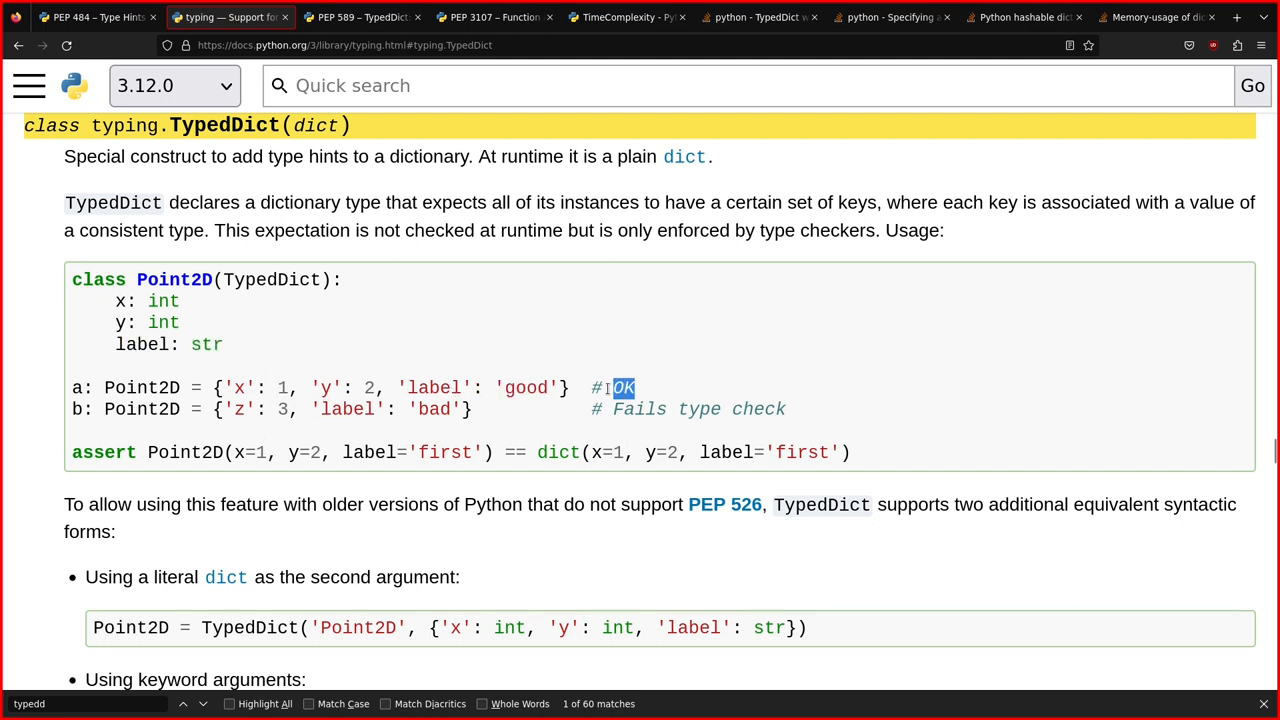
{"action": "left_click", "coordinate": [184, 704]}
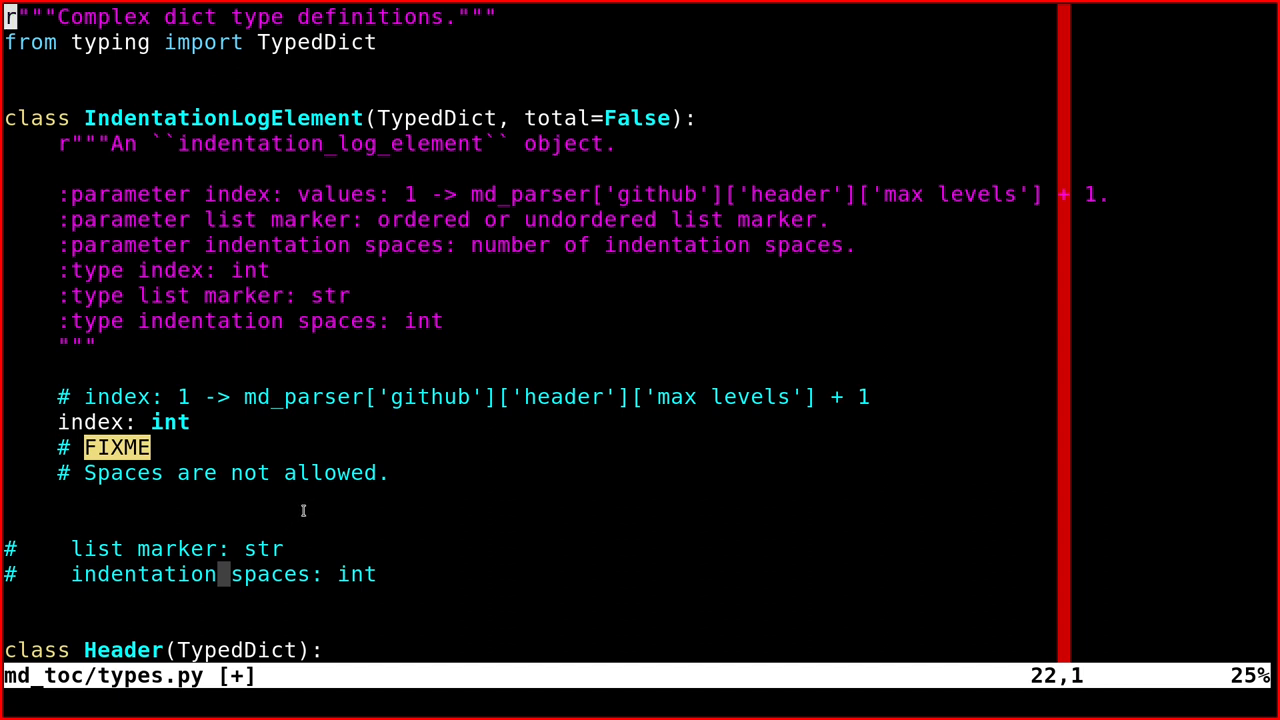
{"action": "mouse_move", "coordinate": [348, 508]}
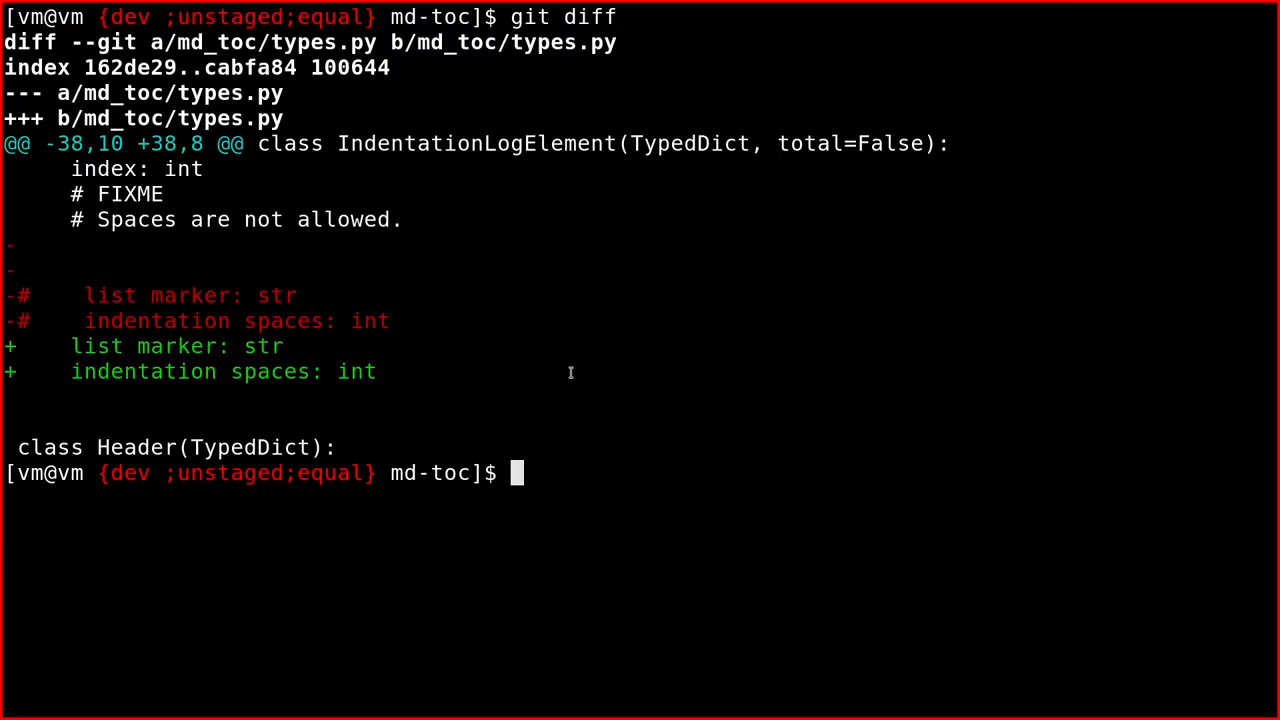
{"action": "mouse_move", "coordinate": [856, 336]}
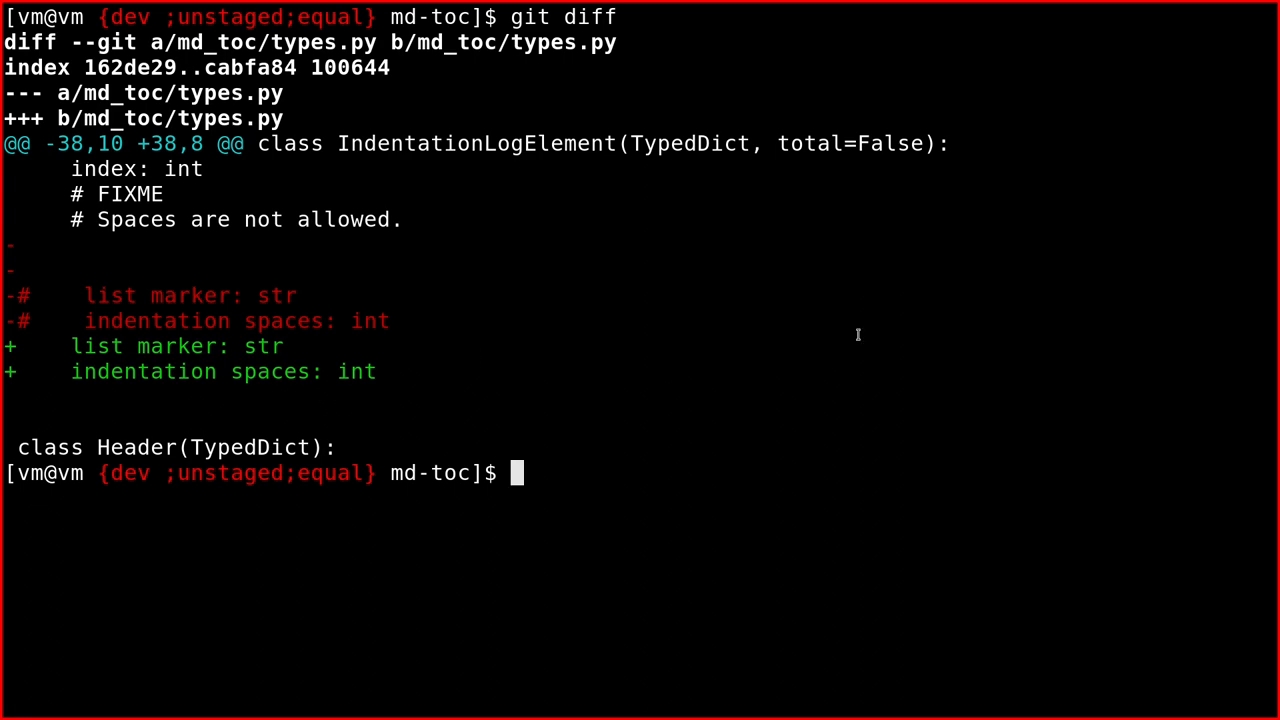
Run make test and hit the SyntaxError on types.py line 41, 'list marker: str'.
{"action": "type", "text": "make te"}
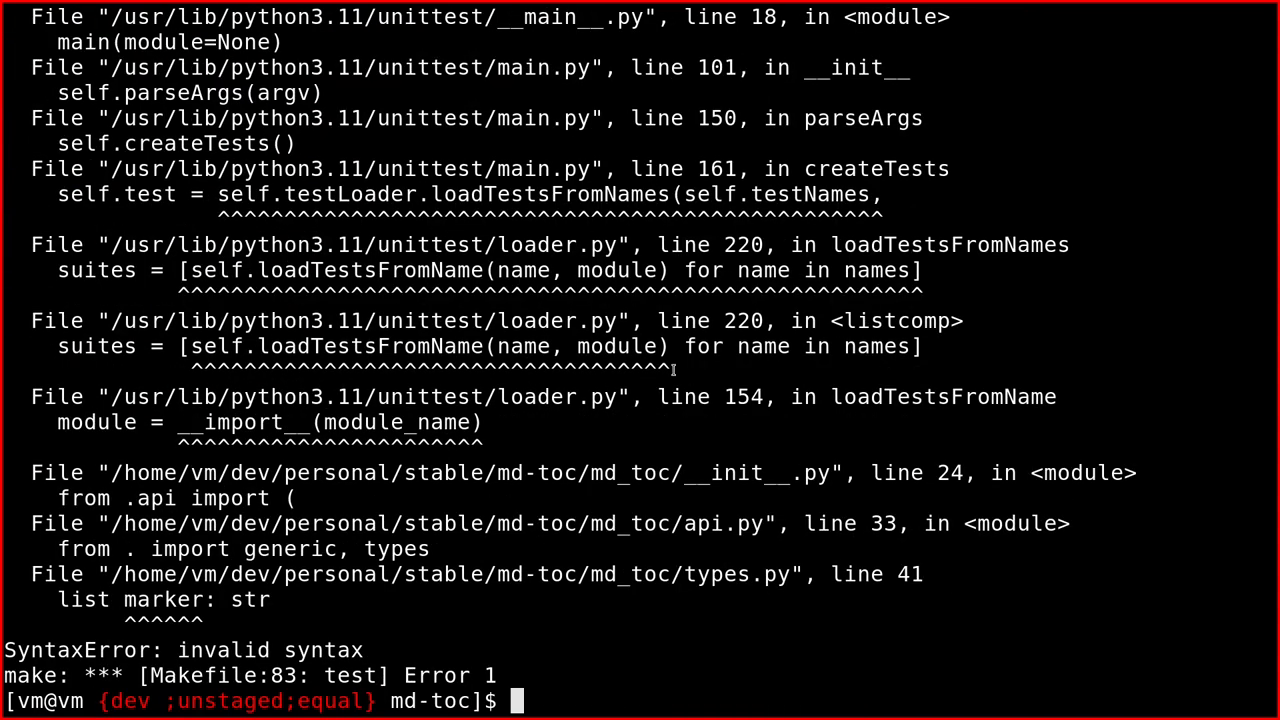
{"action": "type", "text": "make test"}
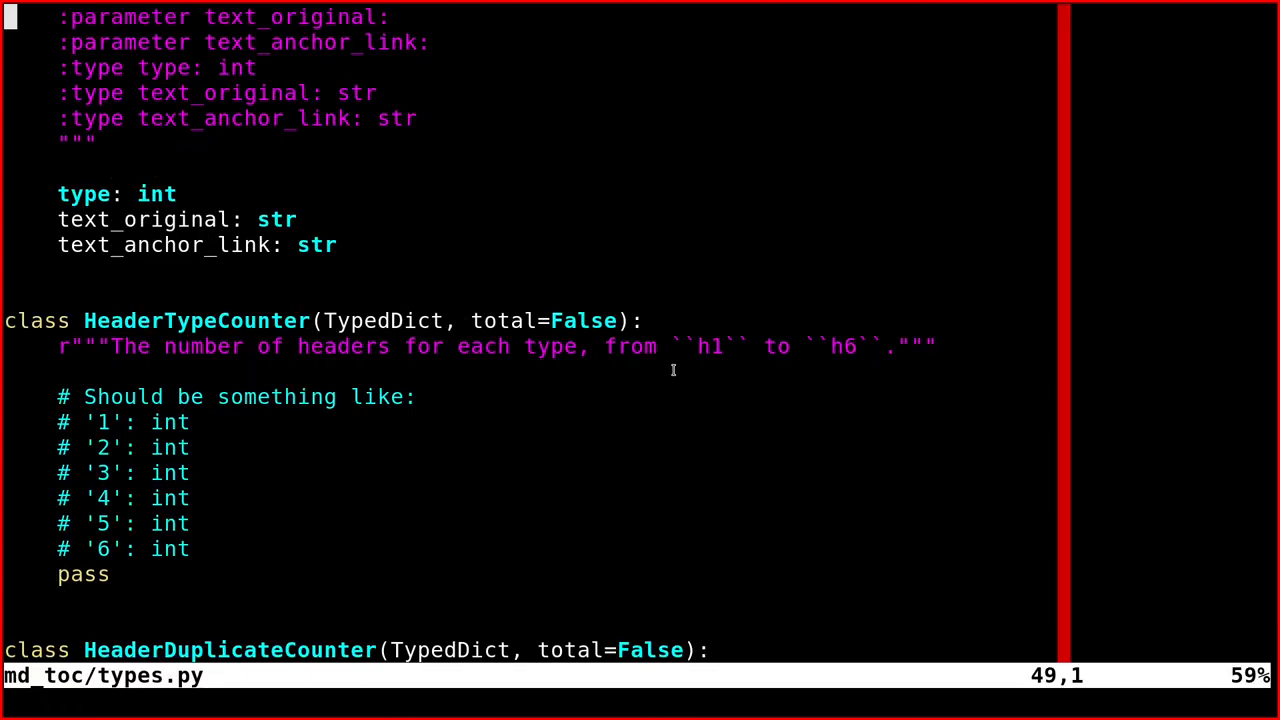
{"action": "scroll", "scroll_direction": "up", "scroll_amount": 3}
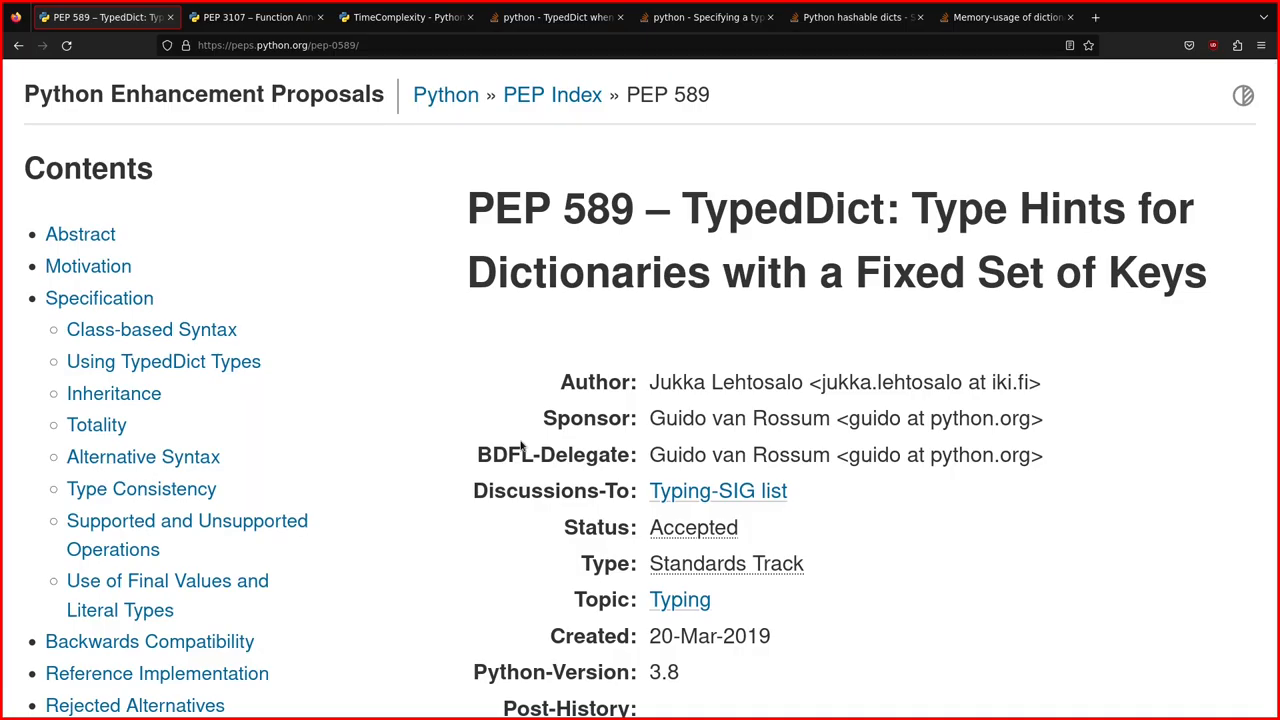
{"action": "mouse_move", "coordinate": [792, 252]}
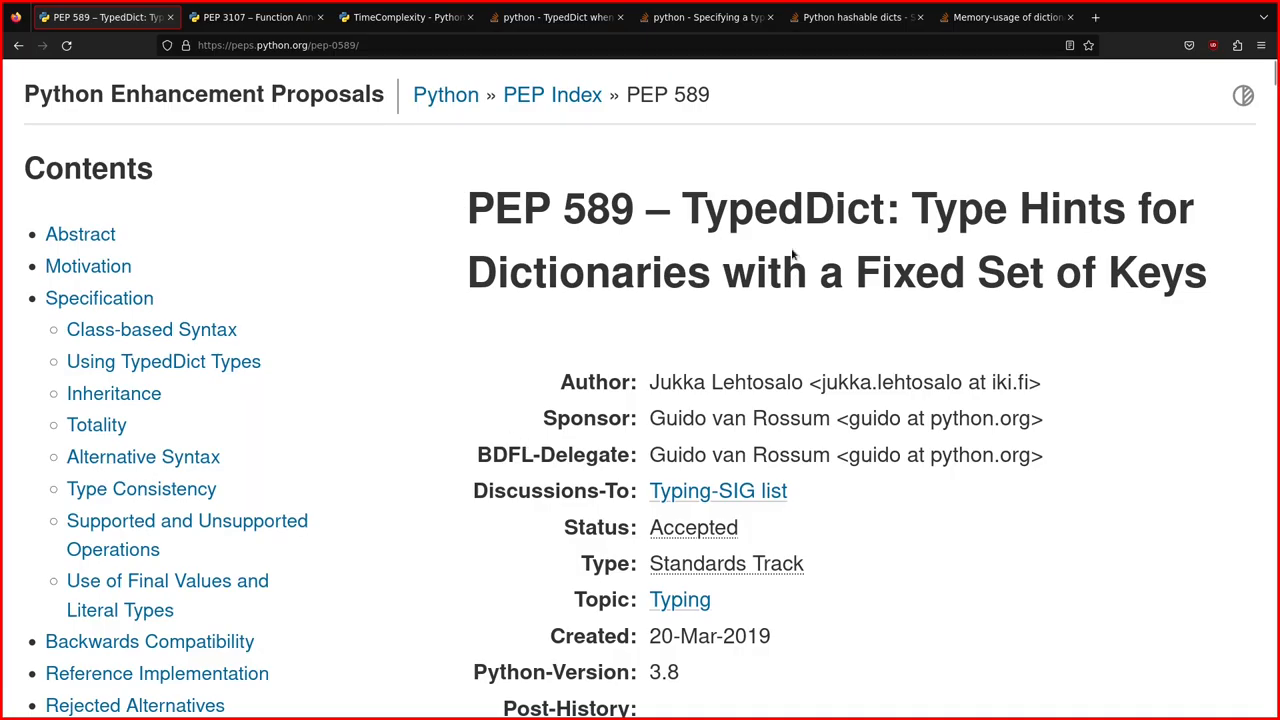
{"action": "left_click_drag", "start_coordinate": [684, 208], "coordinate": [1208, 272]}
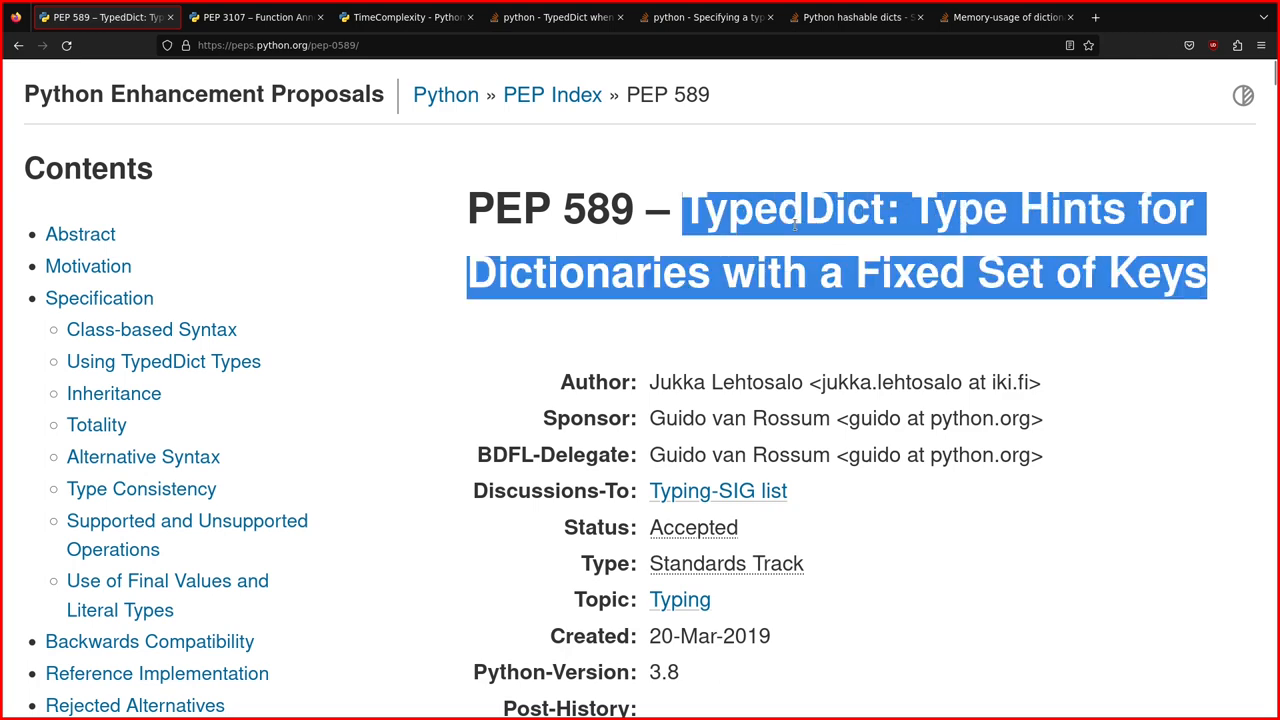
{"action": "scroll", "scroll_direction": "down", "scroll_amount": 3}
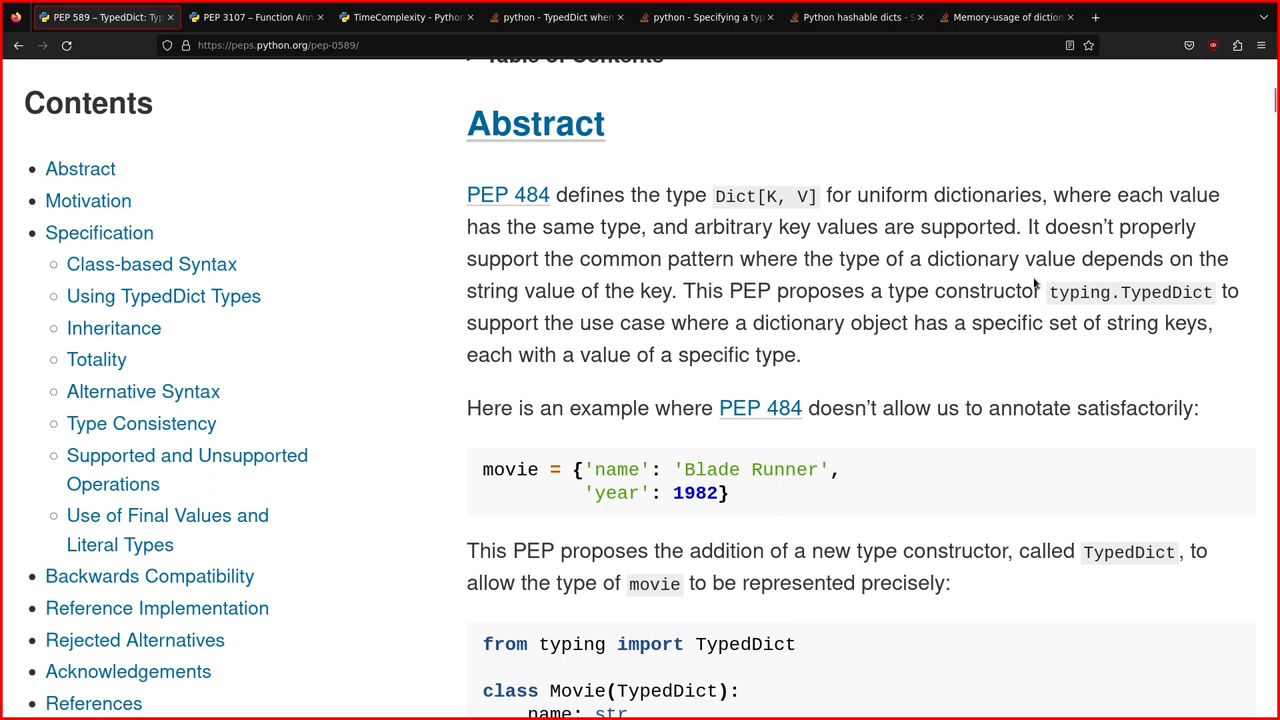
{"action": "mouse_move", "coordinate": [944, 444]}
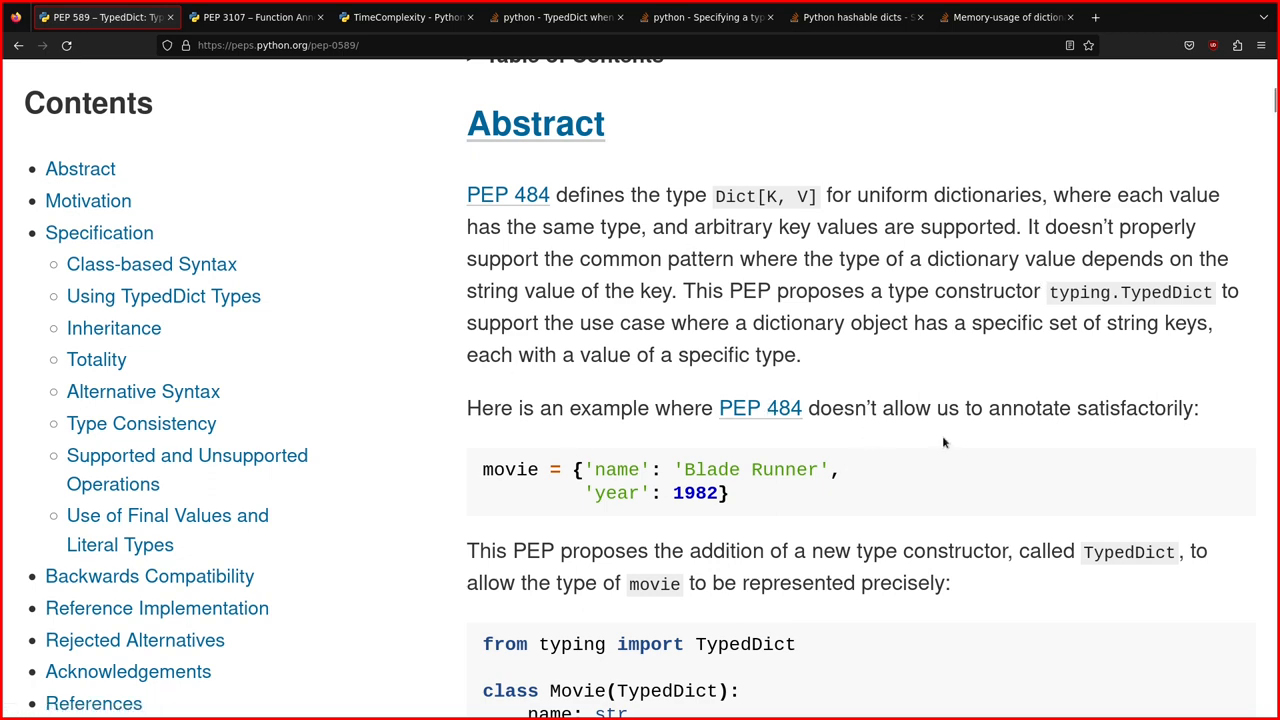
{"action": "scroll", "scroll_direction": "down", "scroll_amount": 3}
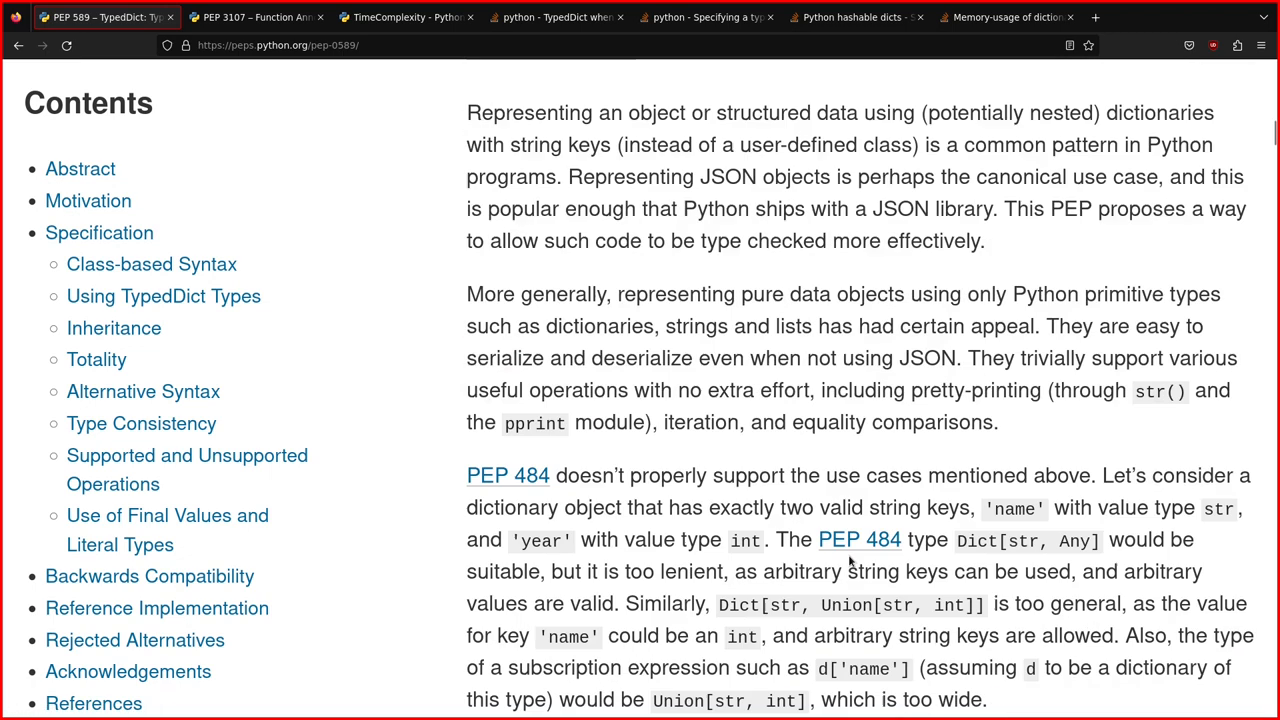
{"action": "scroll", "scroll_direction": "down", "scroll_amount": 3}
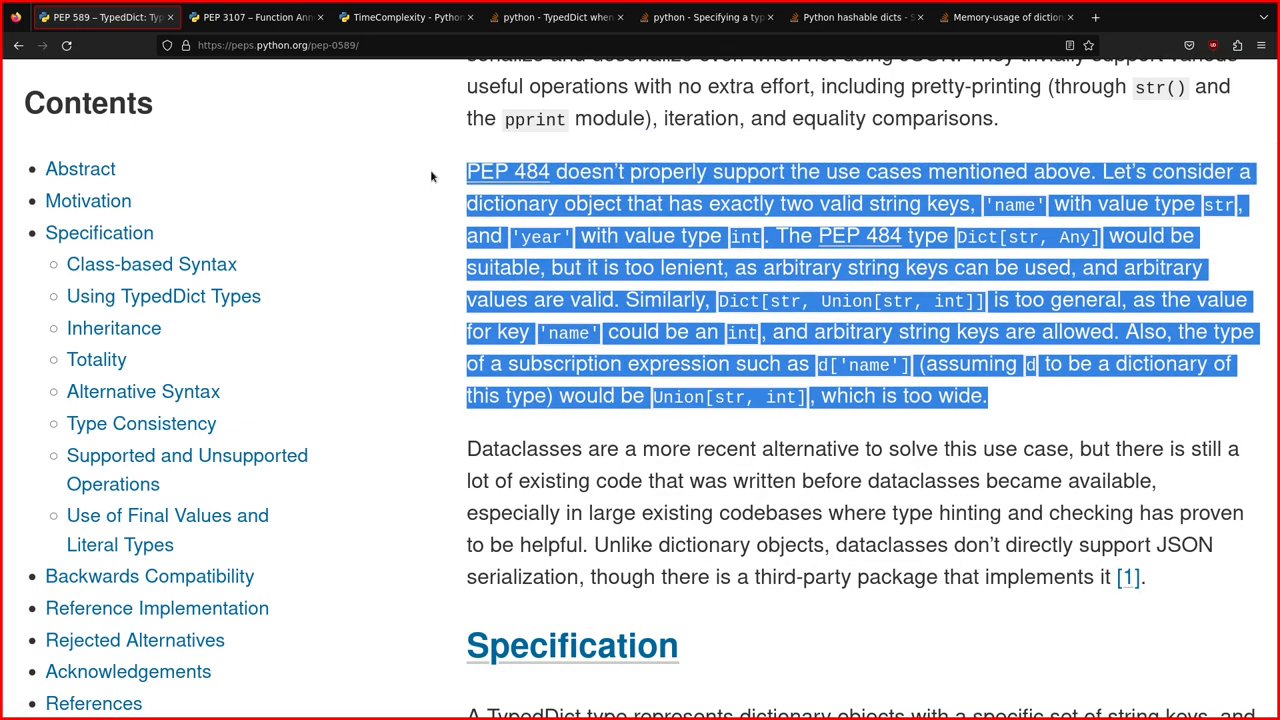
{"action": "left_click", "coordinate": [1050, 424]}
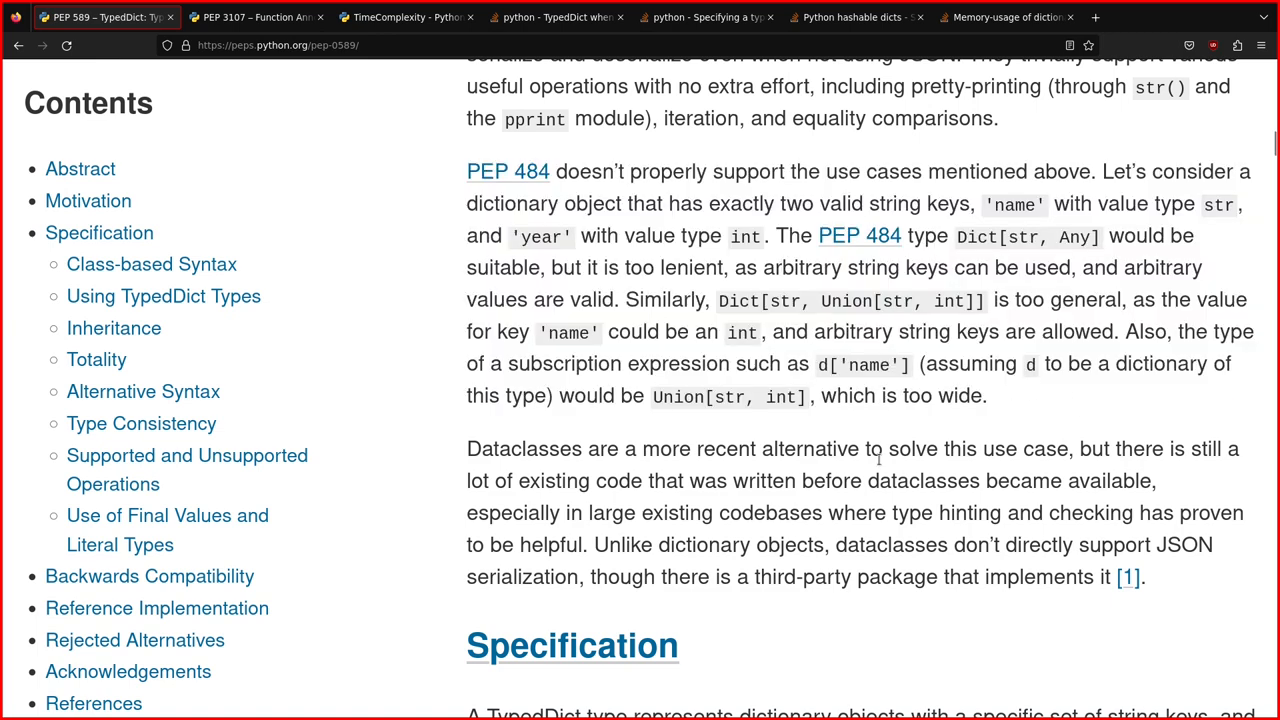
{"action": "scroll", "scroll_direction": "down", "scroll_amount": 3}
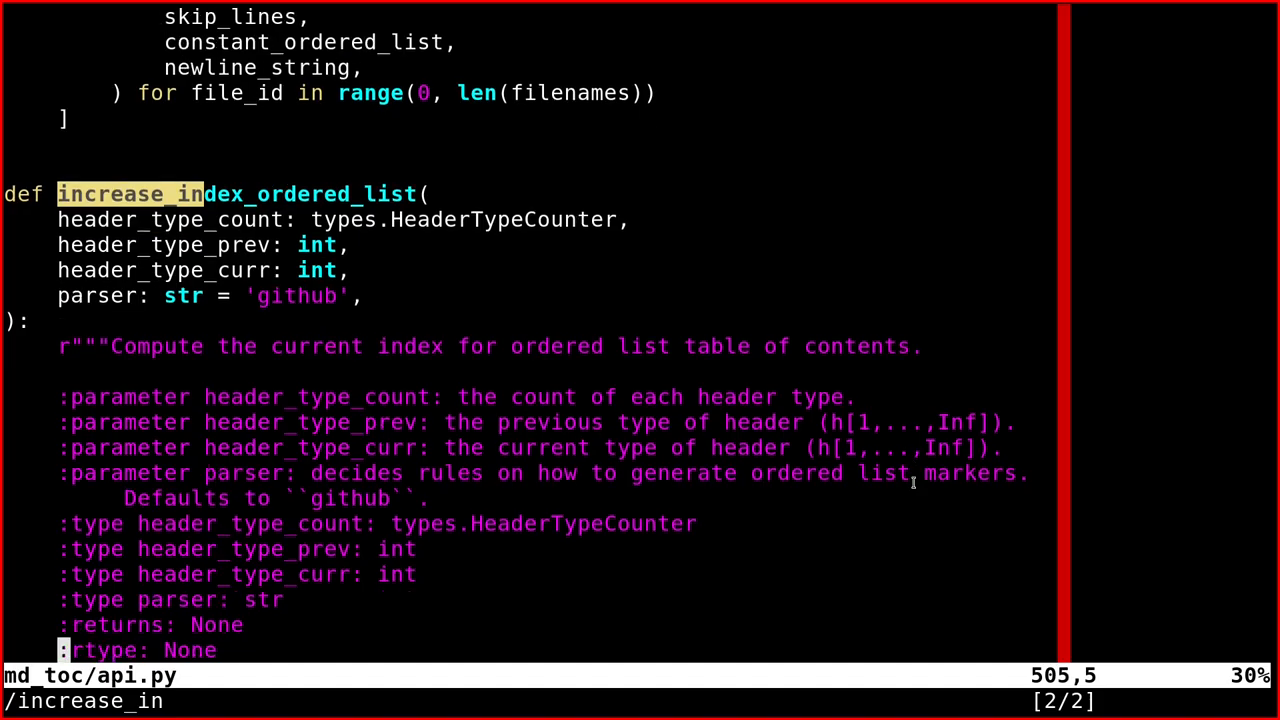
Scroll api.py to init_indentation_log and read its dict-comprehension return.
{"action": "scroll", "scroll_direction": "down", "scroll_amount": 3}
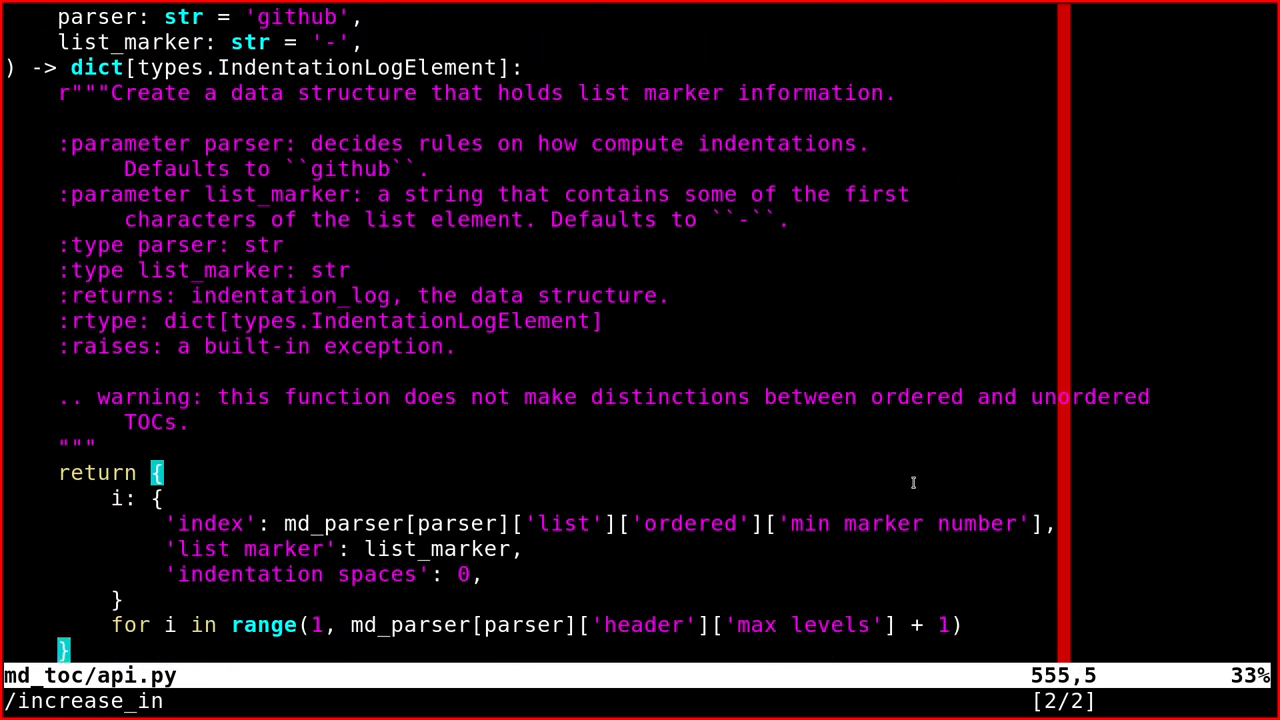
{"action": "scroll", "scroll_direction": "down", "scroll_amount": 3}
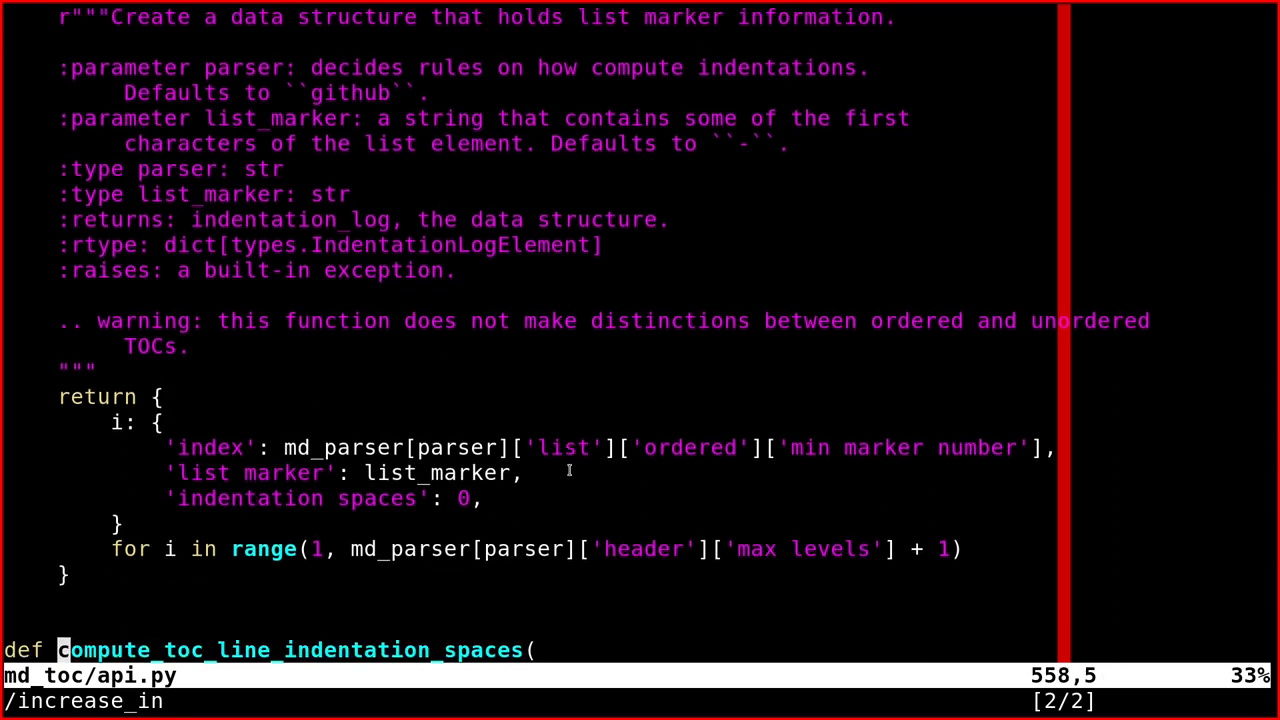
{"action": "scroll", "scroll_direction": "down", "scroll_amount": 3}
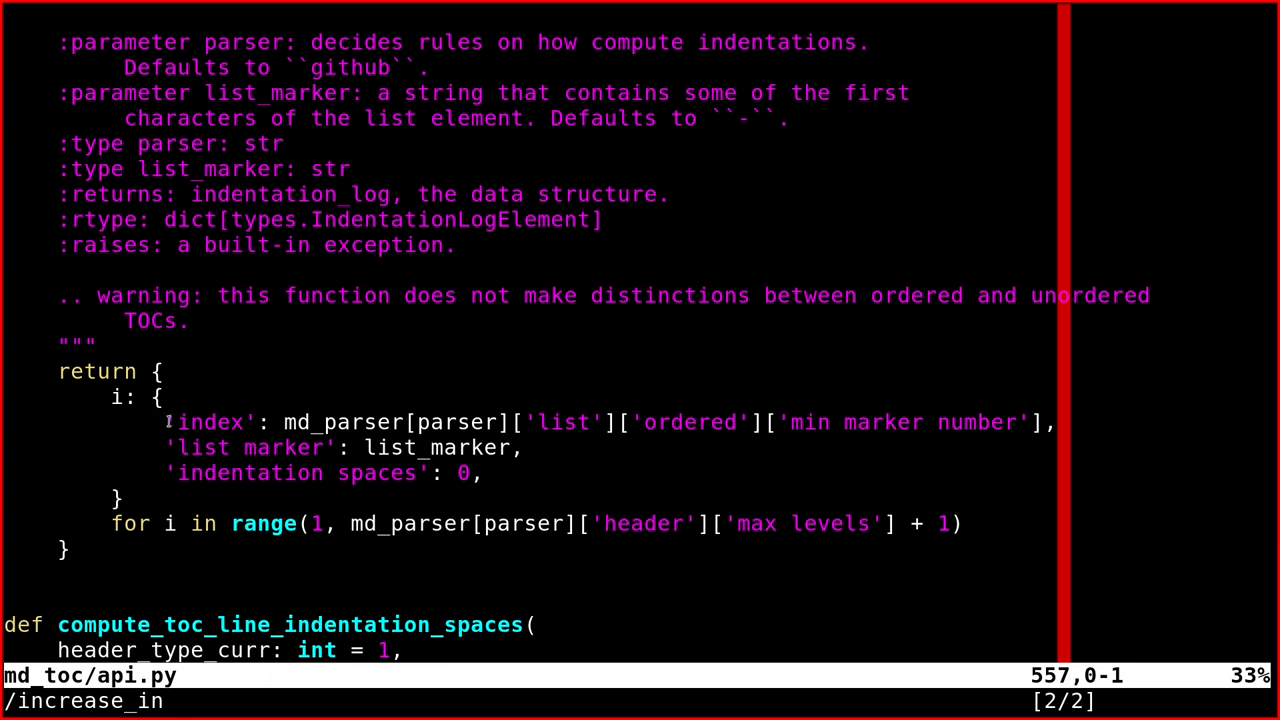
{"action": "double_click", "coordinate": [296, 472]}
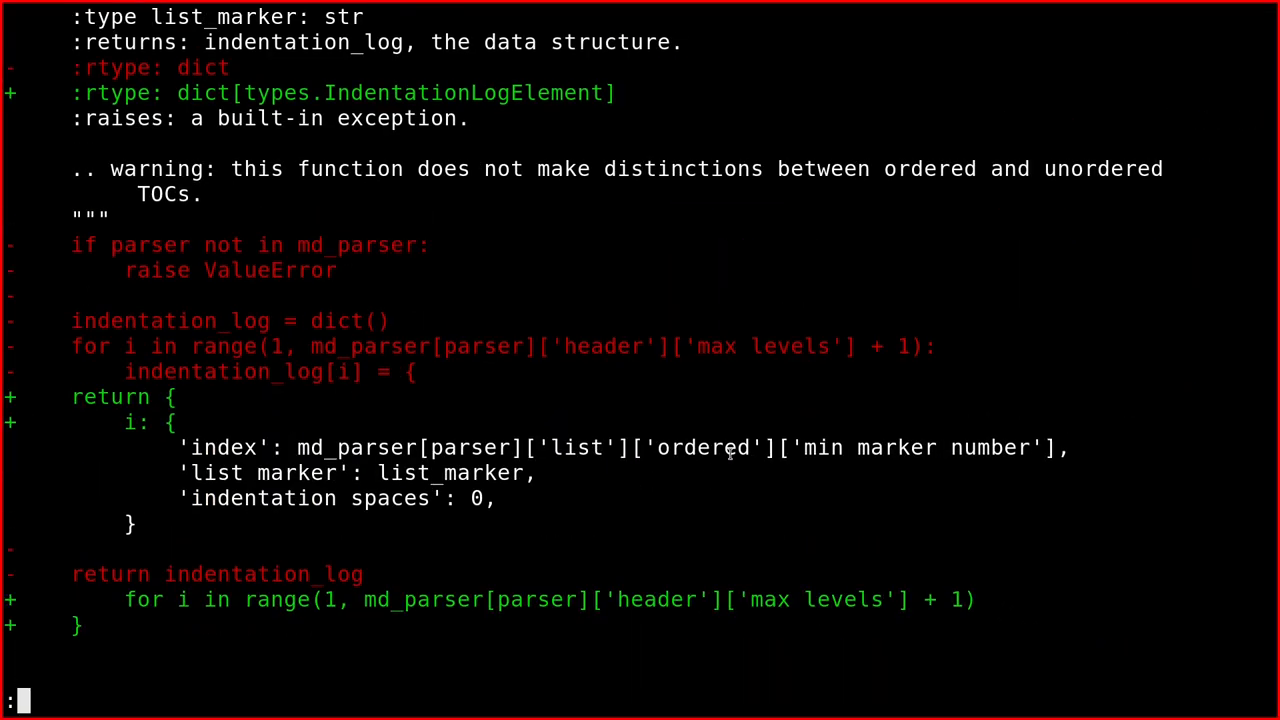
View the git diff hunk where init_indentation_log's loop became a direct dict return.
{"action": "scroll", "scroll_direction": "down", "scroll_amount": 3}
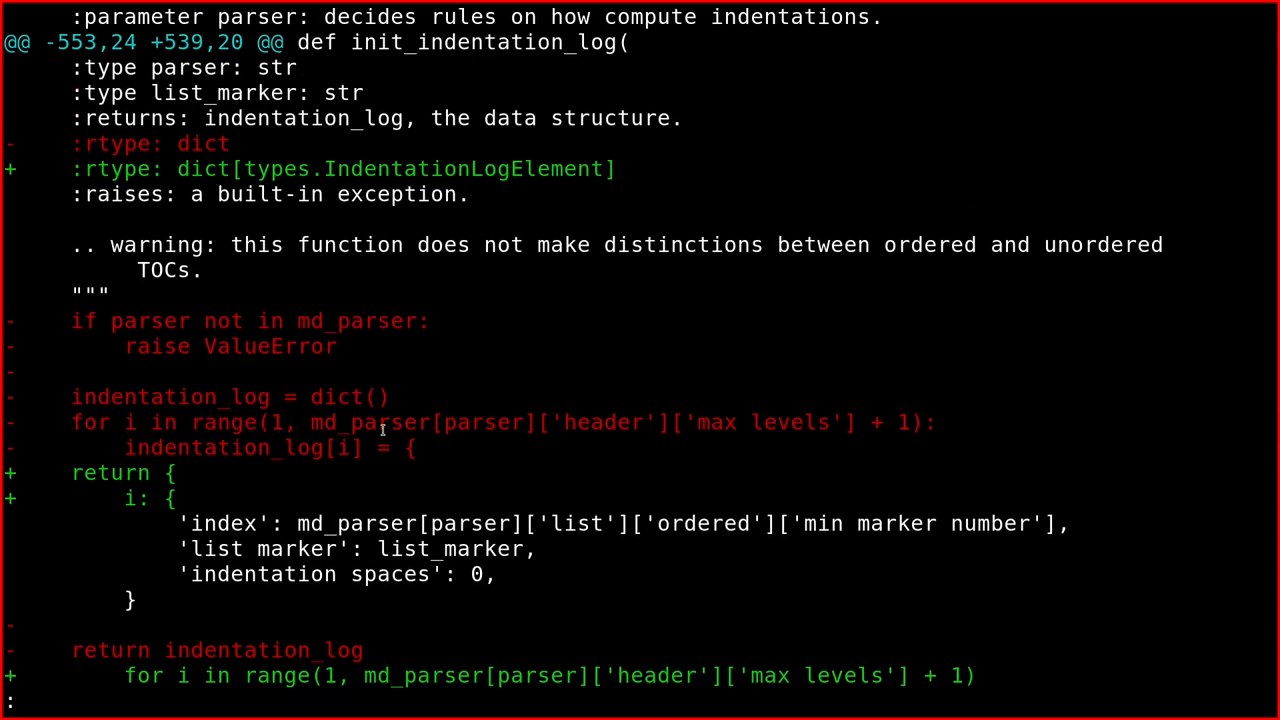
{"action": "double_click", "coordinate": [240, 448]}
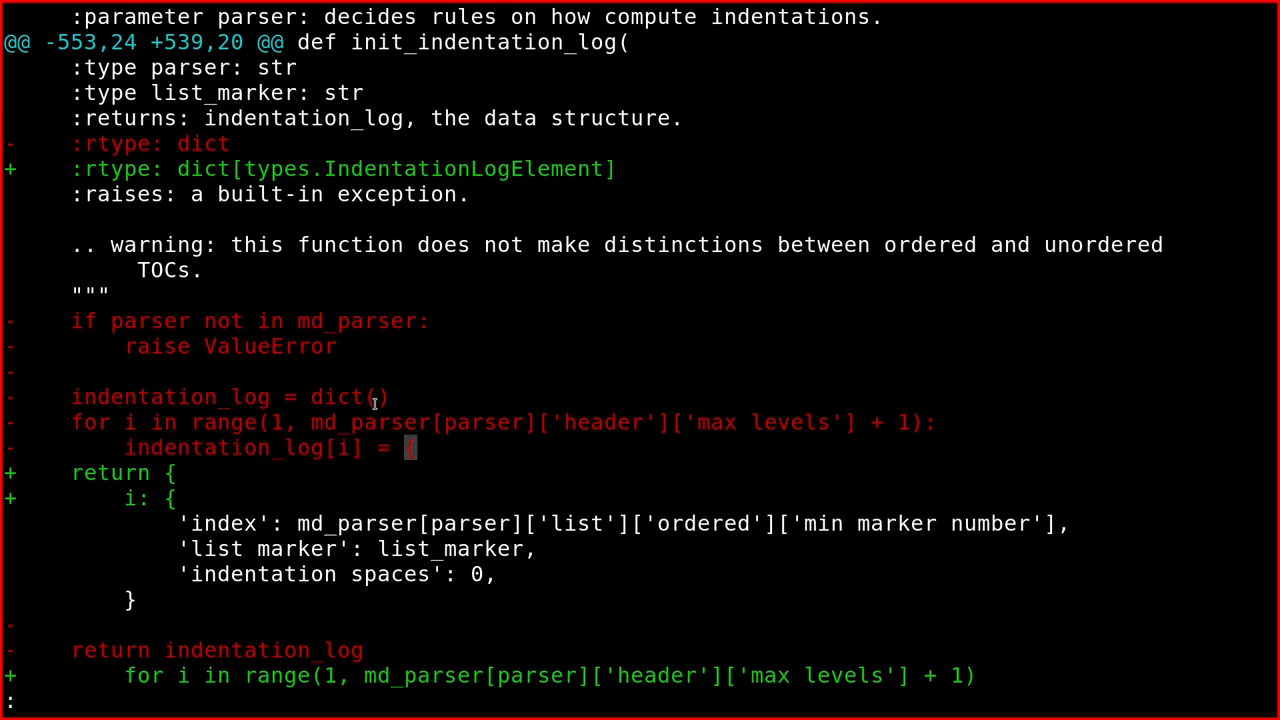
{"action": "left_click_drag", "start_coordinate": [156, 346], "coordinate": [416, 448]}
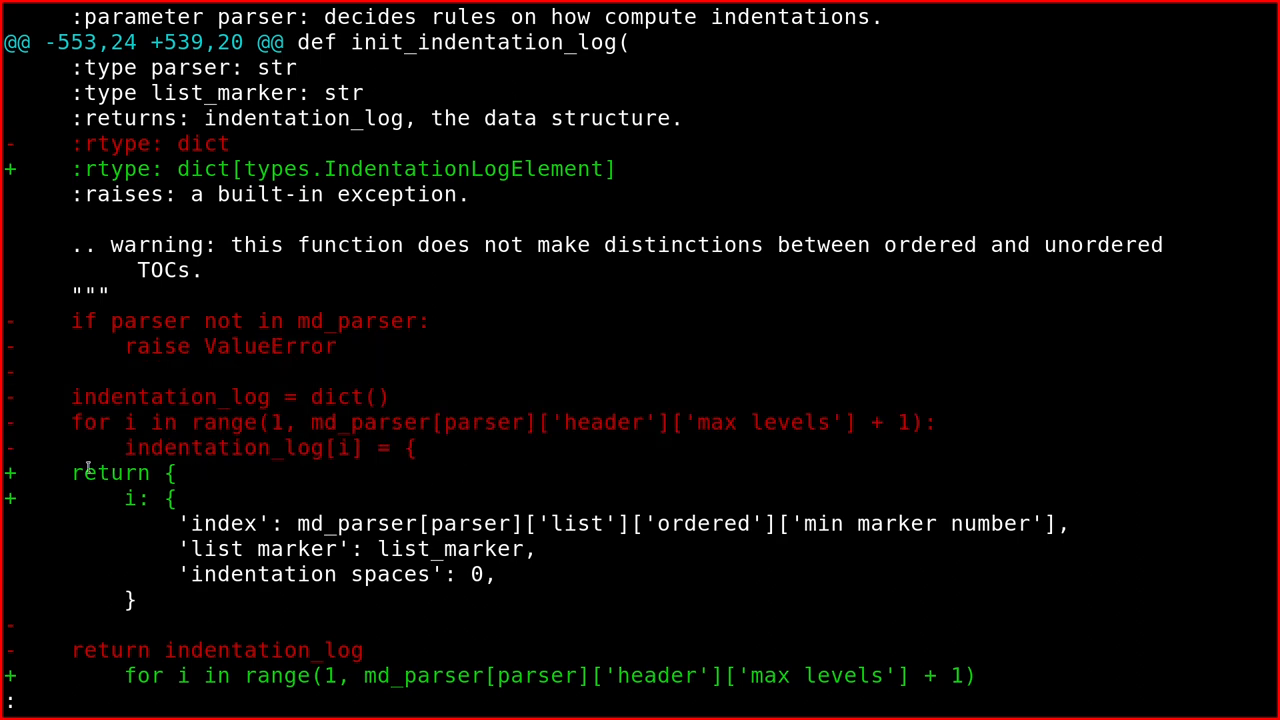
{"action": "scroll", "scroll_direction": "down", "scroll_amount": 3}
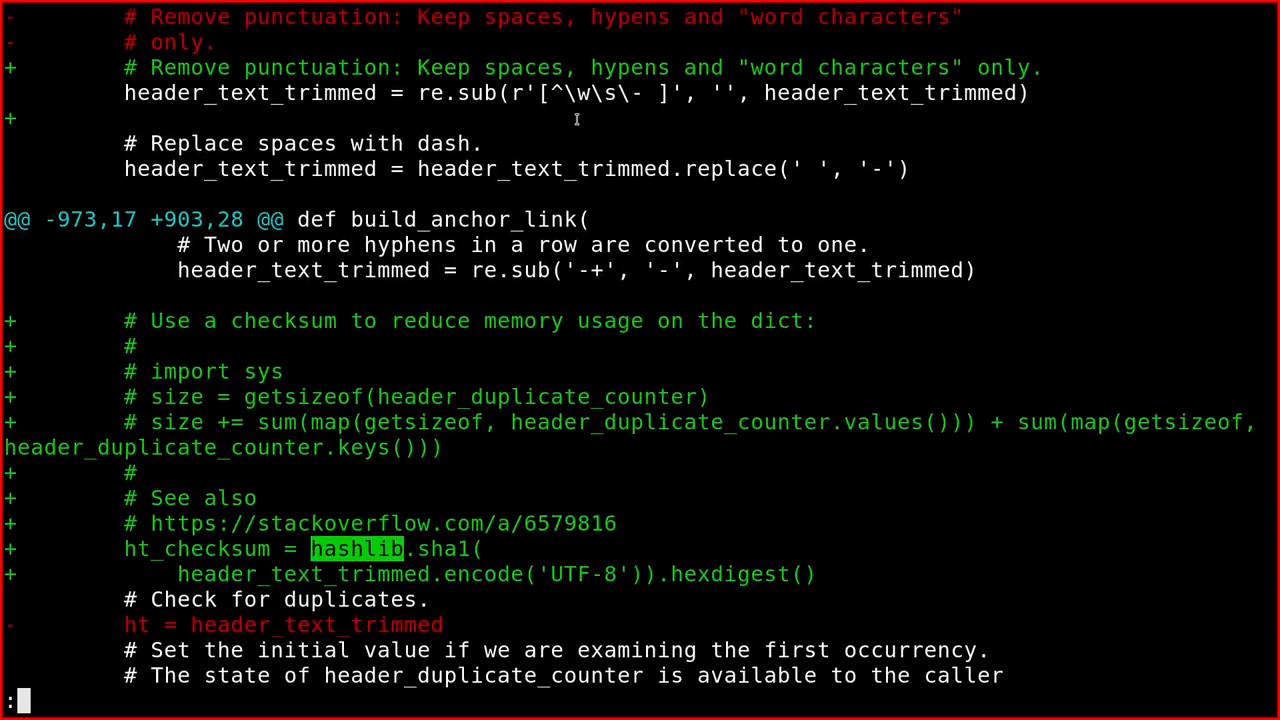
Scroll the diff to build_anchor_link's hashlib.sha1 checksum lines.
{"action": "scroll", "scroll_direction": "down", "scroll_amount": 3}
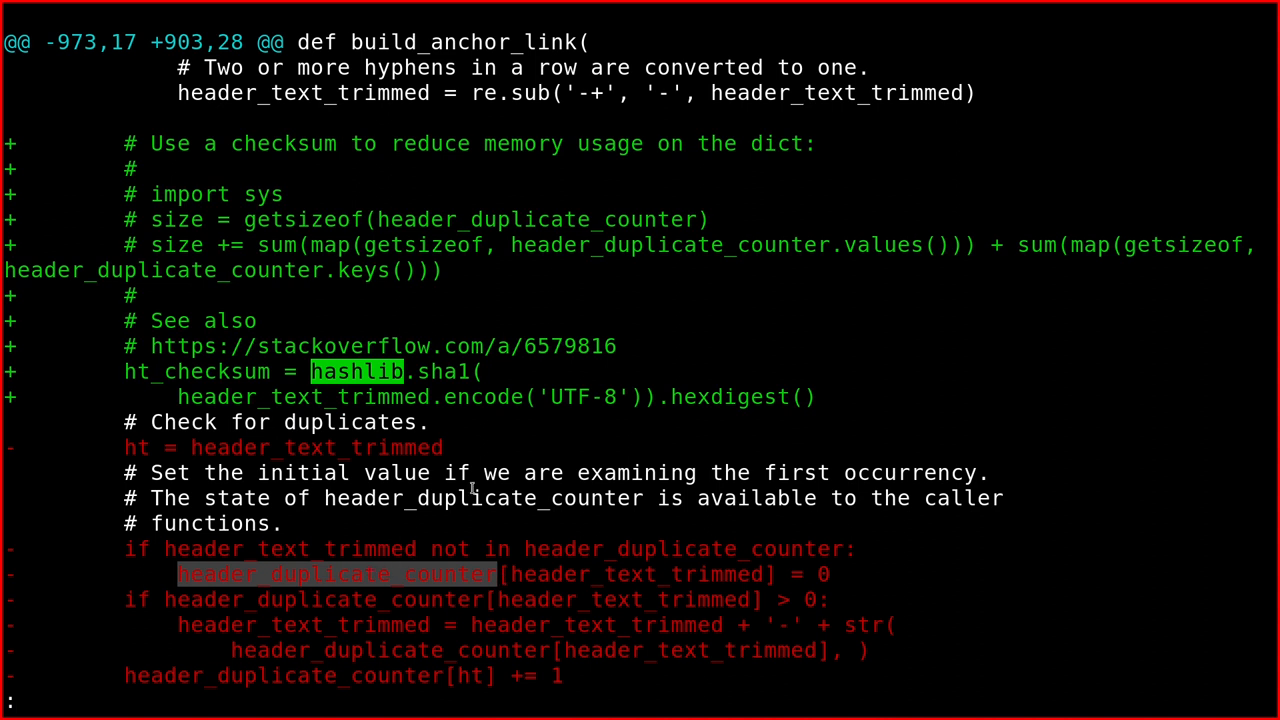
{"action": "mouse_move", "coordinate": [544, 576]}
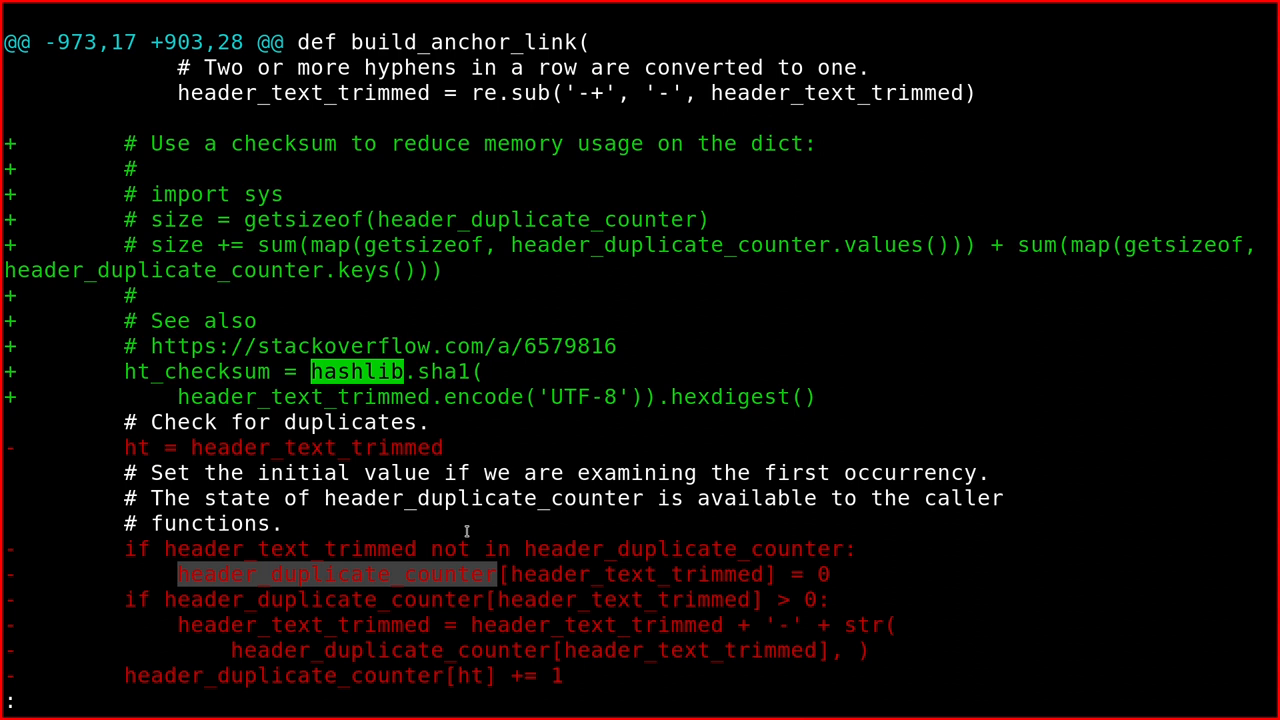
{"action": "mouse_move", "coordinate": [452, 404]}
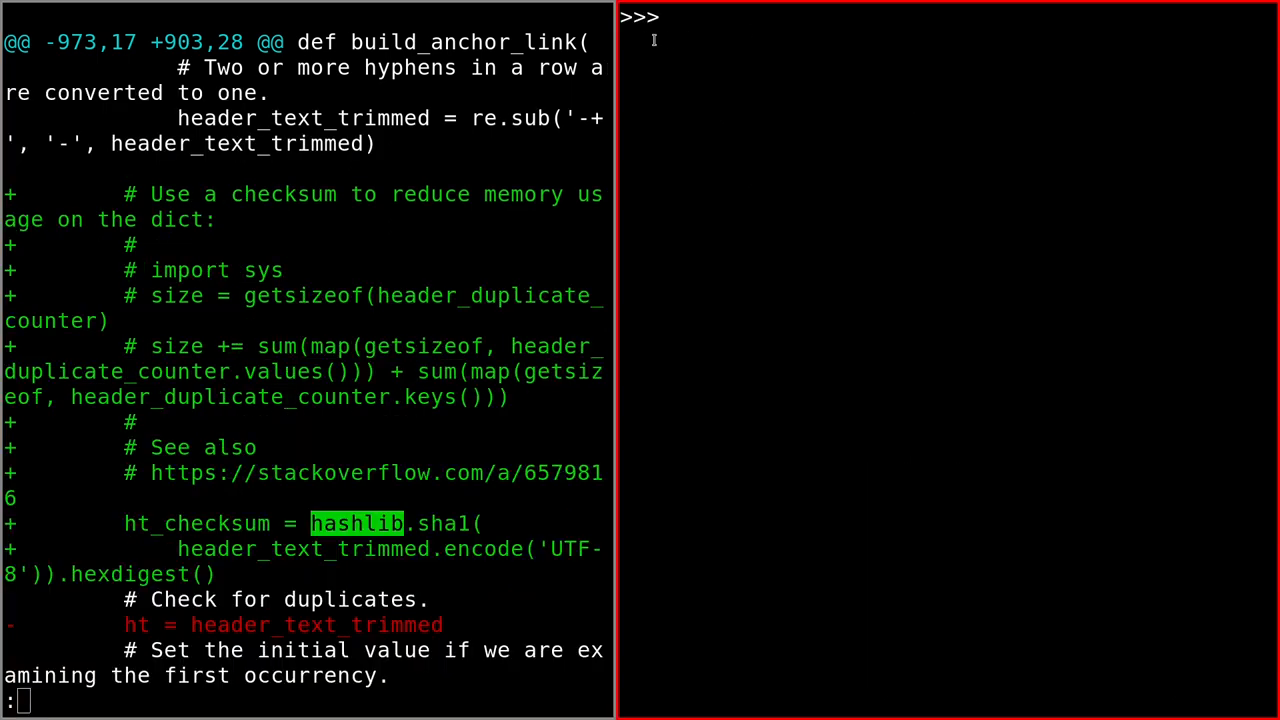
{"action": "mouse_move", "coordinate": [928, 80]}
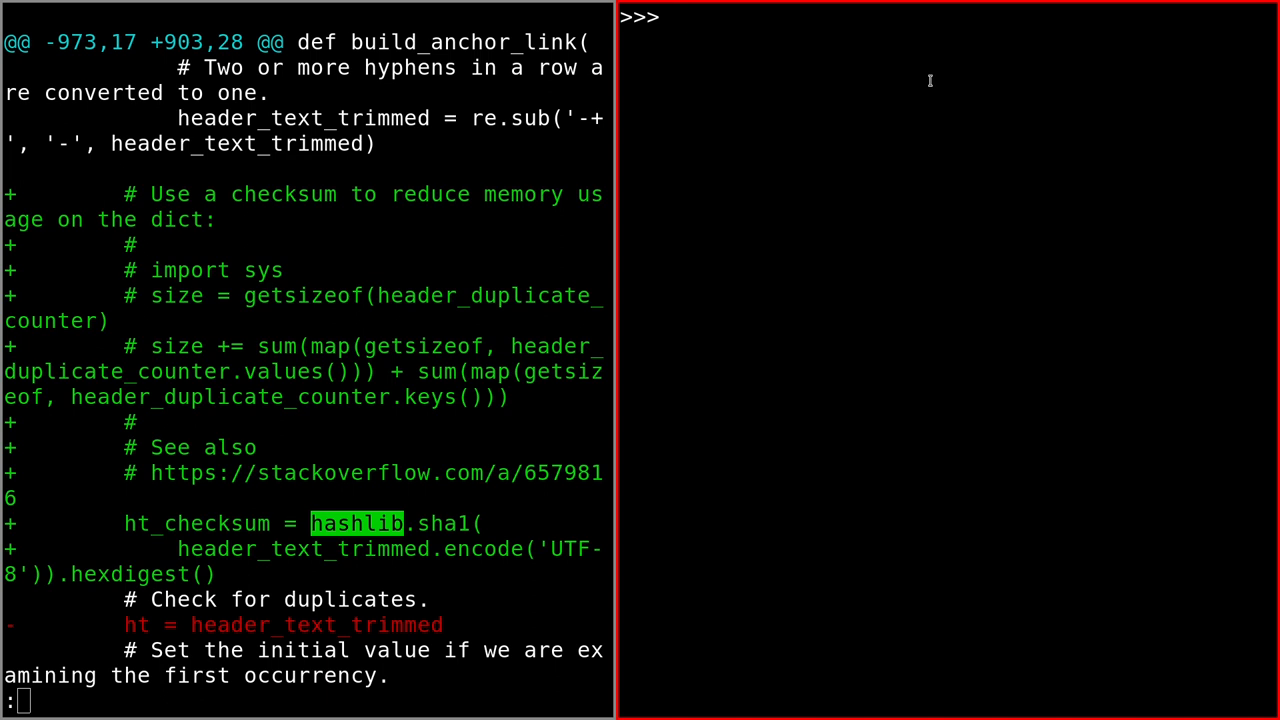
Import sys and start a dict a in the Python REPL, then clear the screen.
{"action": "type", "text": "import sys"}
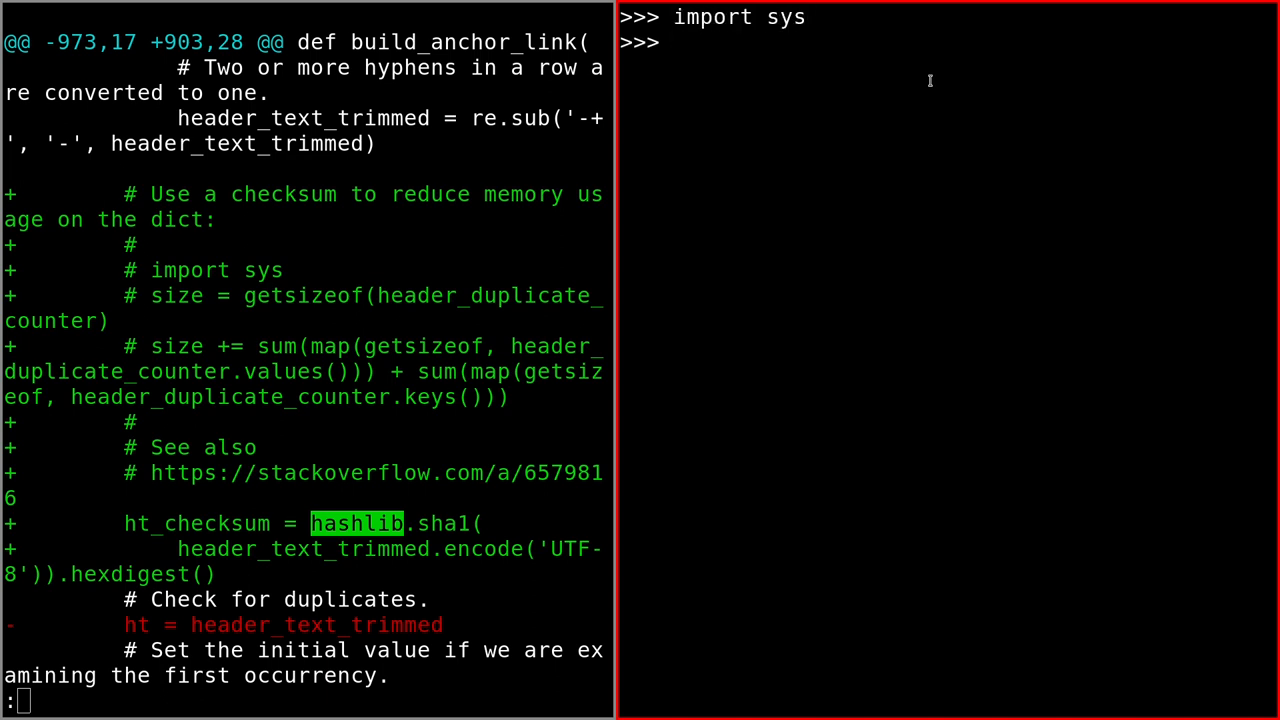
{"action": "type", "text": "a = dict("}
{"action": "type", "text": "a[('a'*(2**30) + 'b'*(2**30) + 'c'*(2**30))] = 1"}
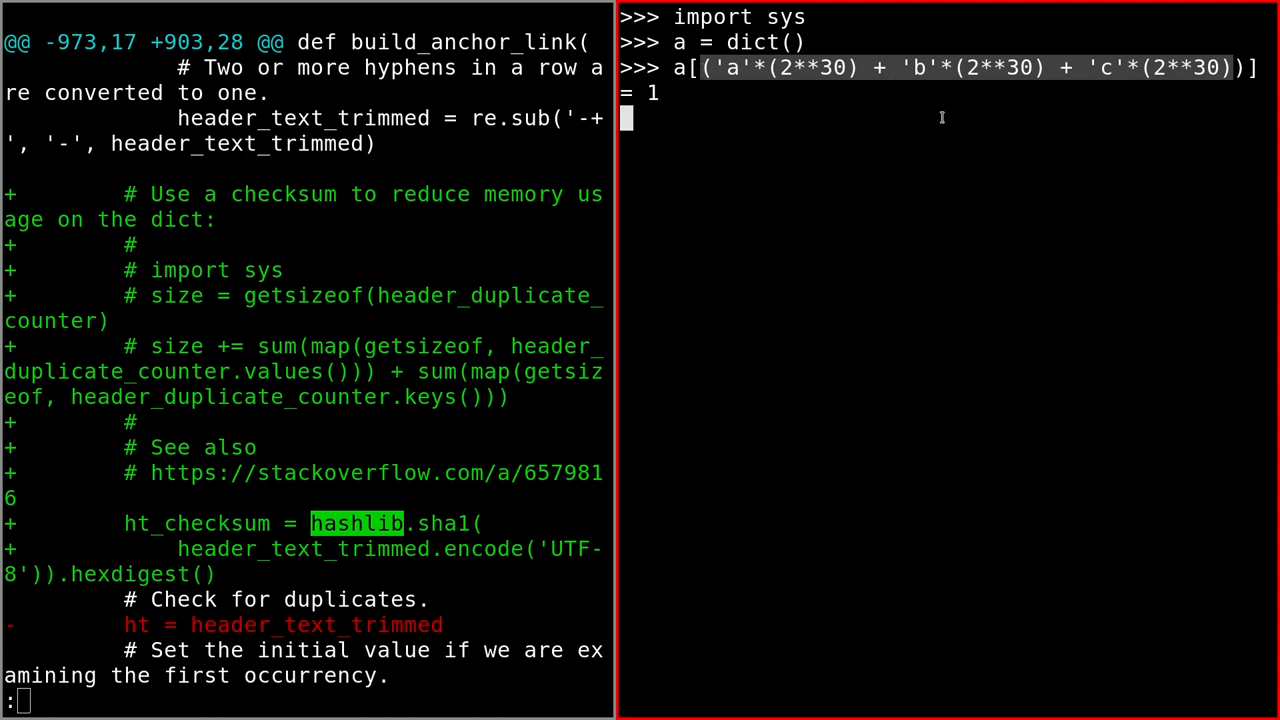
{"action": "type", "text": "a"}
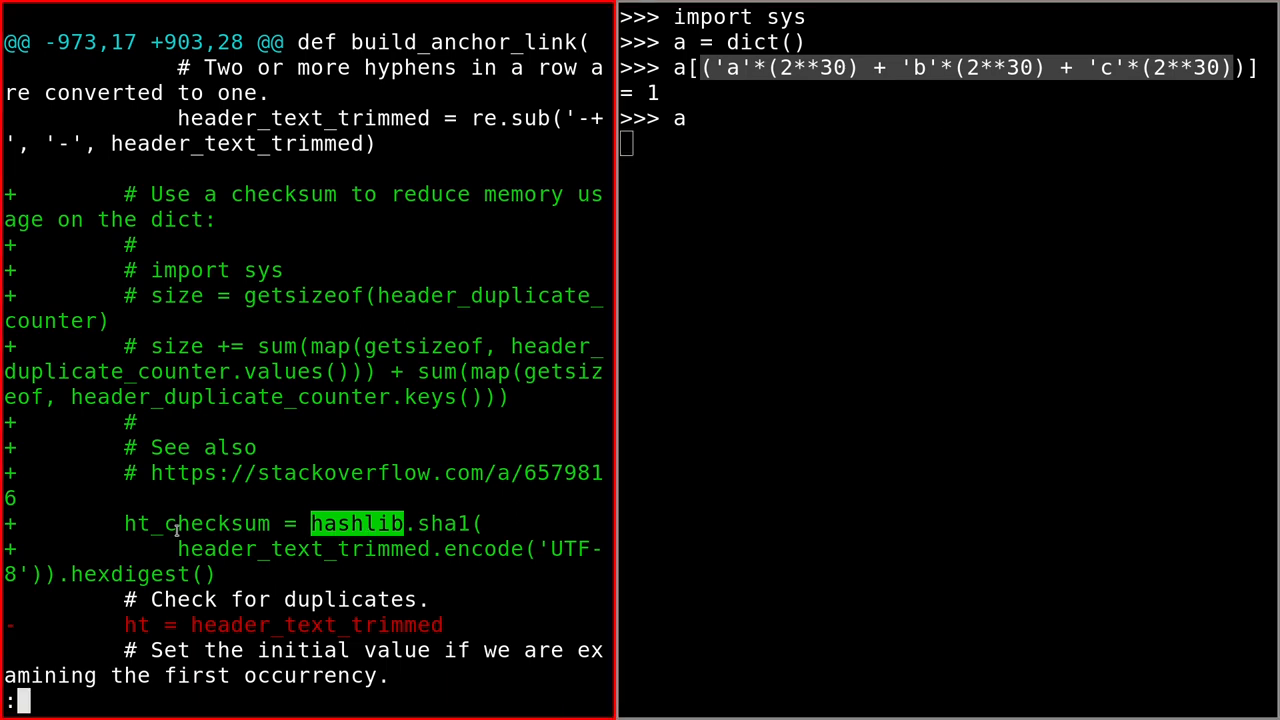
{"action": "key", "text": "ctrl+c"}
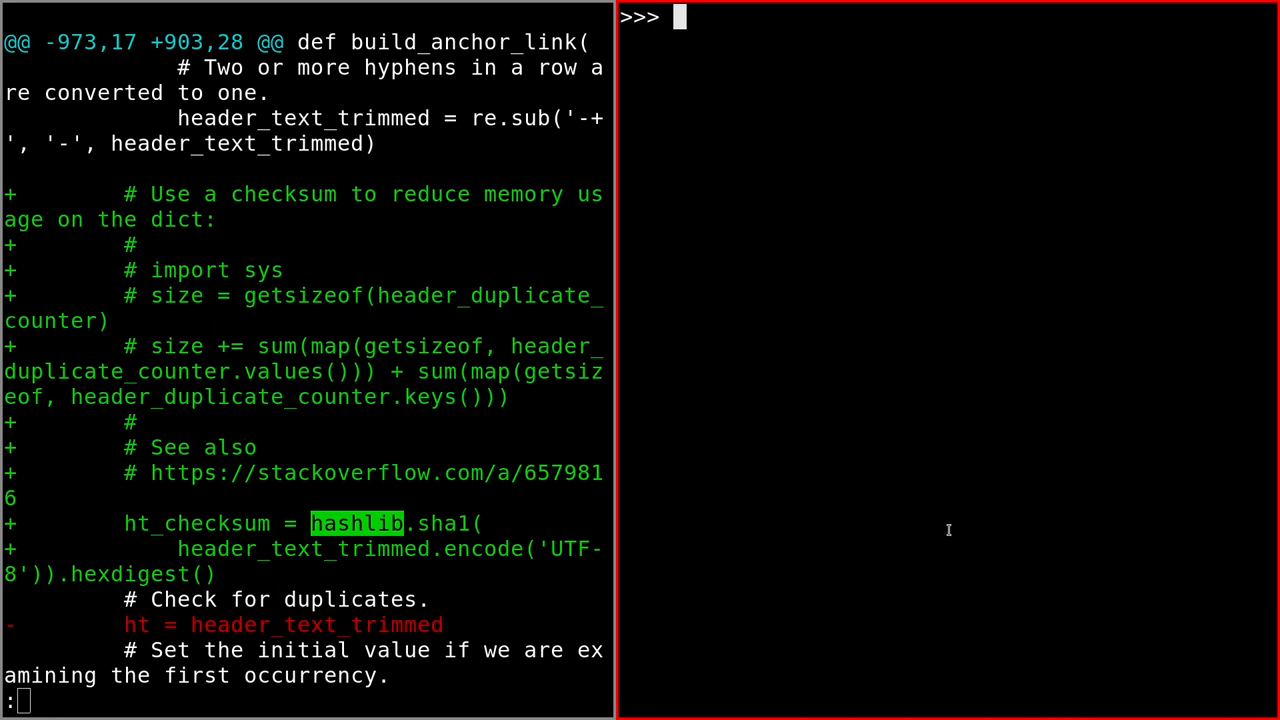
{"action": "type", "text": "a[('a'*(2**30) + 'b'*(2**30) + 'c'*(2**30))] = 1"}
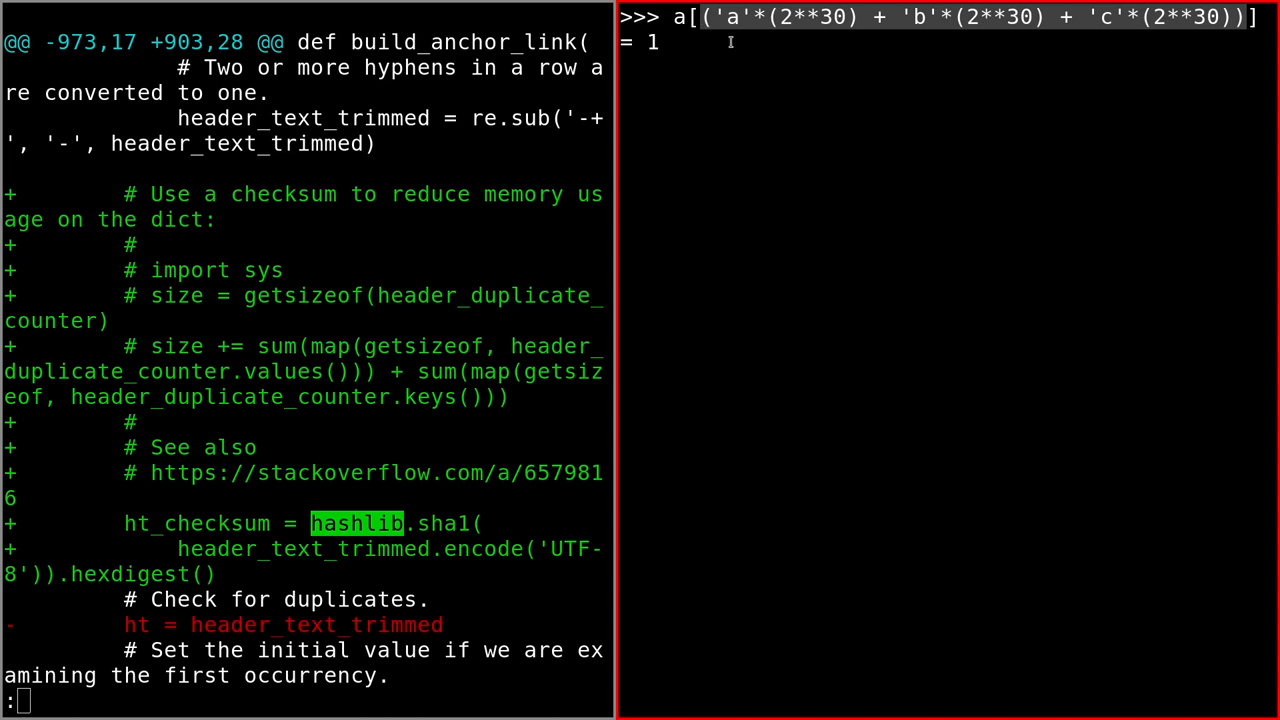
{"action": "type", "text": "size = getsizeof(a)"}
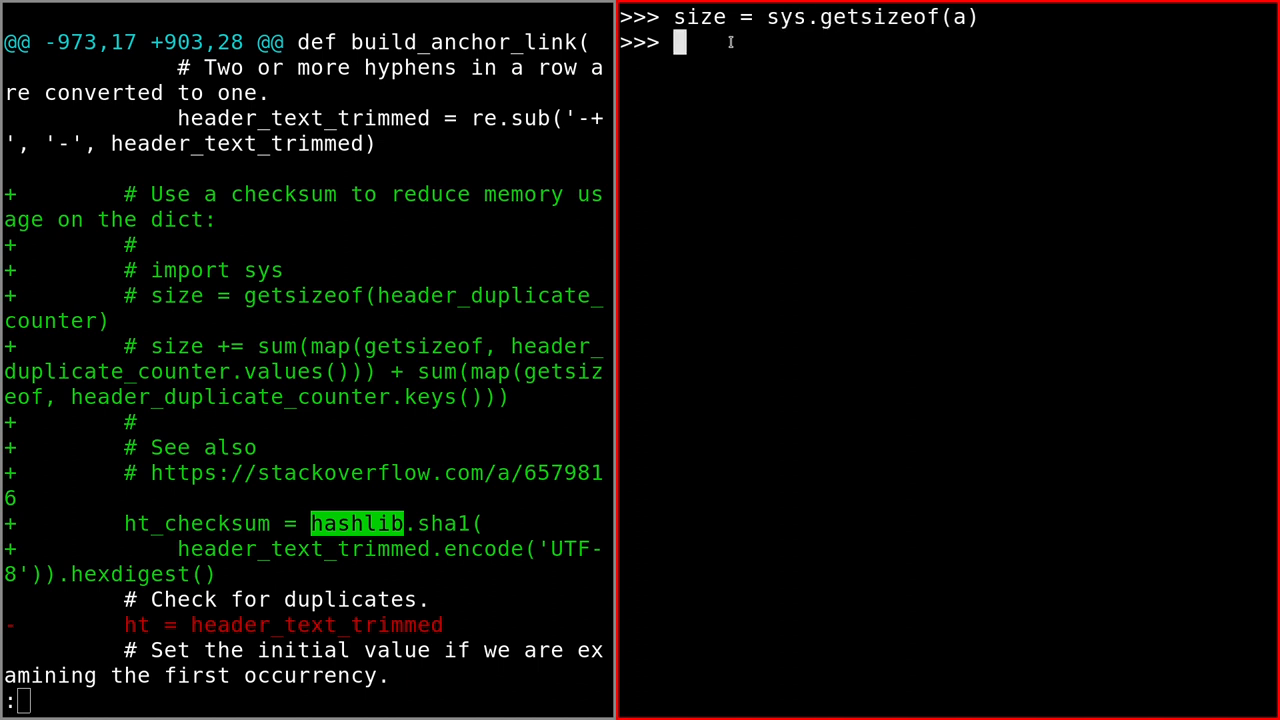
{"action": "type", "text": "size"}
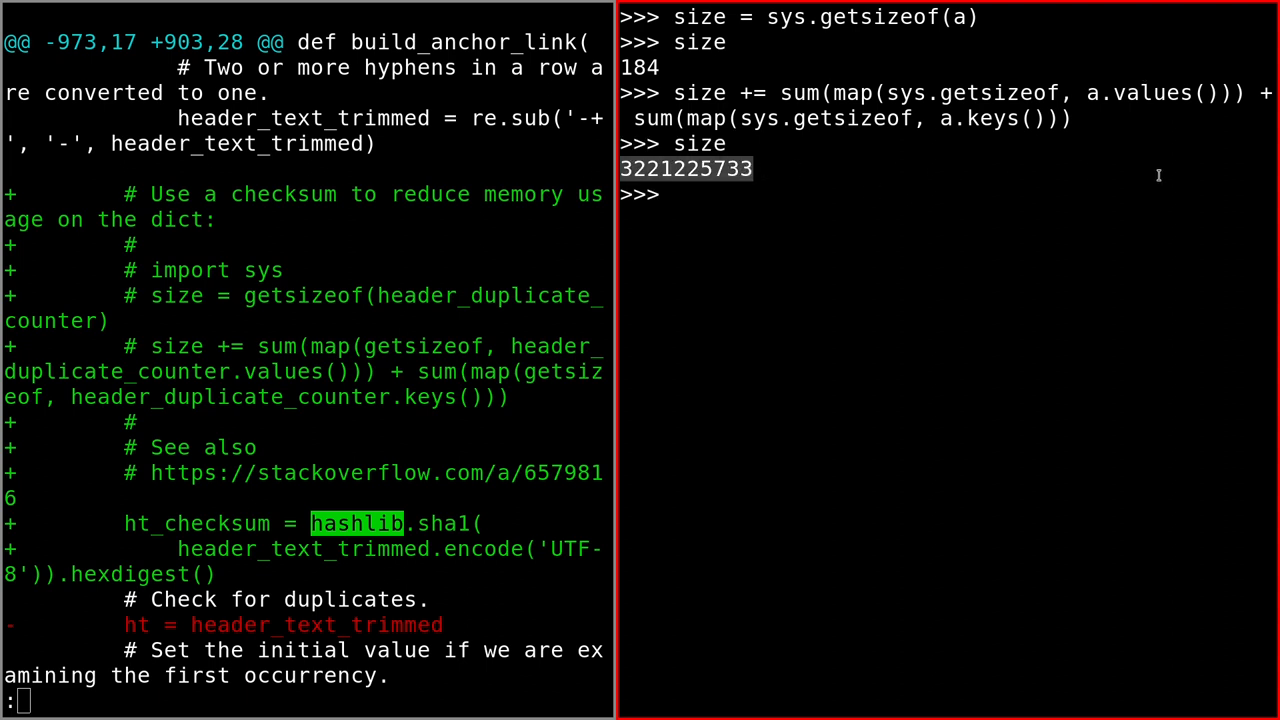
Reset a to an empty dict and import hashlib.
{"action": "type", "text": "size"}
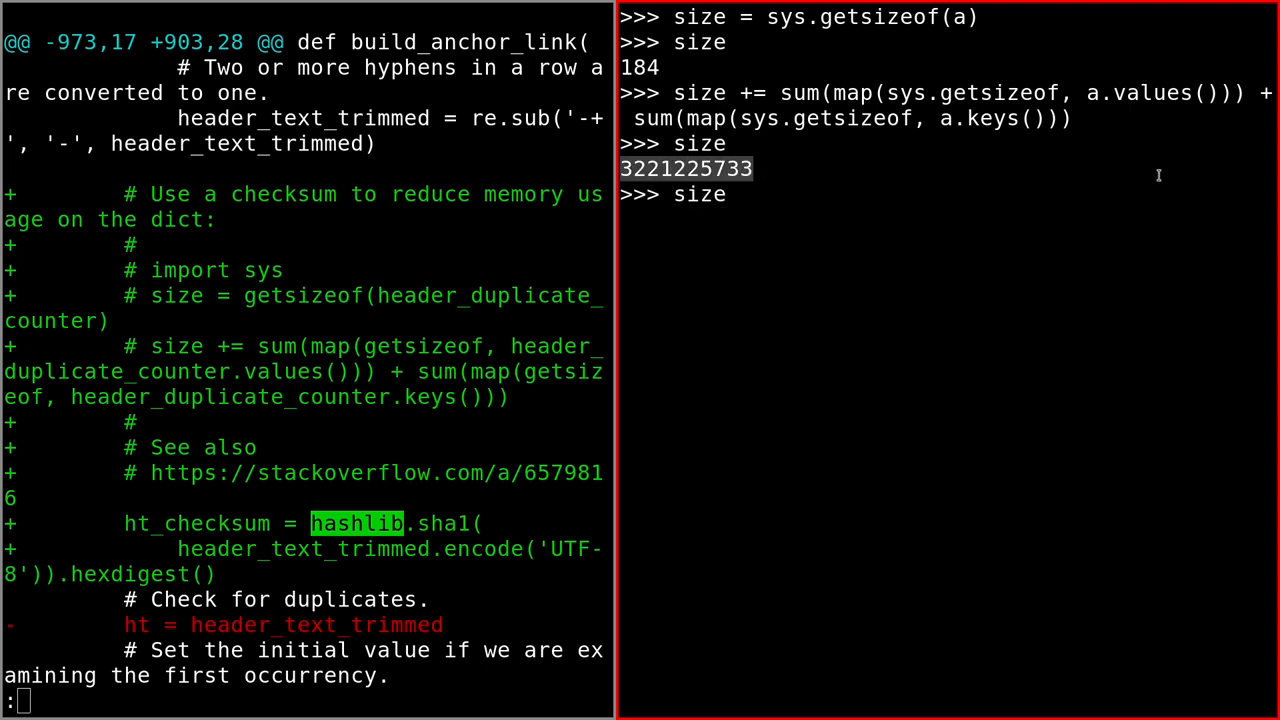
{"action": "type", "text": "a = dict()"}
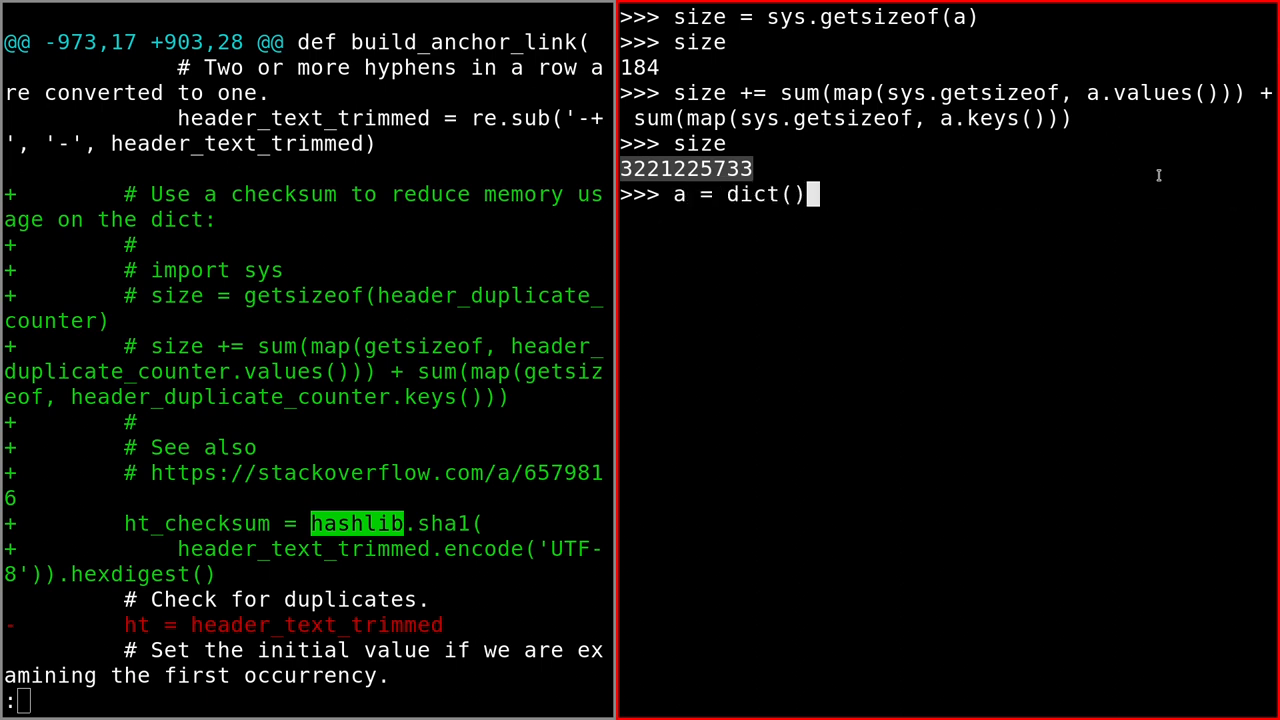
{"action": "type", "text": "import"}
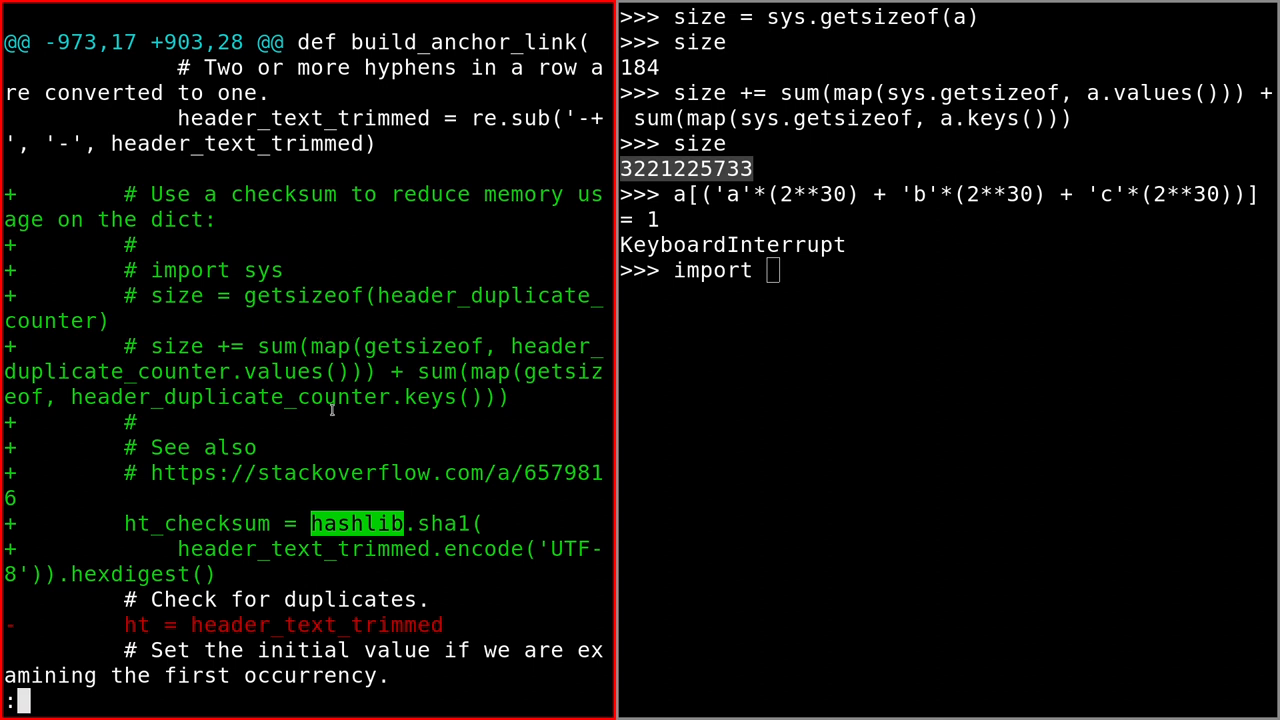
{"action": "type", "text": "hashlib"}
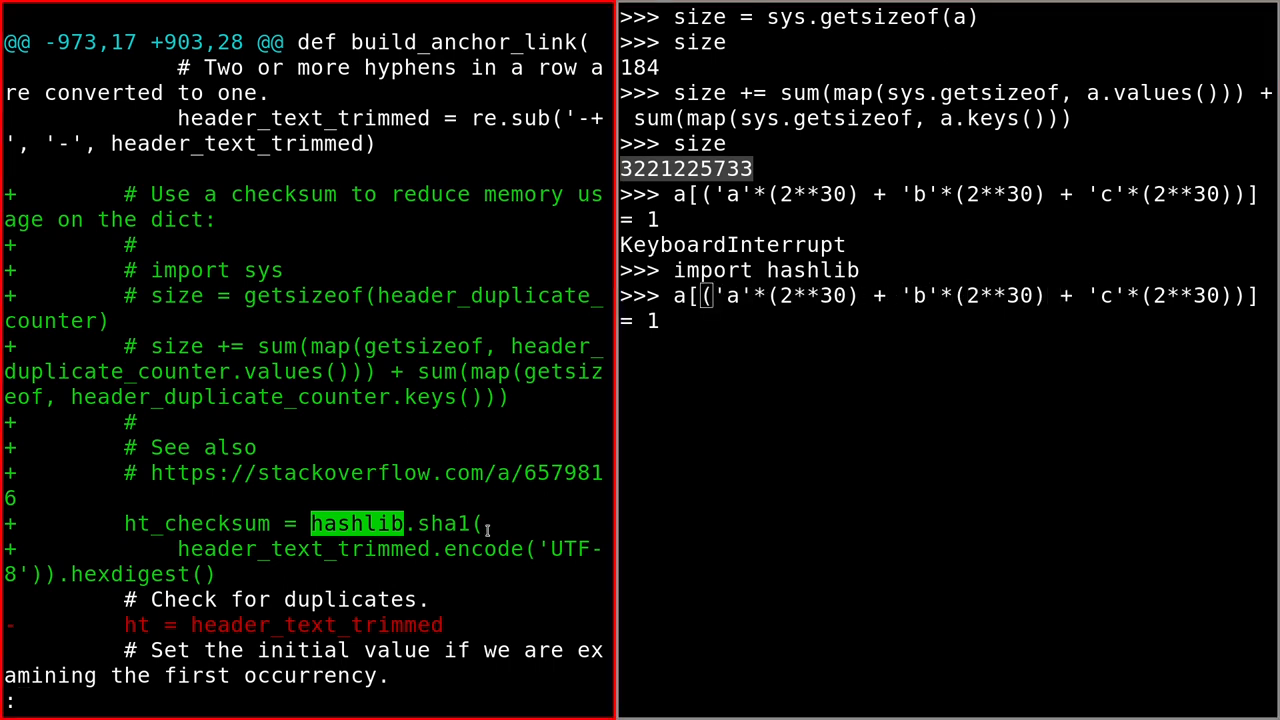
{"action": "scroll", "scroll_direction": "down", "scroll_amount": 3}
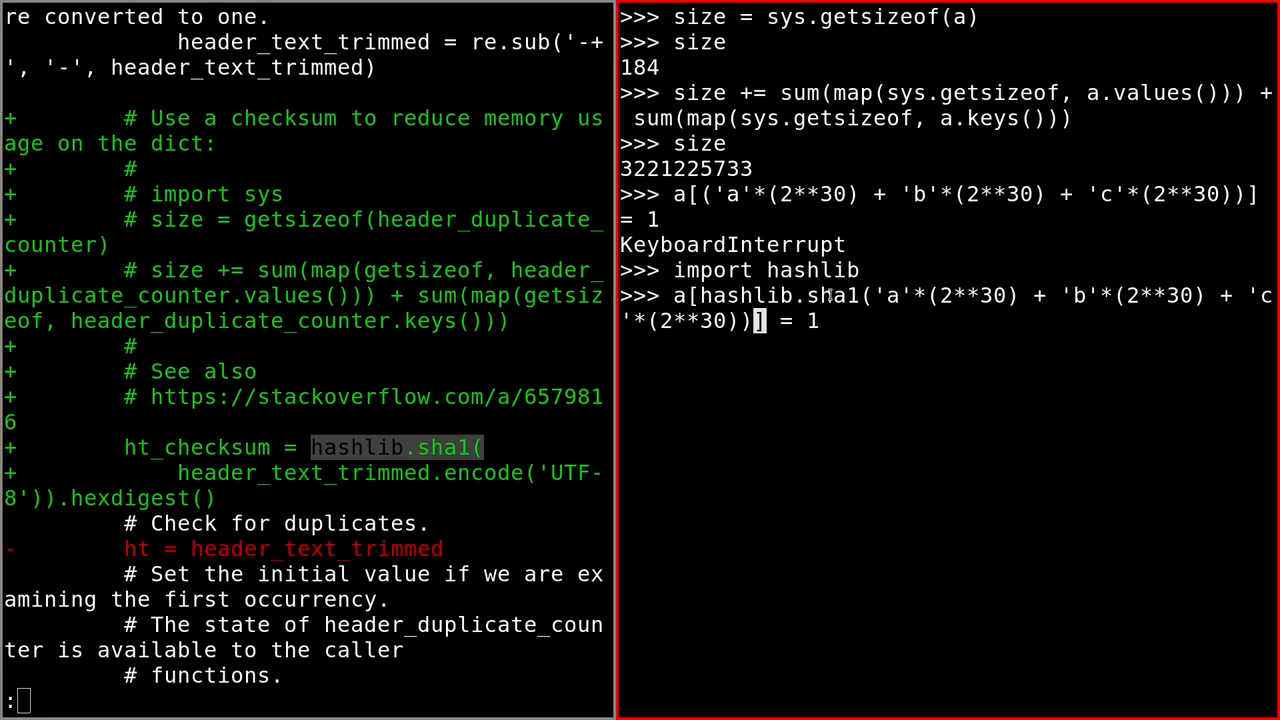
{"action": "mouse_move", "coordinate": [728, 296]}
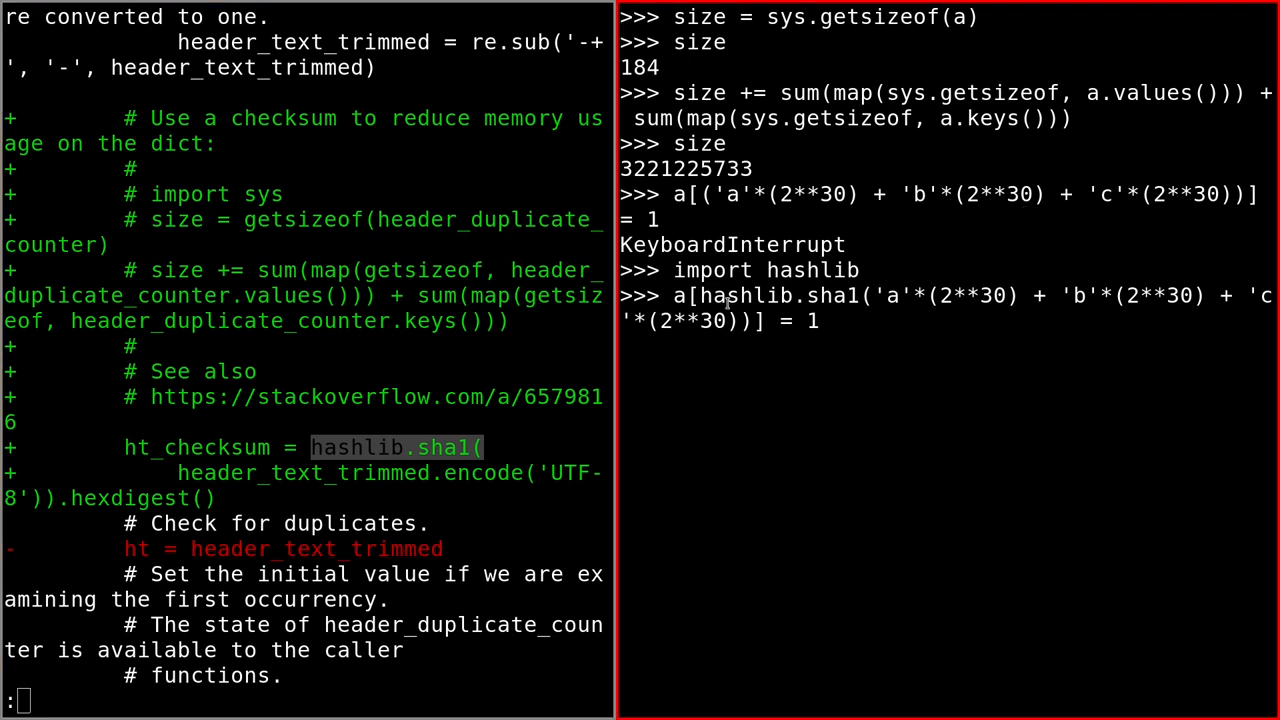
{"action": "mouse_move", "coordinate": [960, 364]}
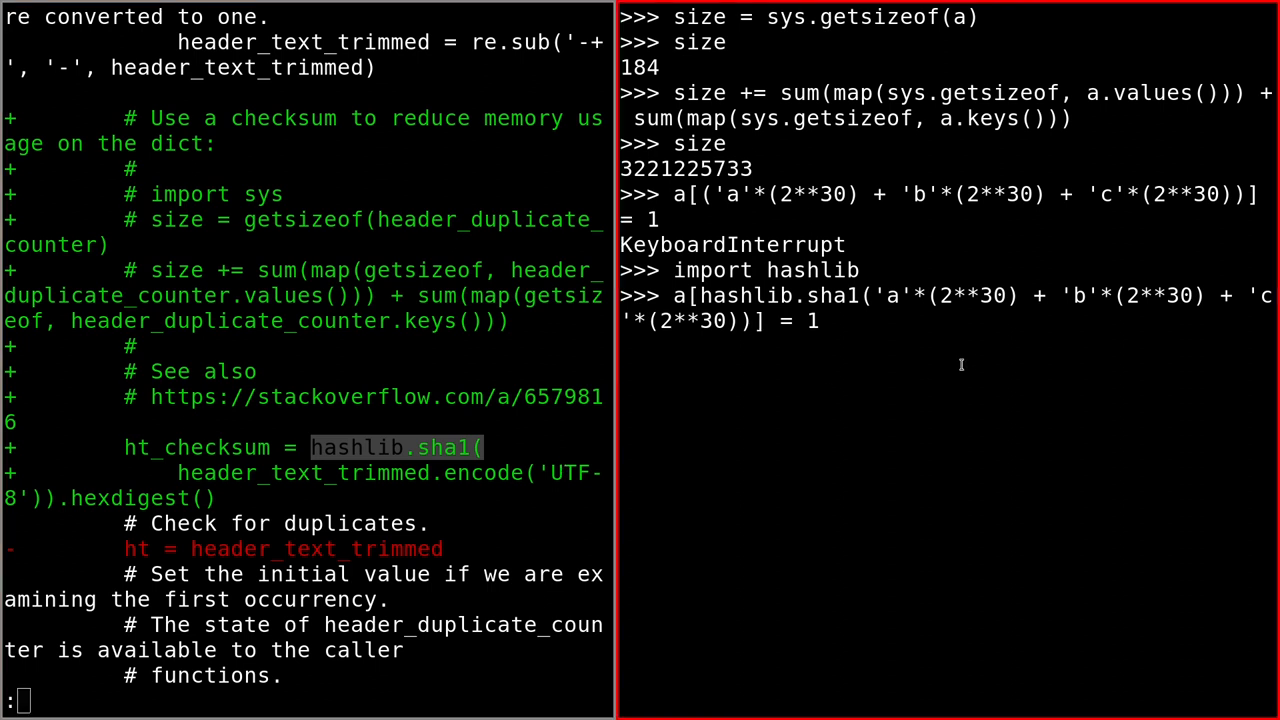
{"action": "mouse_move", "coordinate": [914, 358]}
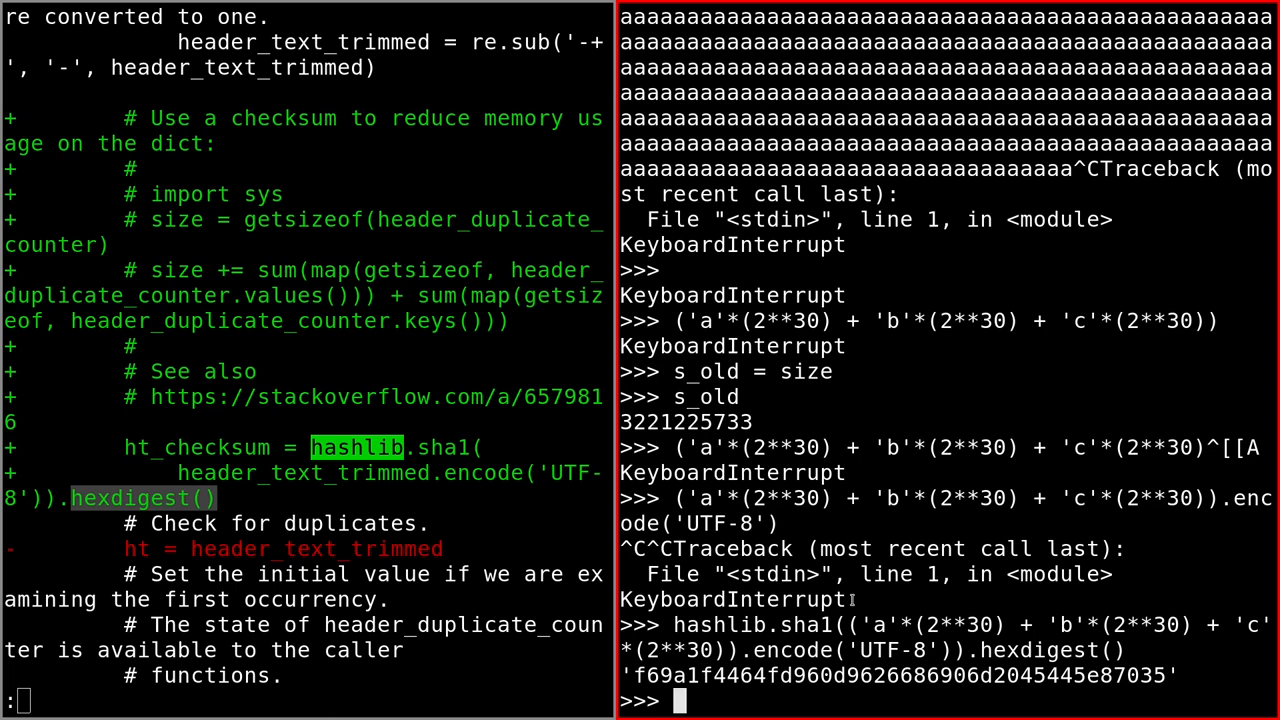
Key a by the string's SHA-1 hexdigest and recompute sys.getsizeof, now 301 bytes.
{"action": "type", "text": "a = dict("}
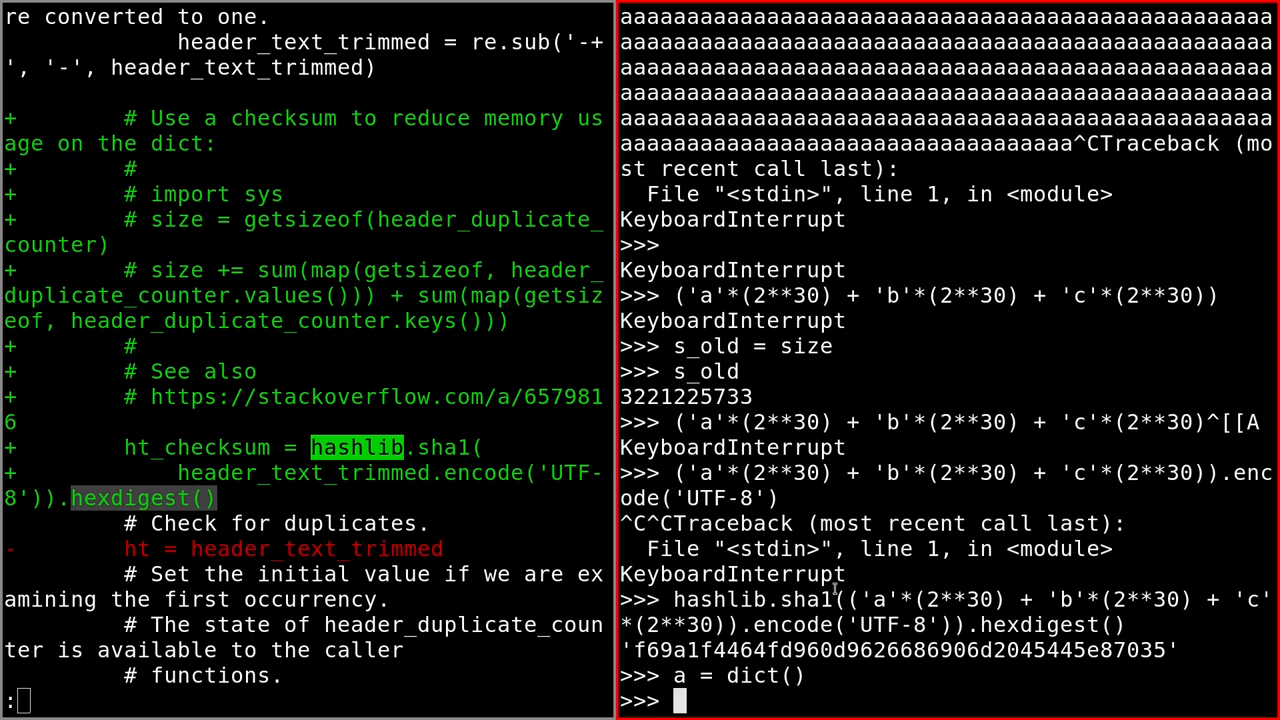
{"action": "type", "text": "["}
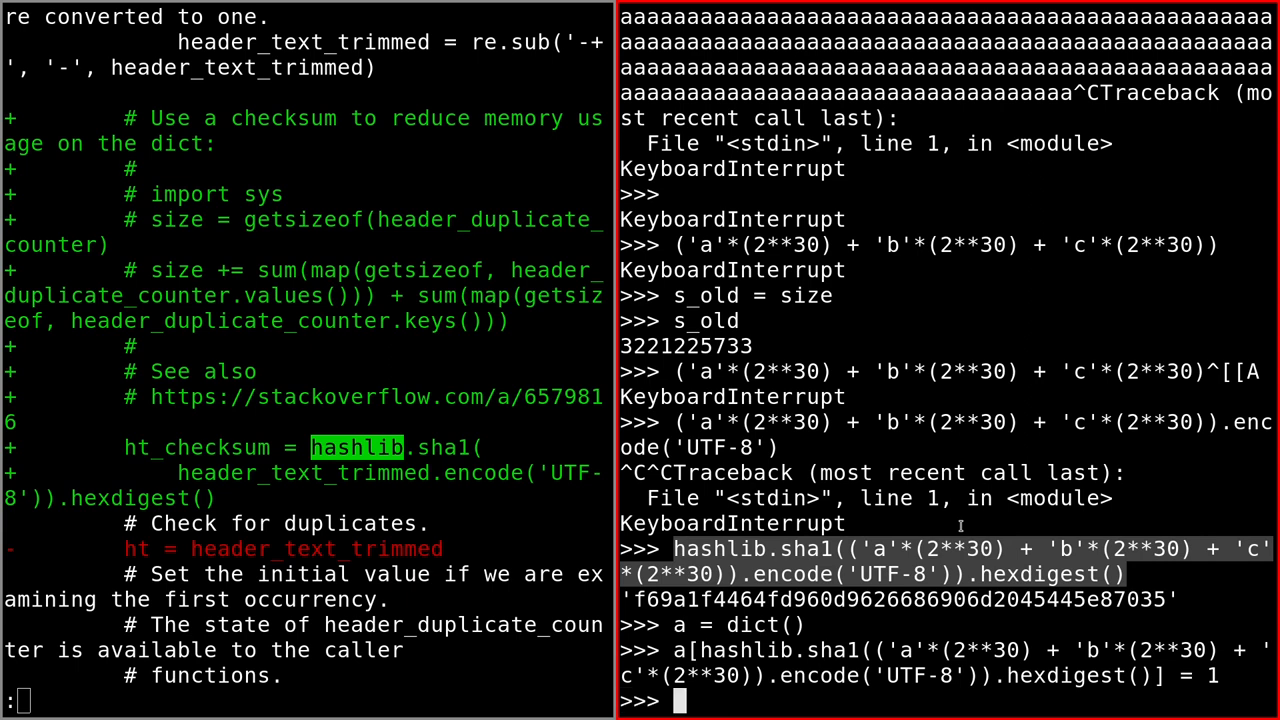
{"action": "type", "text": "size = sys.getsizeof(a)"}
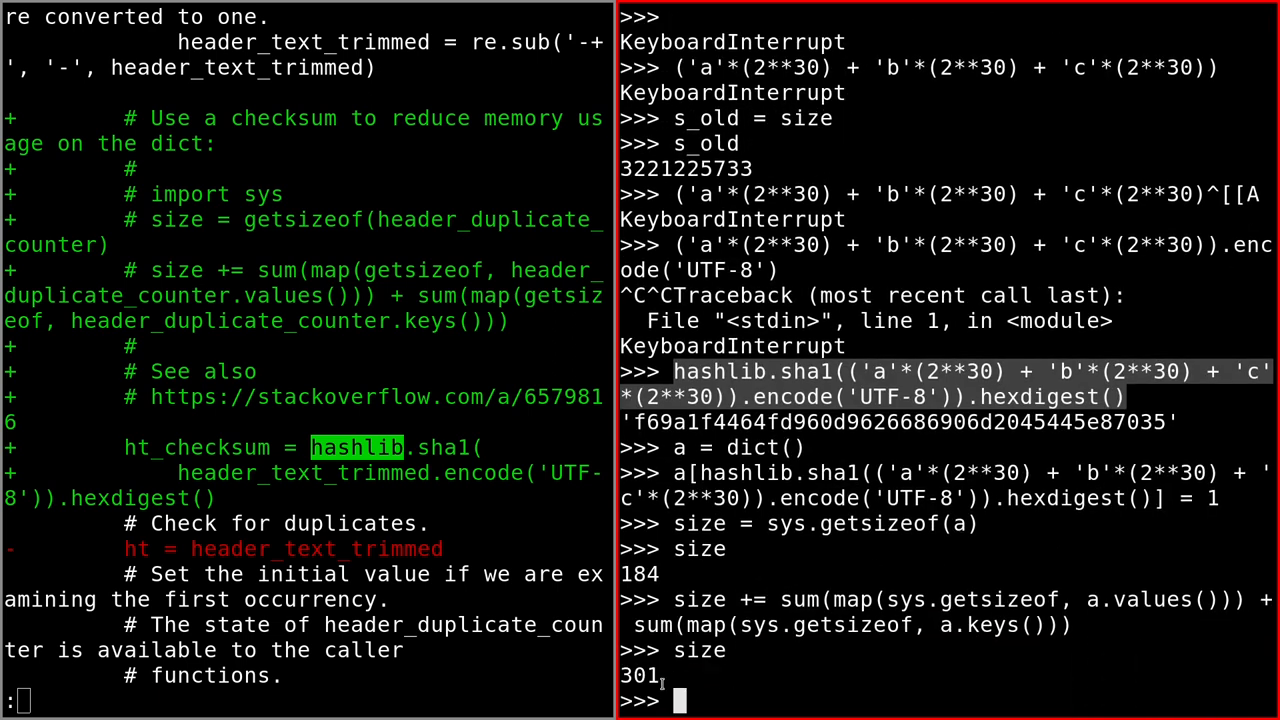
{"action": "type", "text": "o"}
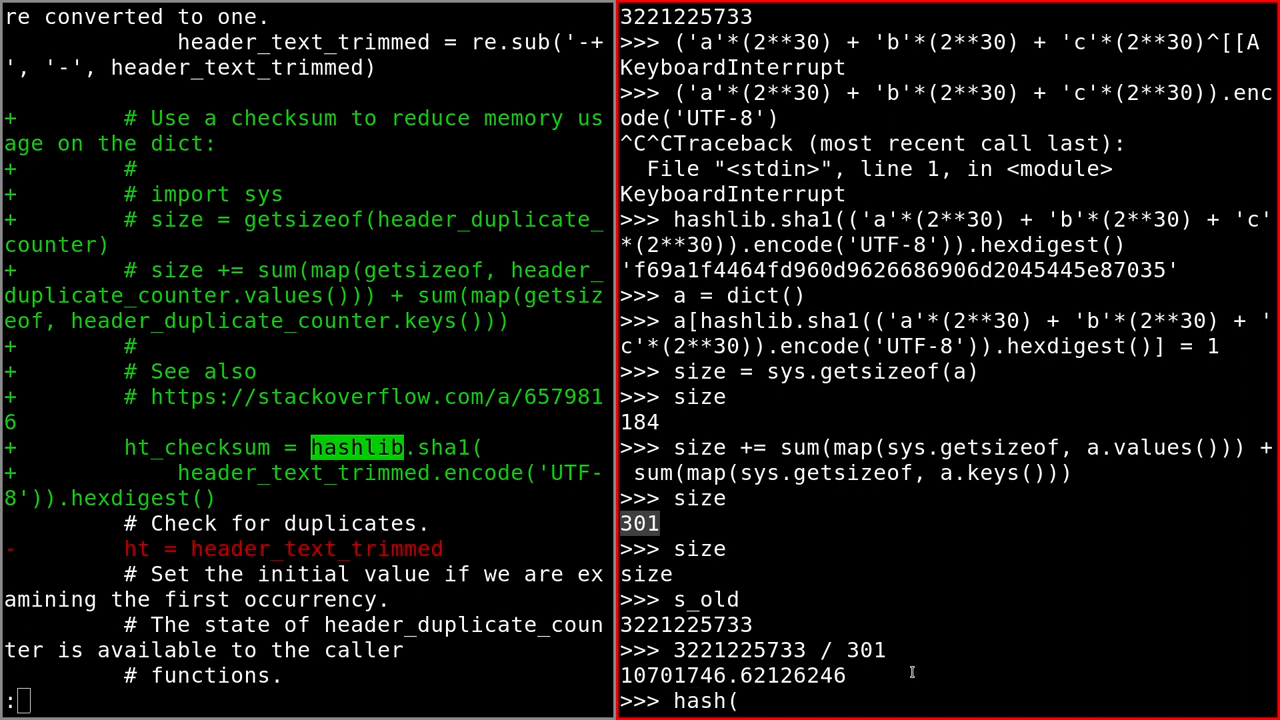
Compare hash('one') and hash('two'), confirm the hexdigest is 40 characters, then go to the md-toc GitHub page.
{"action": "type", "text": "'"}
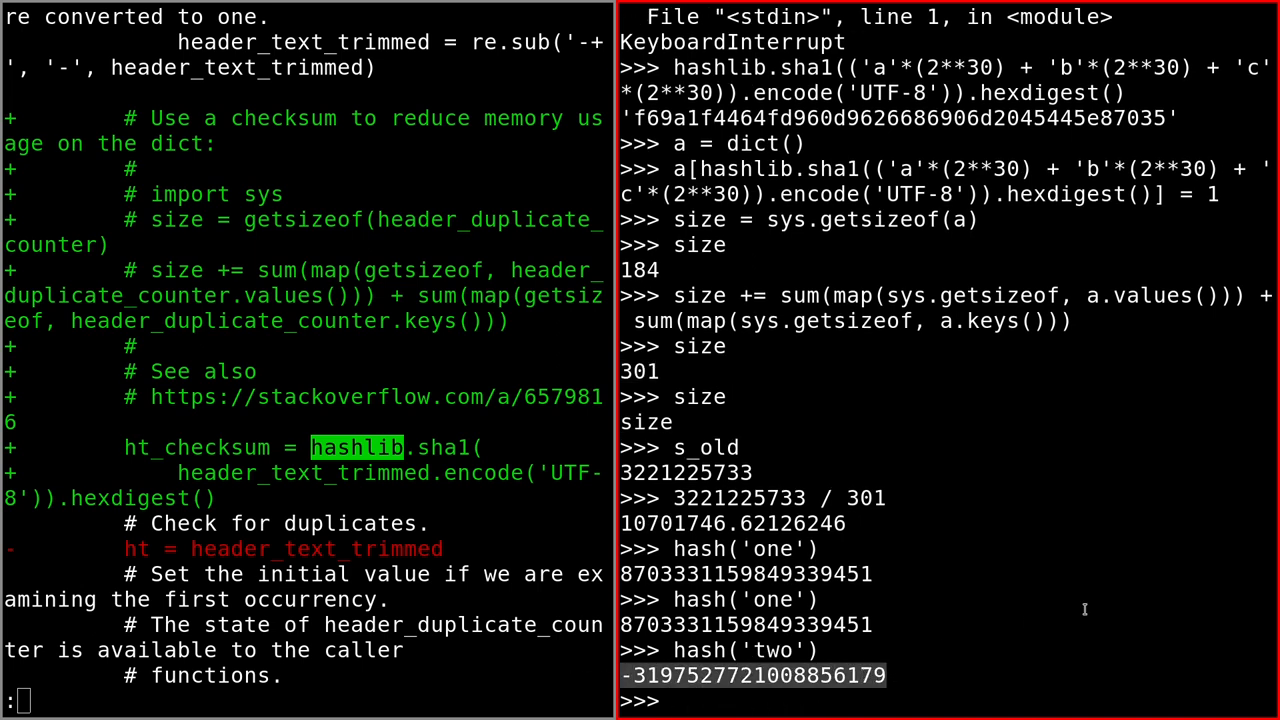
{"action": "mouse_move", "coordinate": [984, 620]}
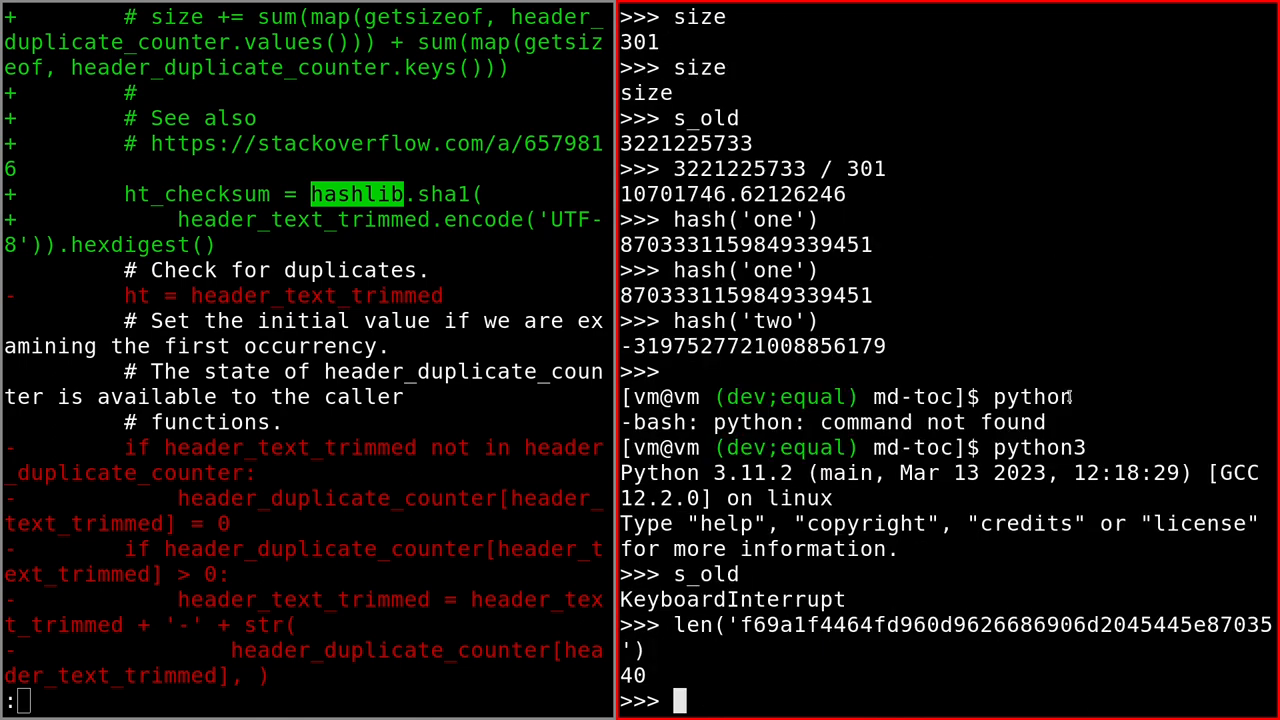
{"action": "mouse_move", "coordinate": [644, 648]}
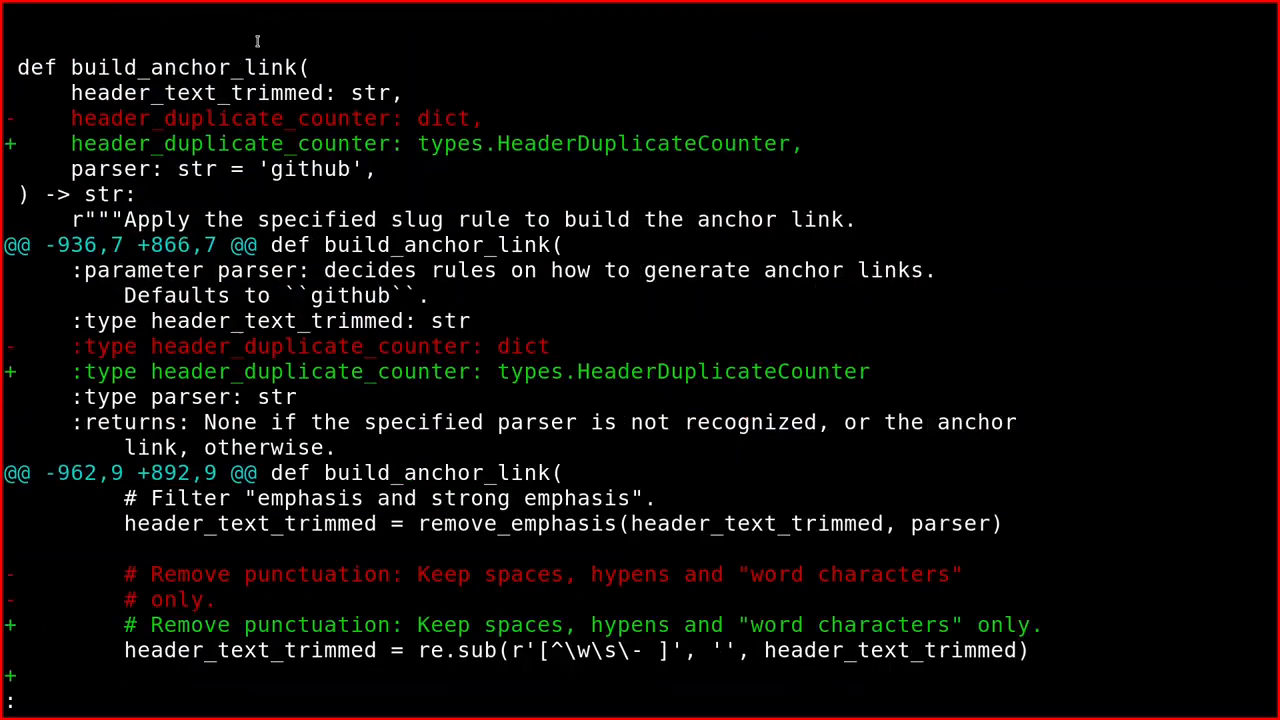
{"action": "double_click", "coordinate": [184, 68]}
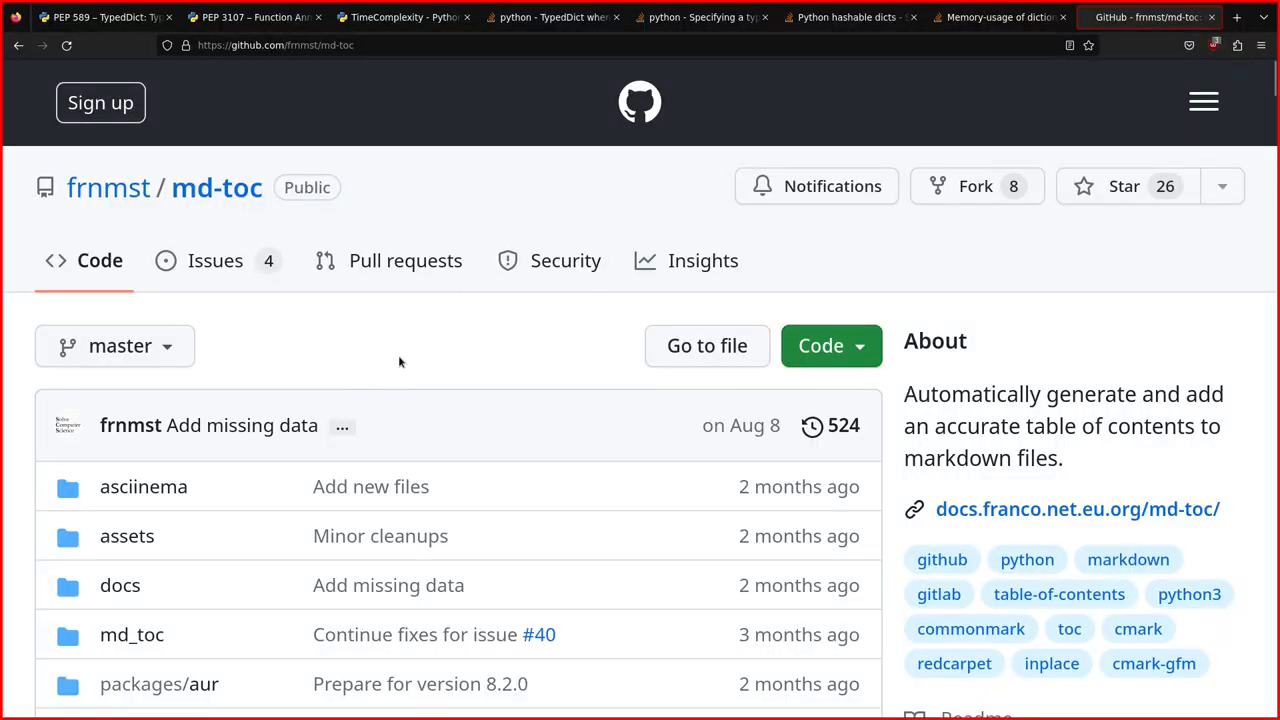
Show the raw README.md source with its #markdown-table-of-contents anchor link.
{"action": "scroll", "scroll_direction": "down", "scroll_amount": 3}
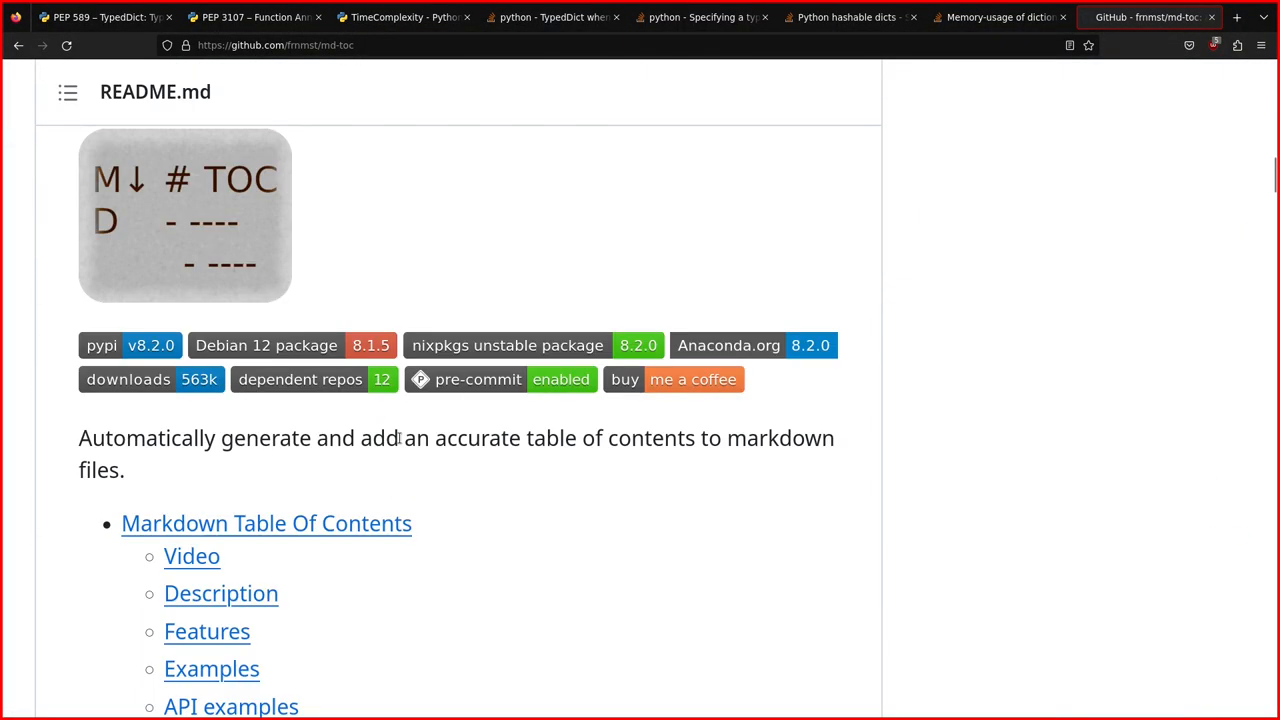
{"action": "scroll", "scroll_direction": "down", "scroll_amount": 3}
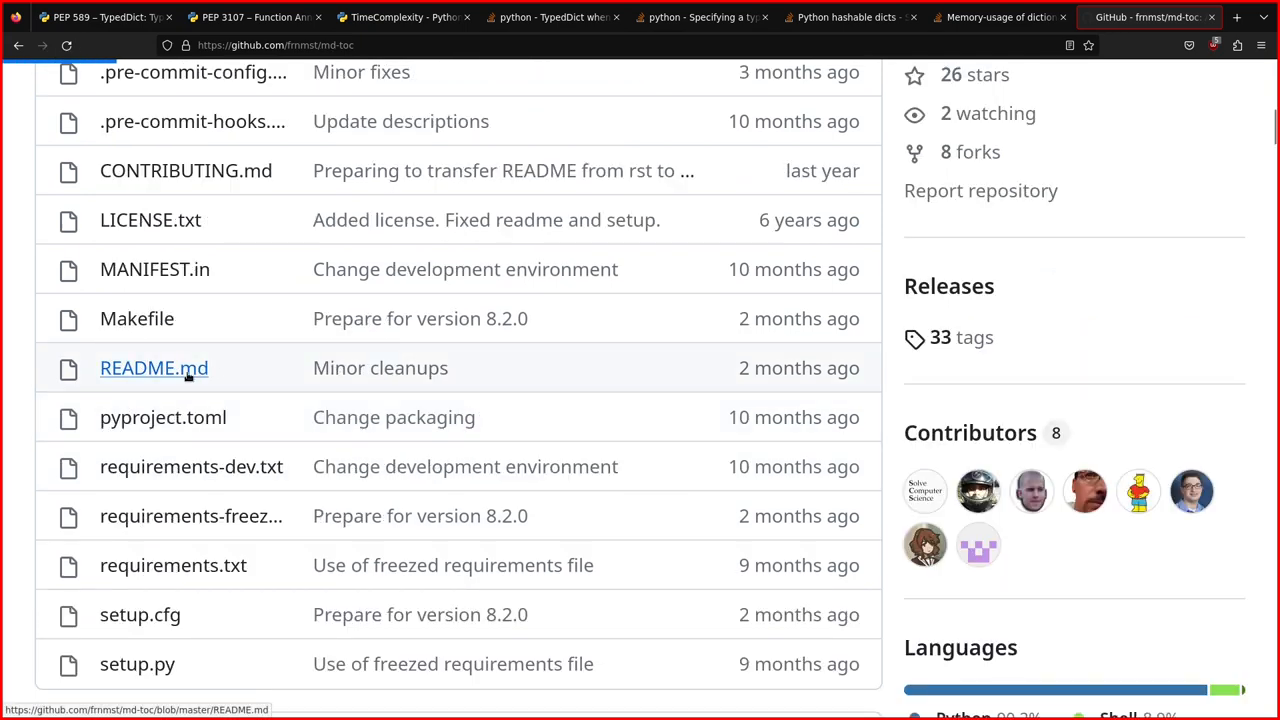
{"action": "left_click", "coordinate": [154, 368]}
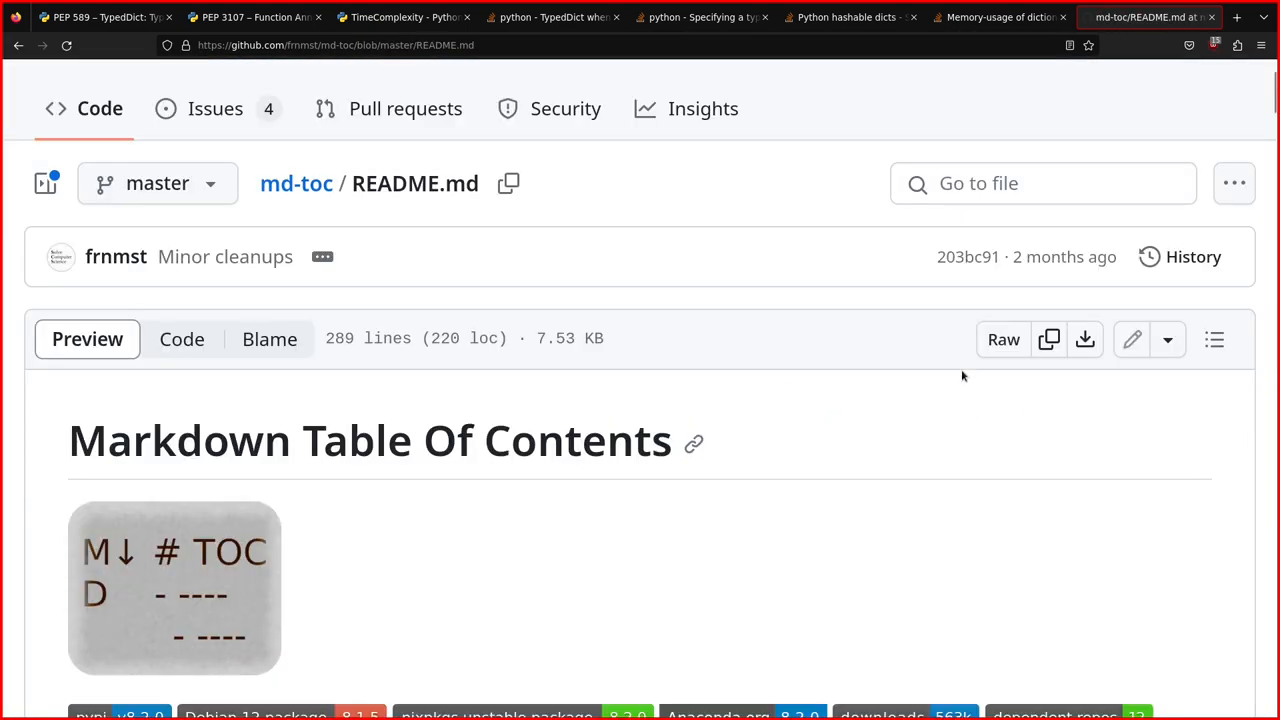
{"action": "left_click", "coordinate": [1004, 340]}
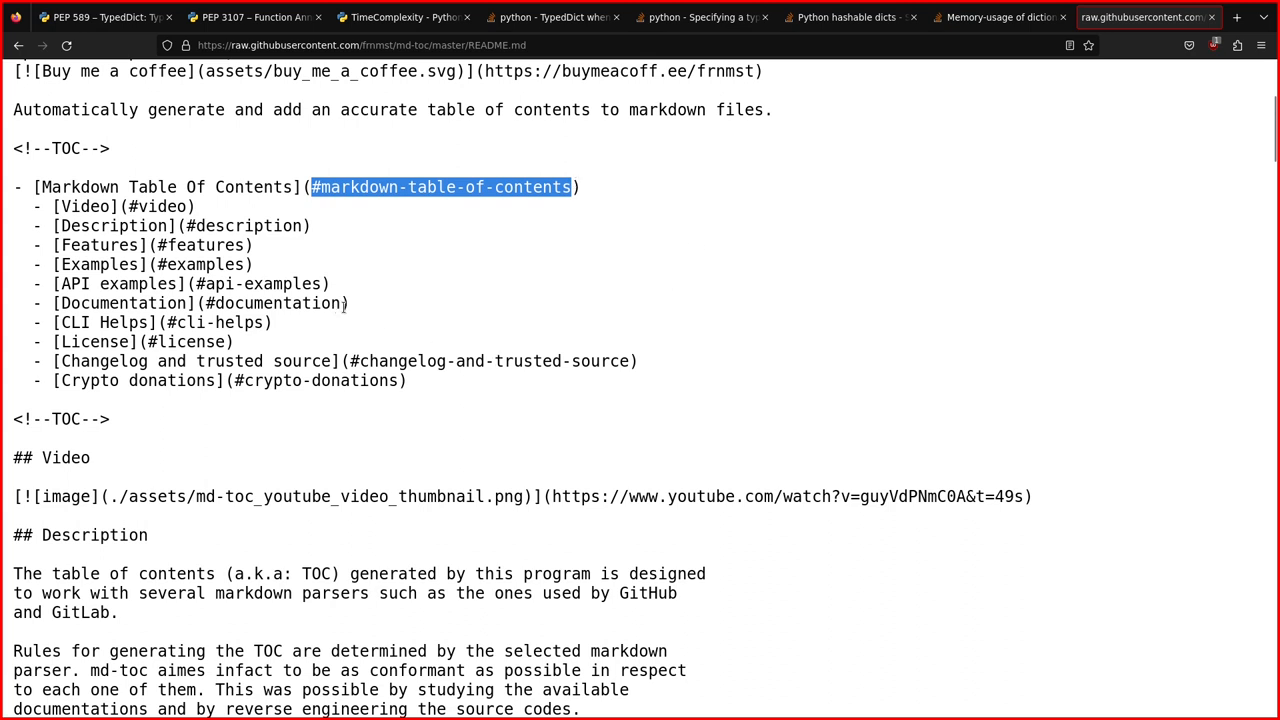
{"action": "mouse_move", "coordinate": [344, 308]}
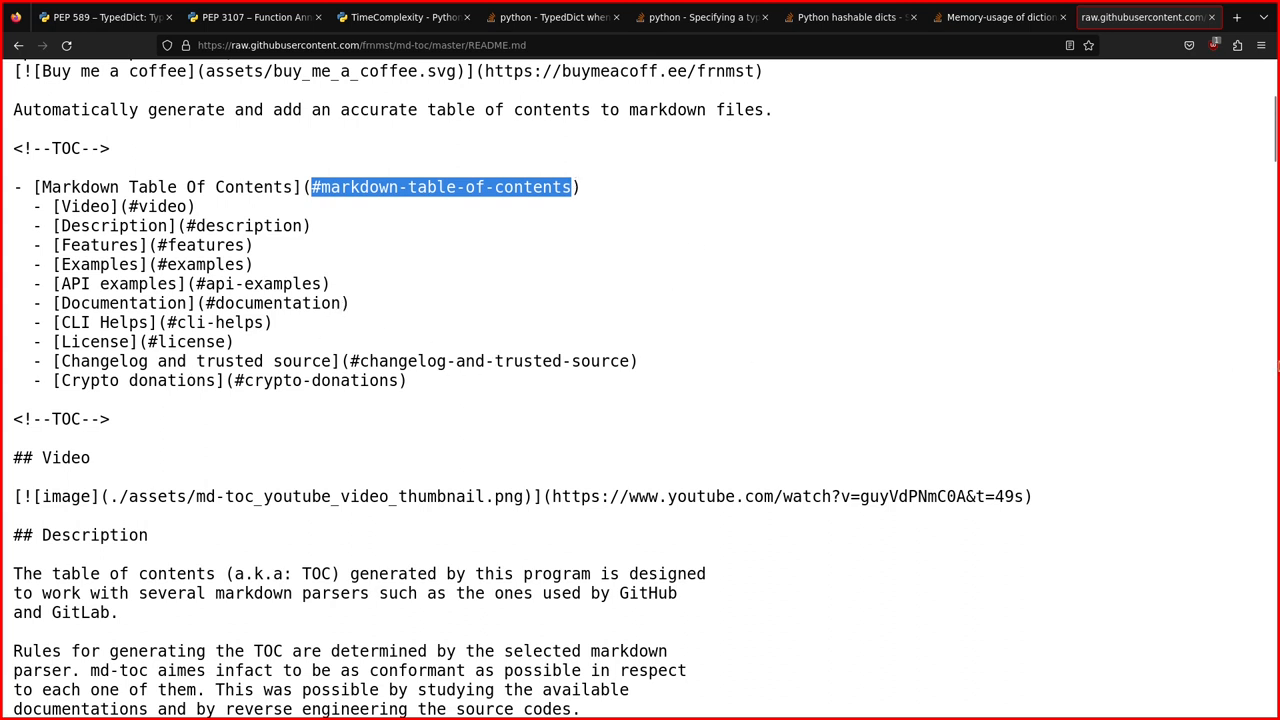
{"action": "mouse_move", "coordinate": [348, 420]}
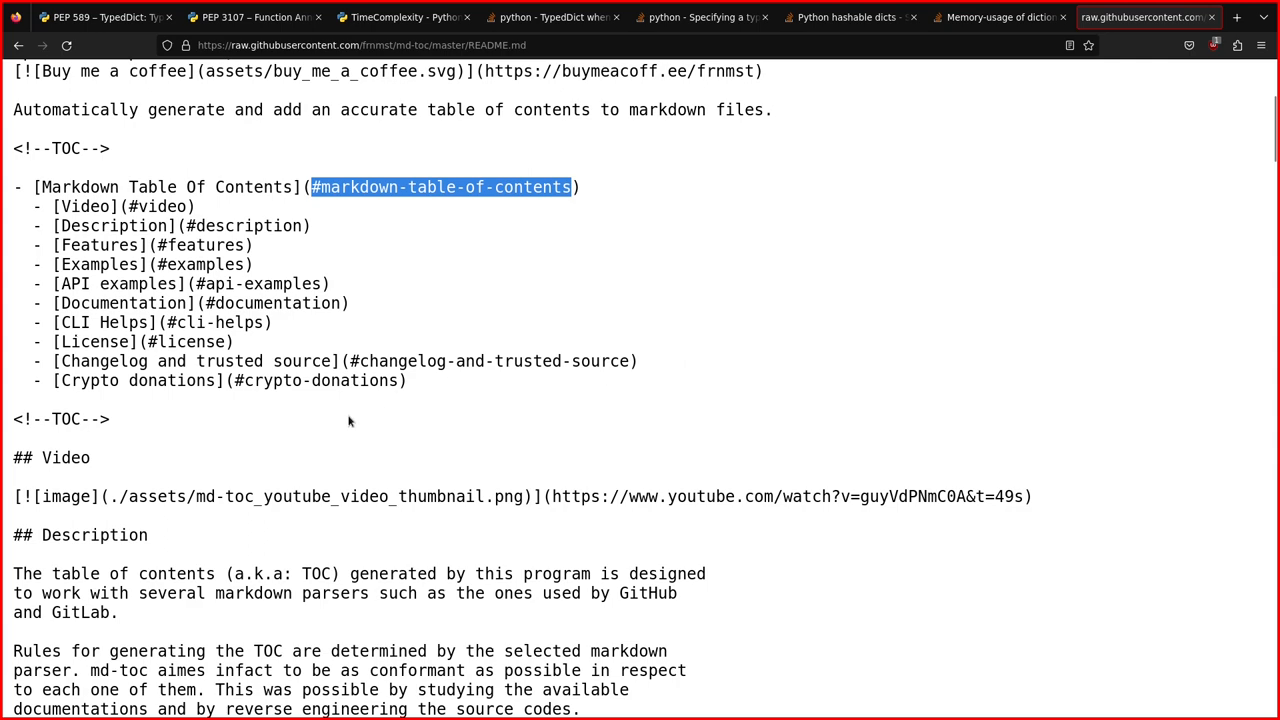
{"action": "mouse_move", "coordinate": [540, 260]}
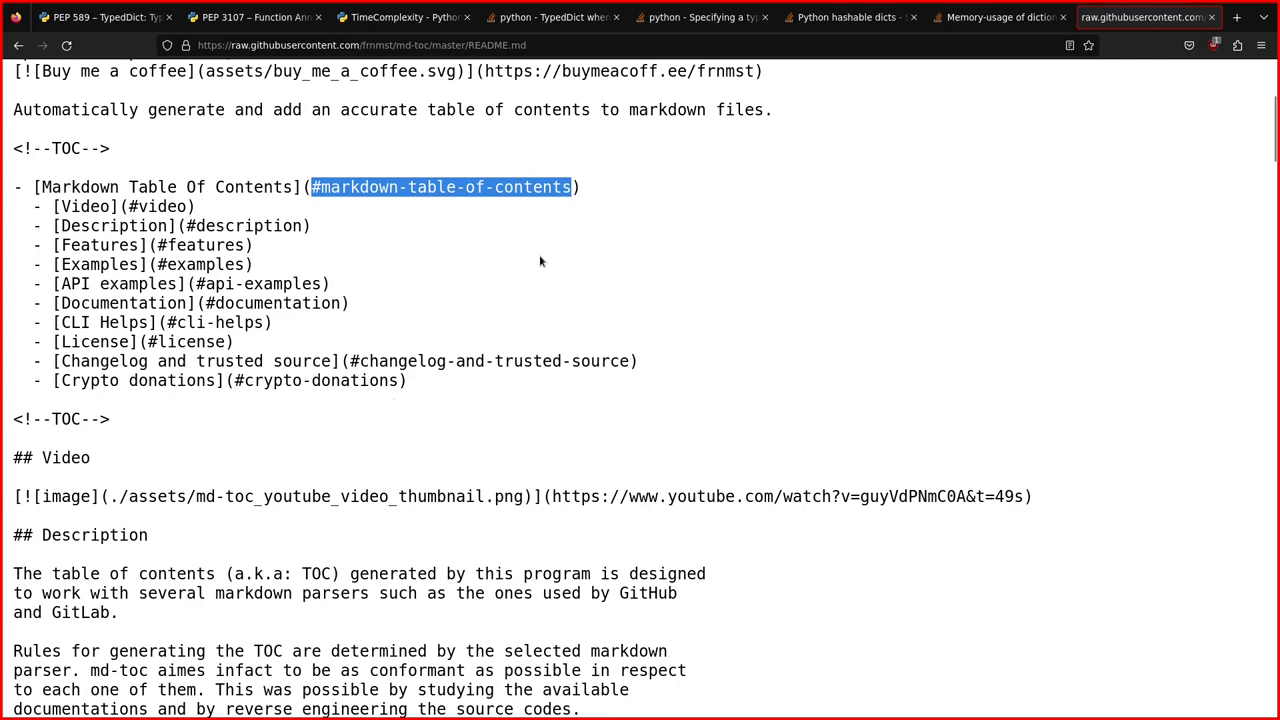